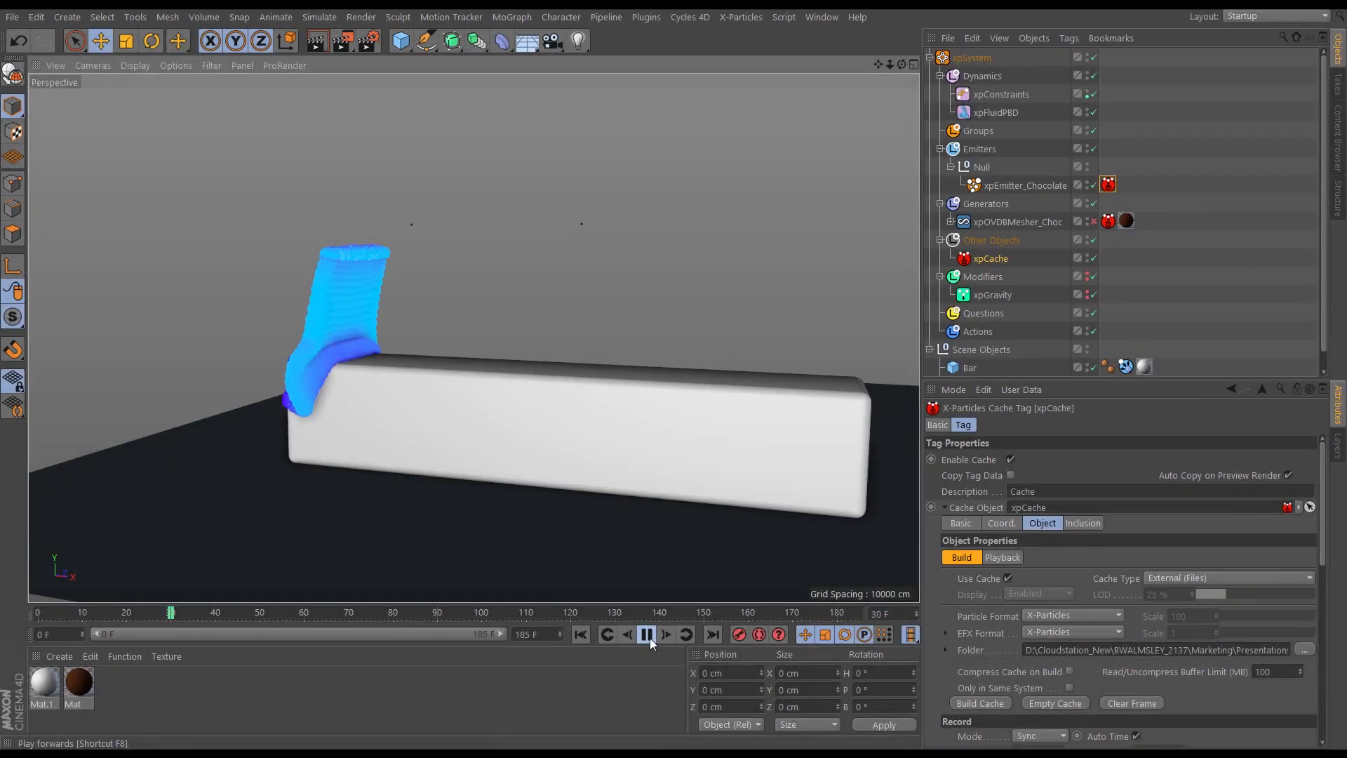
# - Preview the finished cached viscous ribbon simulation folding over the bar, then stop playback
pyautogui.click(645, 634)
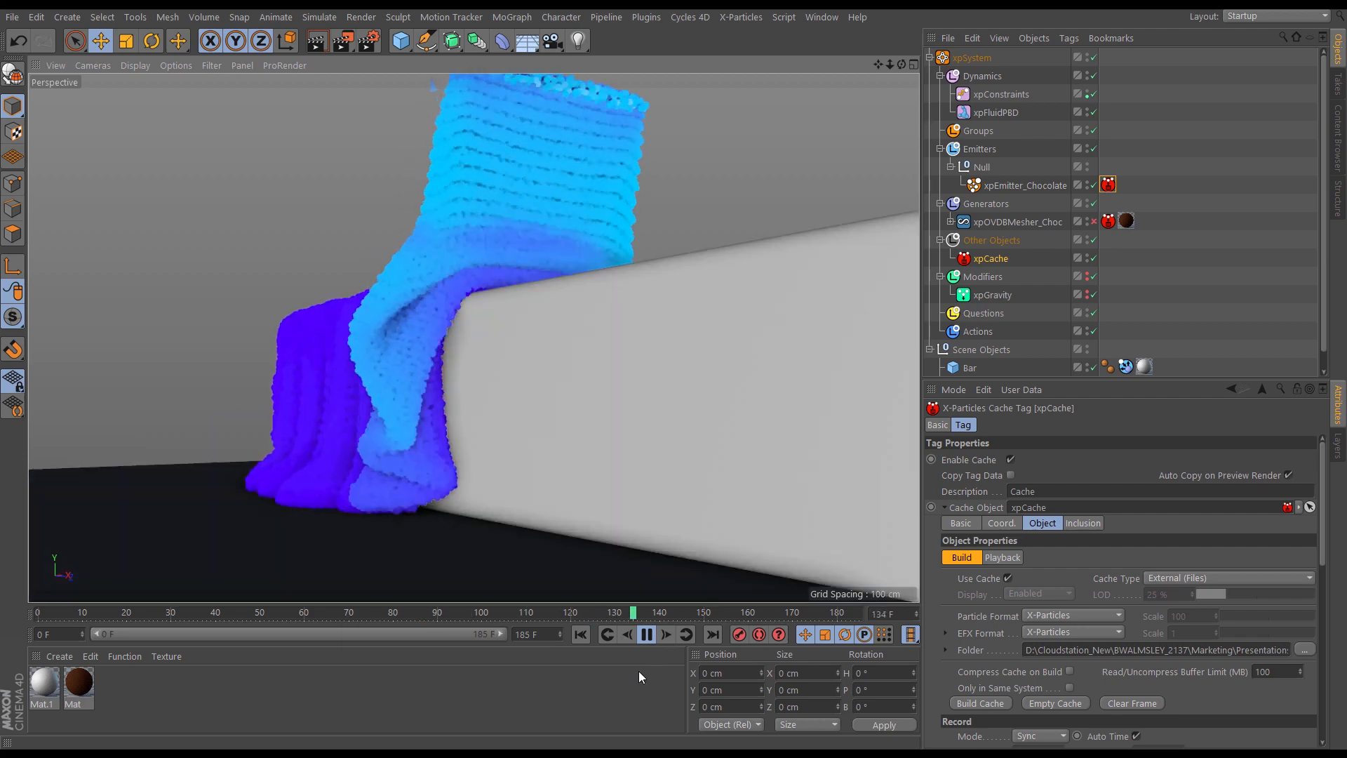
pyautogui.click(645, 634)
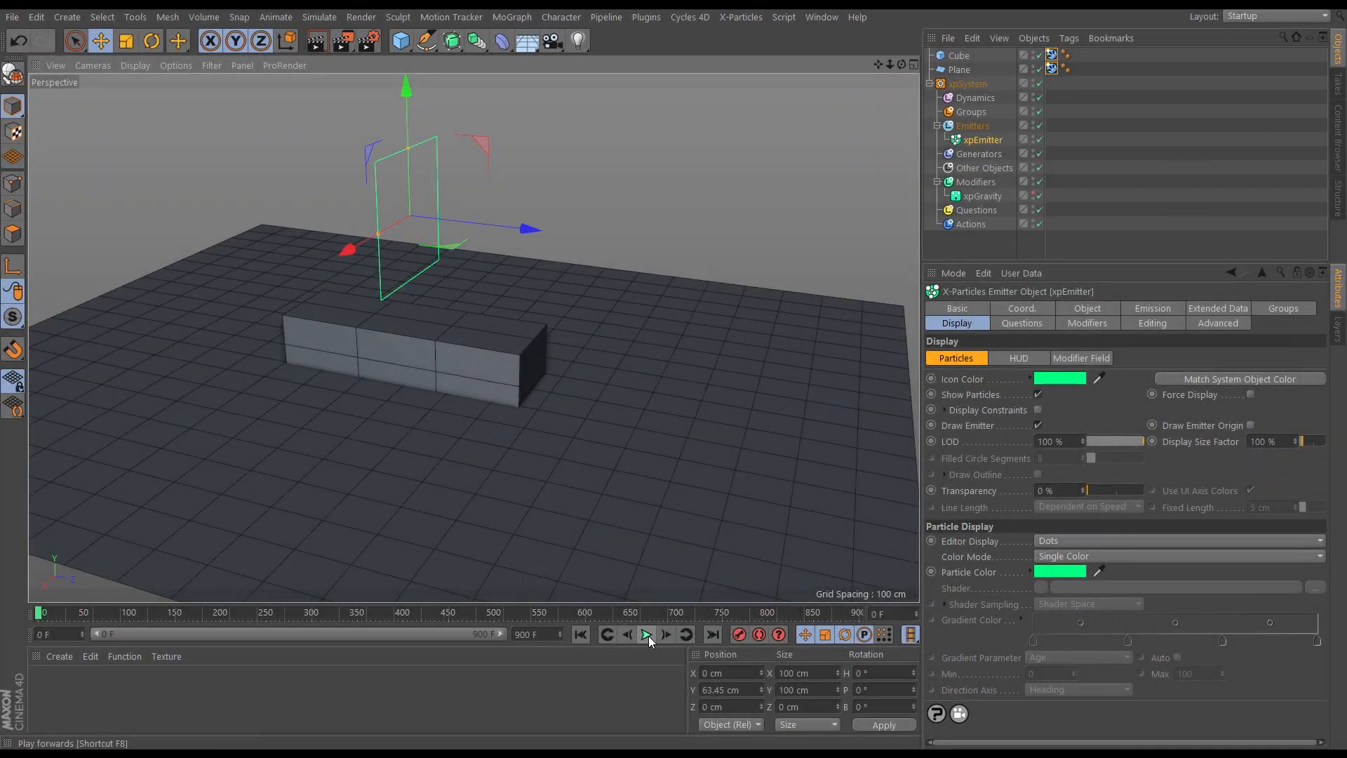
# - Run the xpEmitter simulation so particles fall onto the box, then show the emitter's Object settings
pyautogui.click(646, 634)
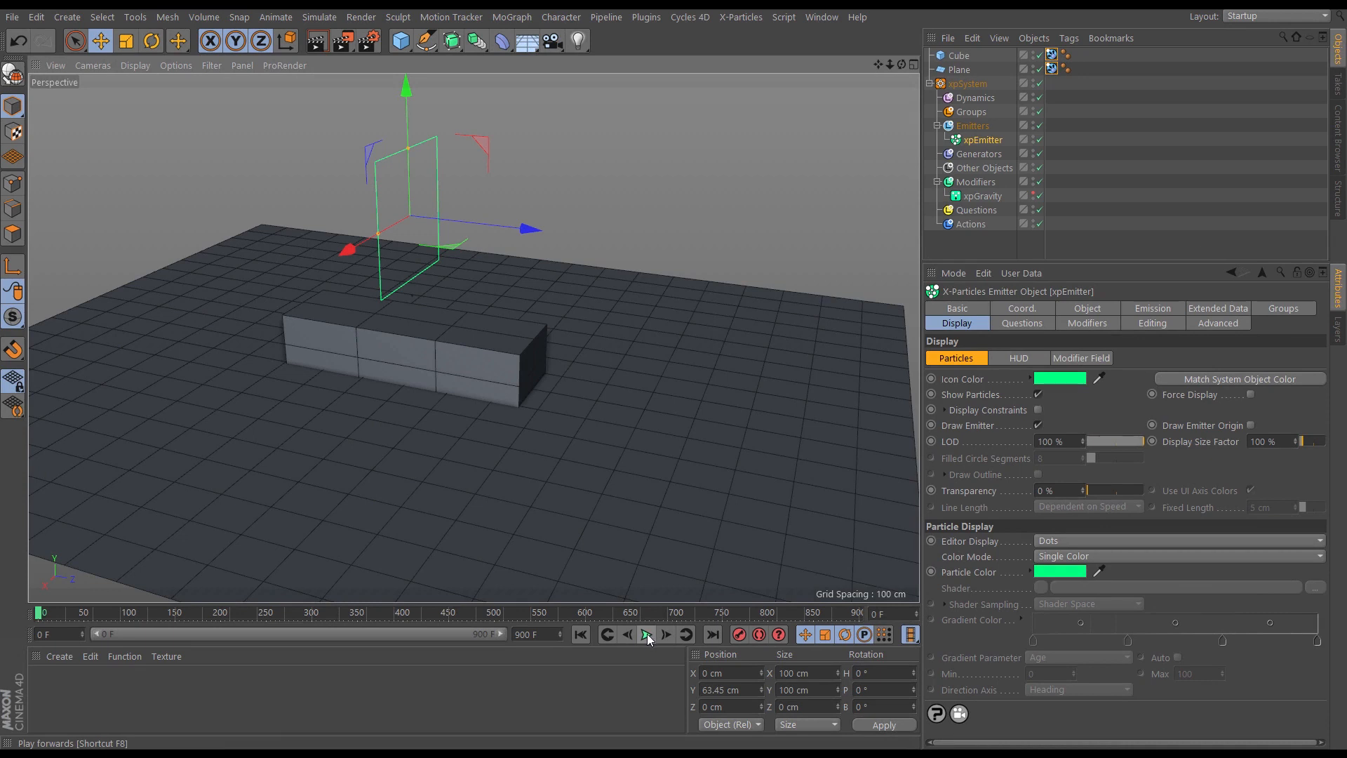
pyautogui.click(645, 634)
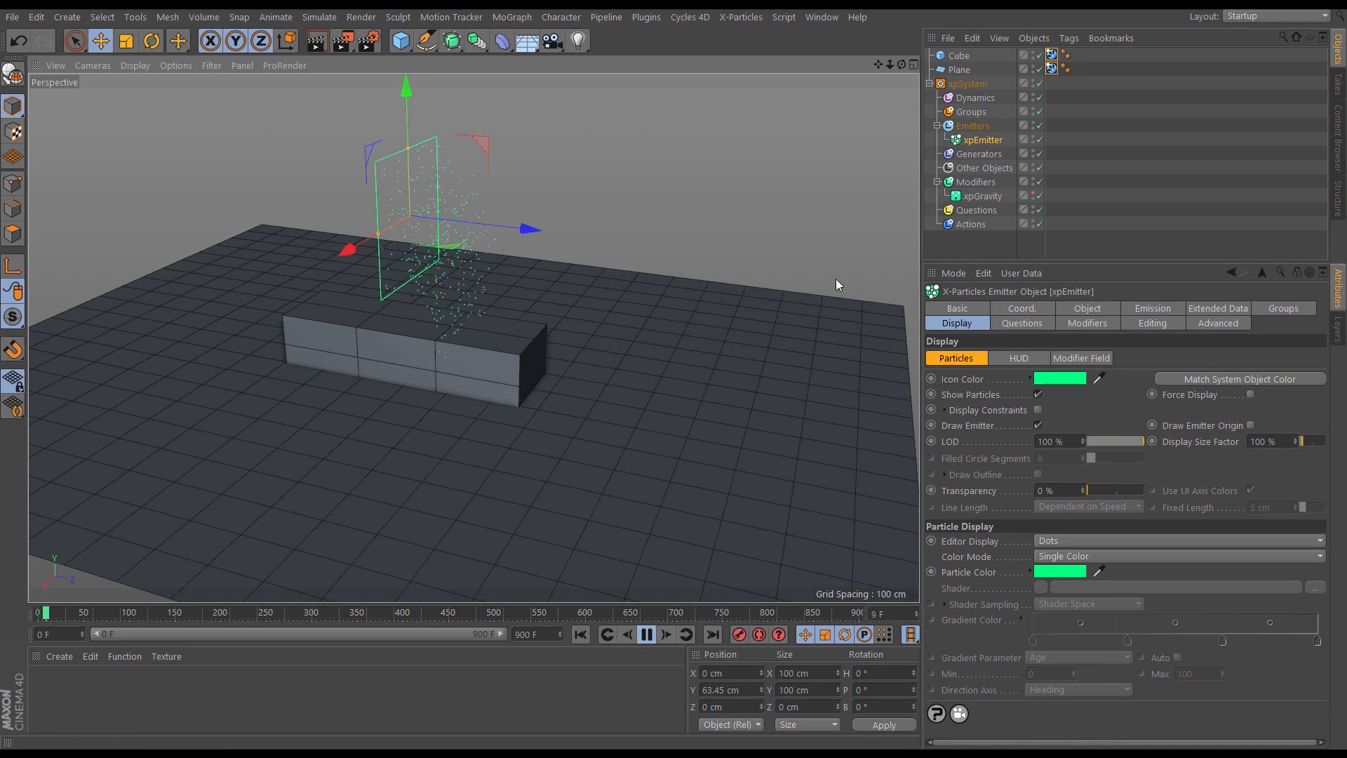
pyautogui.click(645, 634)
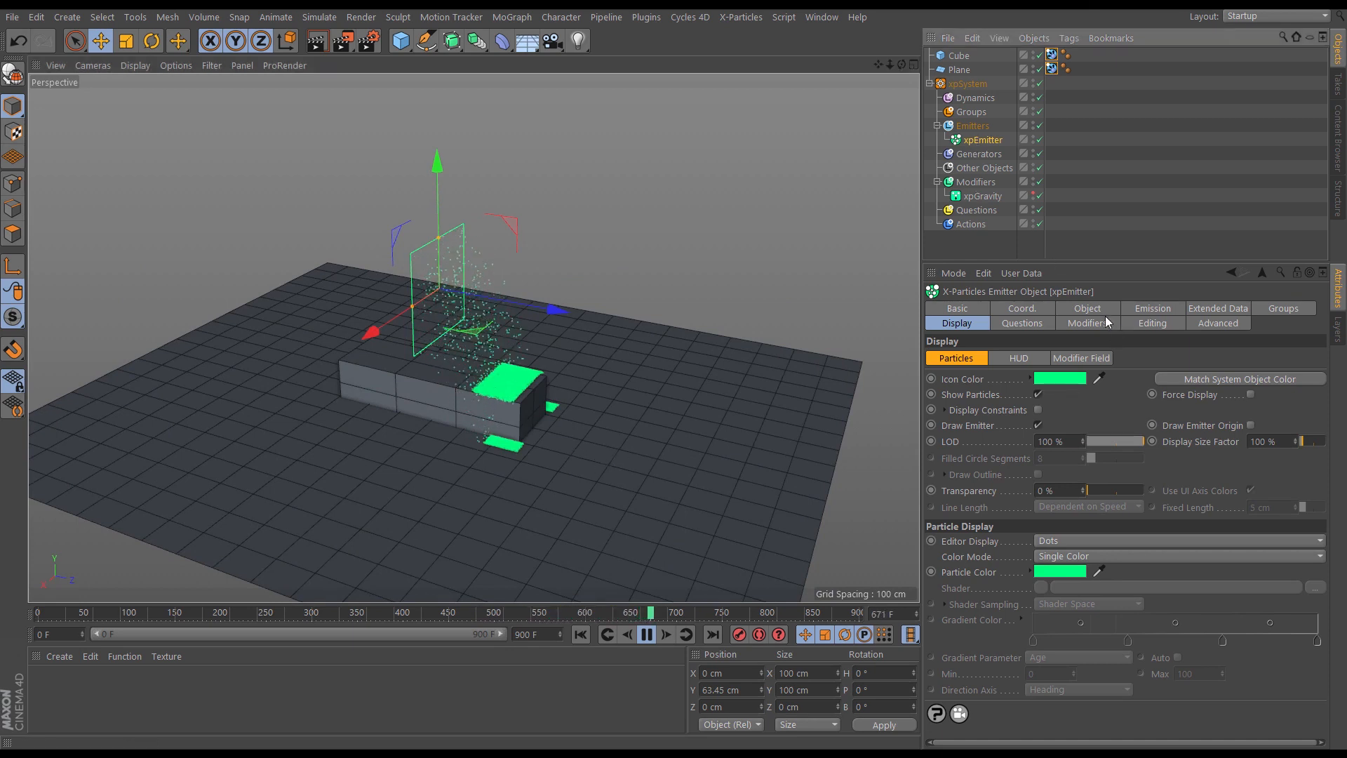
pyautogui.click(1153, 307)
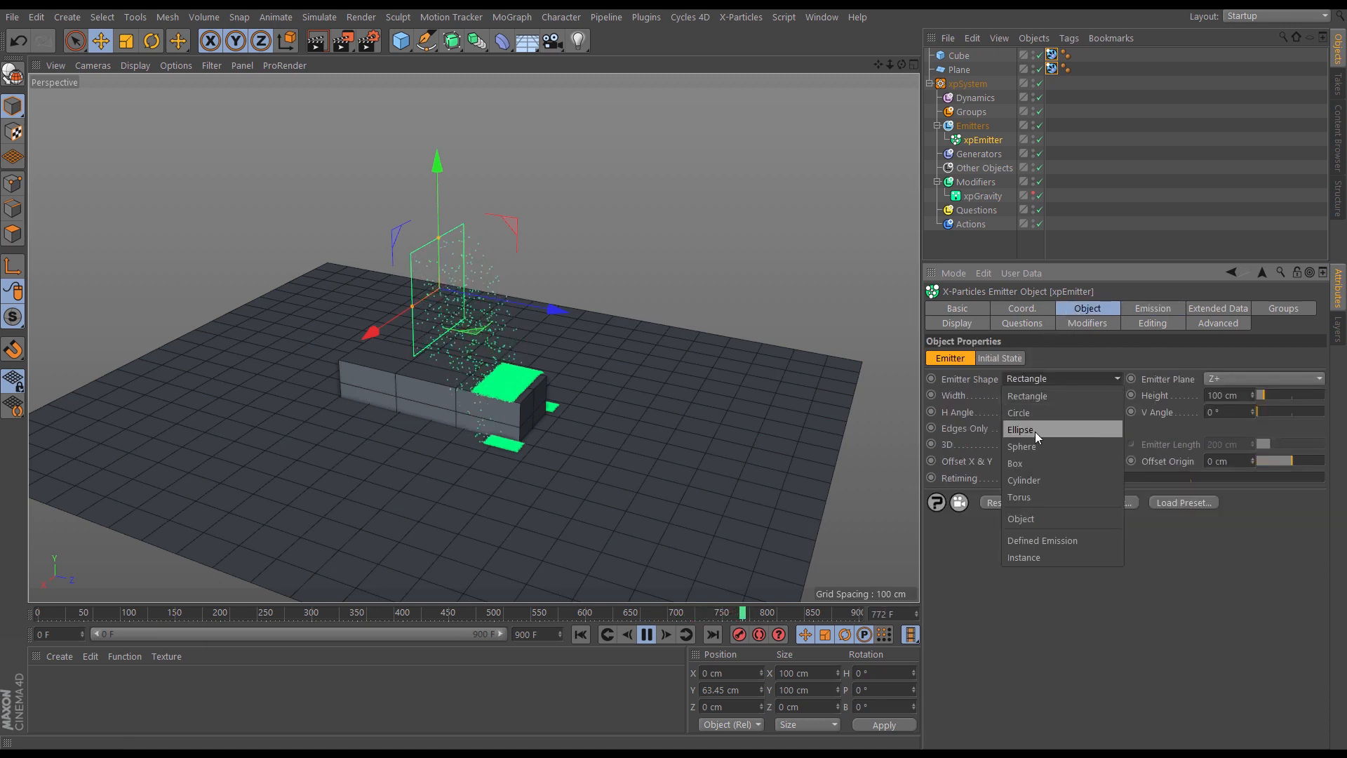
# - Make the emitter a circular disc facing Y- above the bar and replay the particle stream
pyautogui.click(1019, 413)
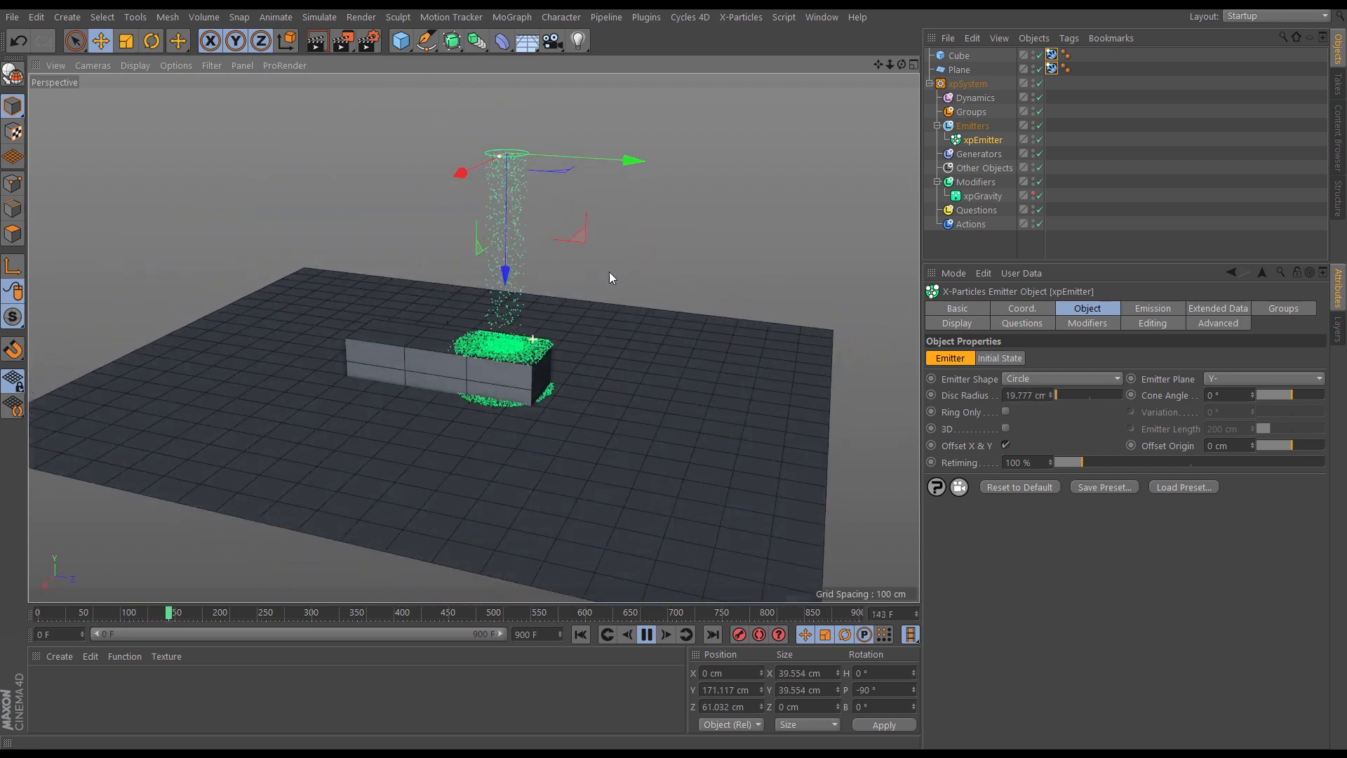
pyautogui.click(581, 634)
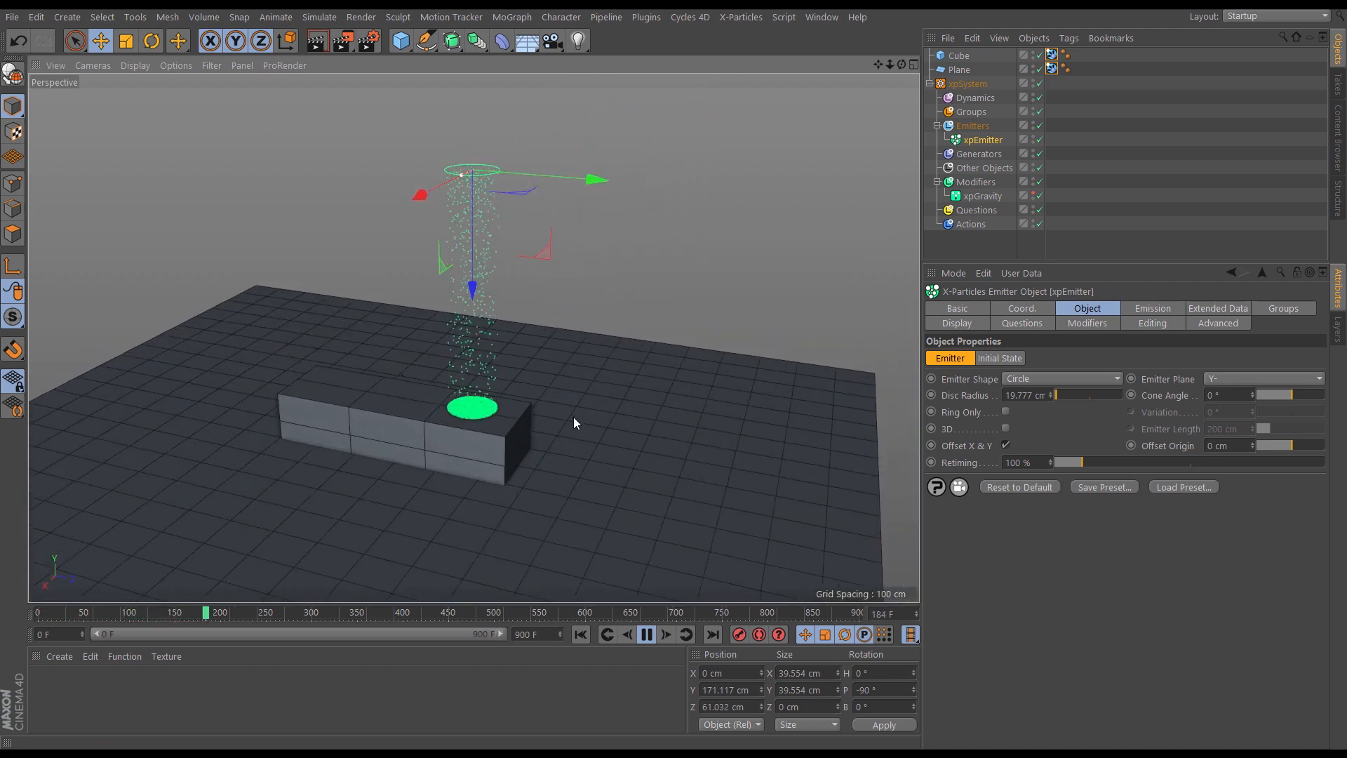
pyautogui.click(646, 634)
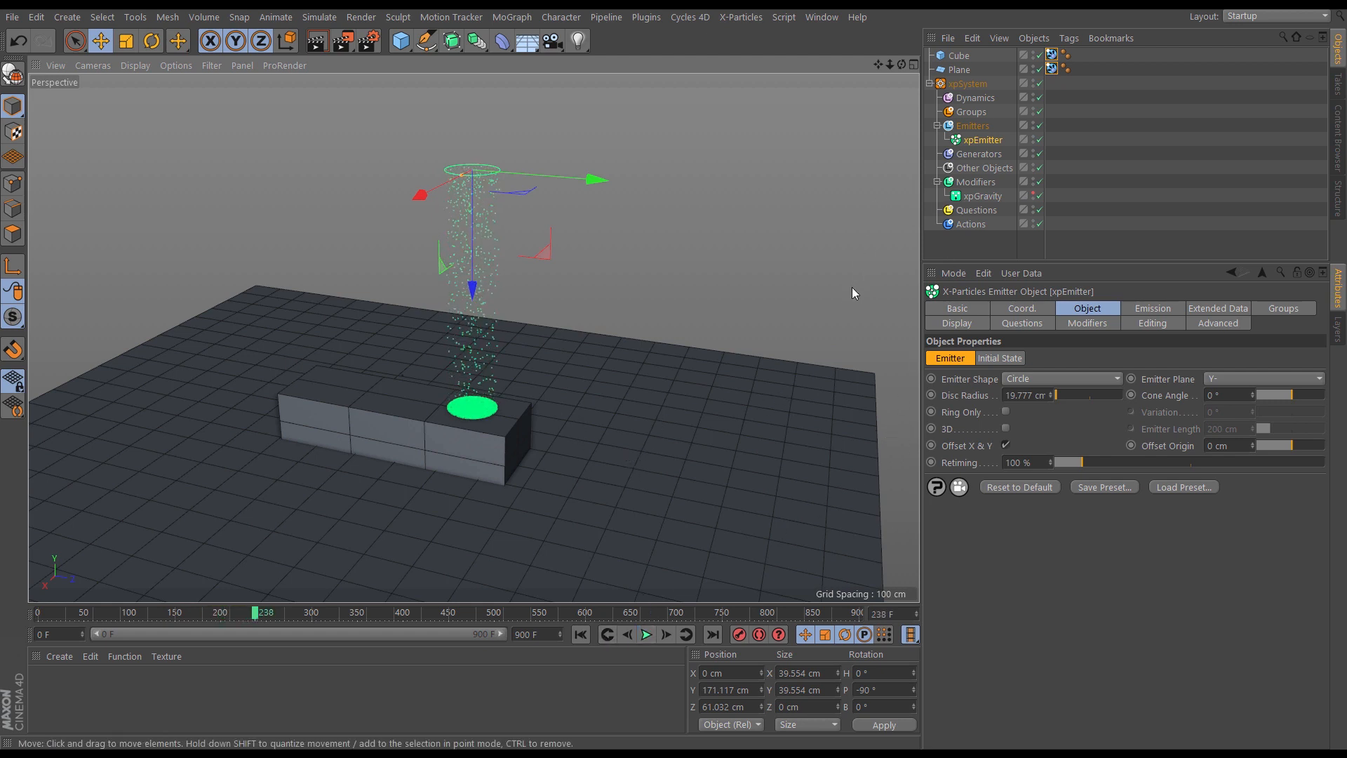
pyautogui.click(975, 98)
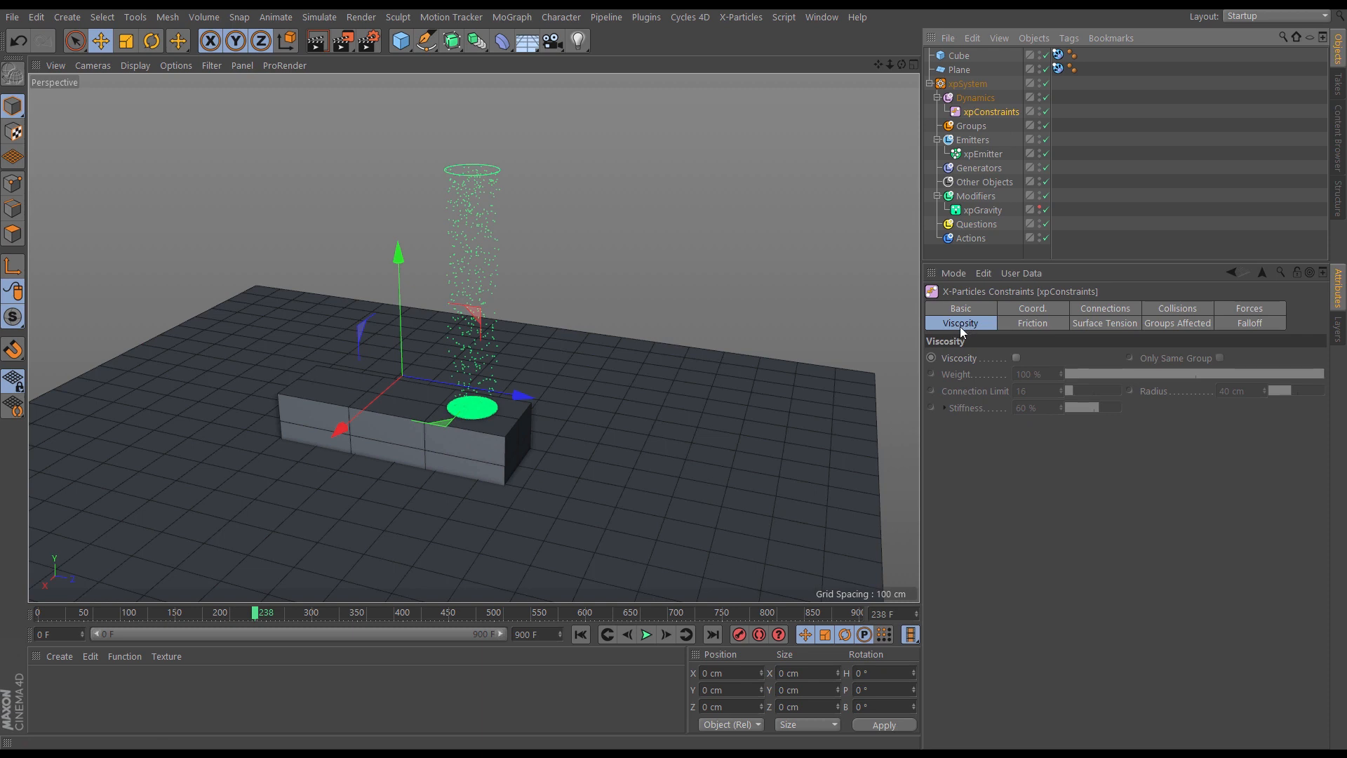
# - Switch on Viscosity in the xpConstraints object and replay the simulation from the start
pyautogui.click(1016, 357)
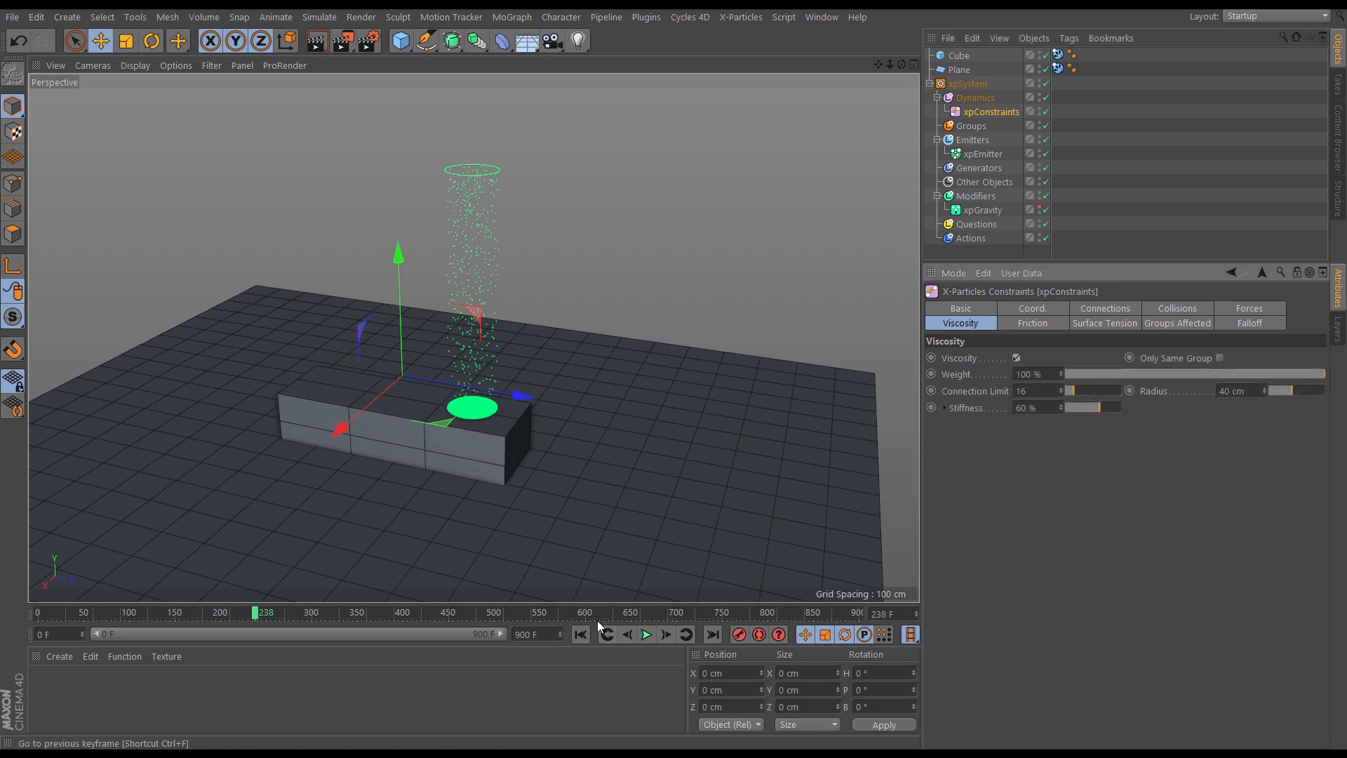
pyautogui.click(646, 634)
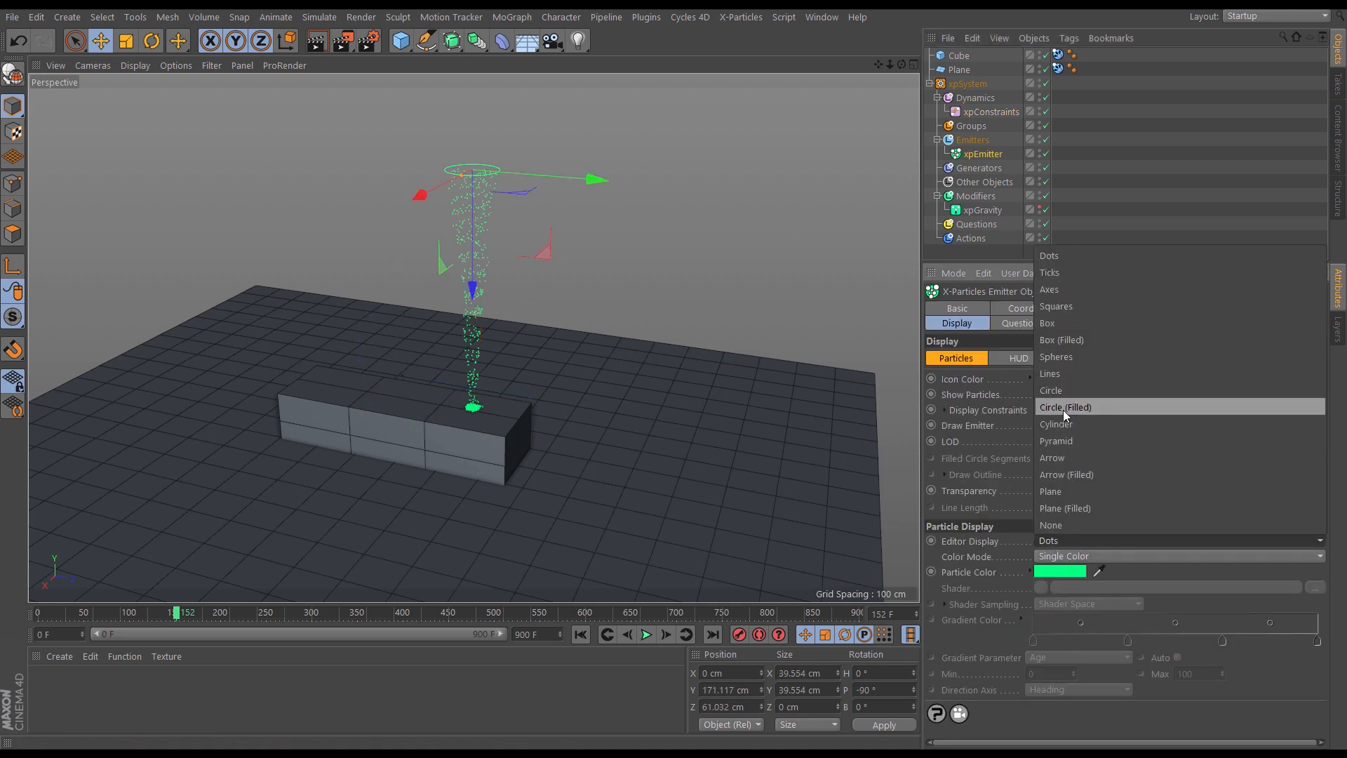
# - Display particles as filled circles with a Speed-driven gradient, Max 600, and replay
pyautogui.click(1065, 406)
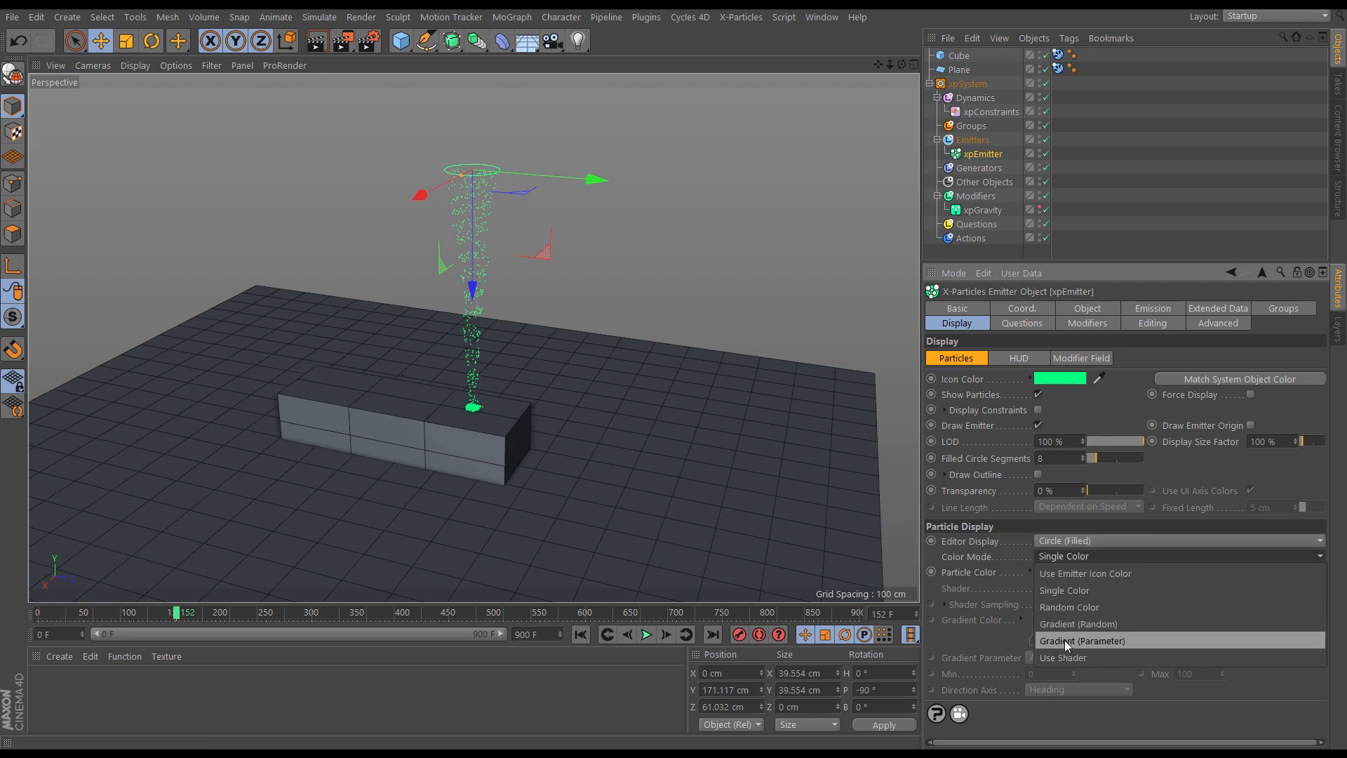
pyautogui.click(1080, 639)
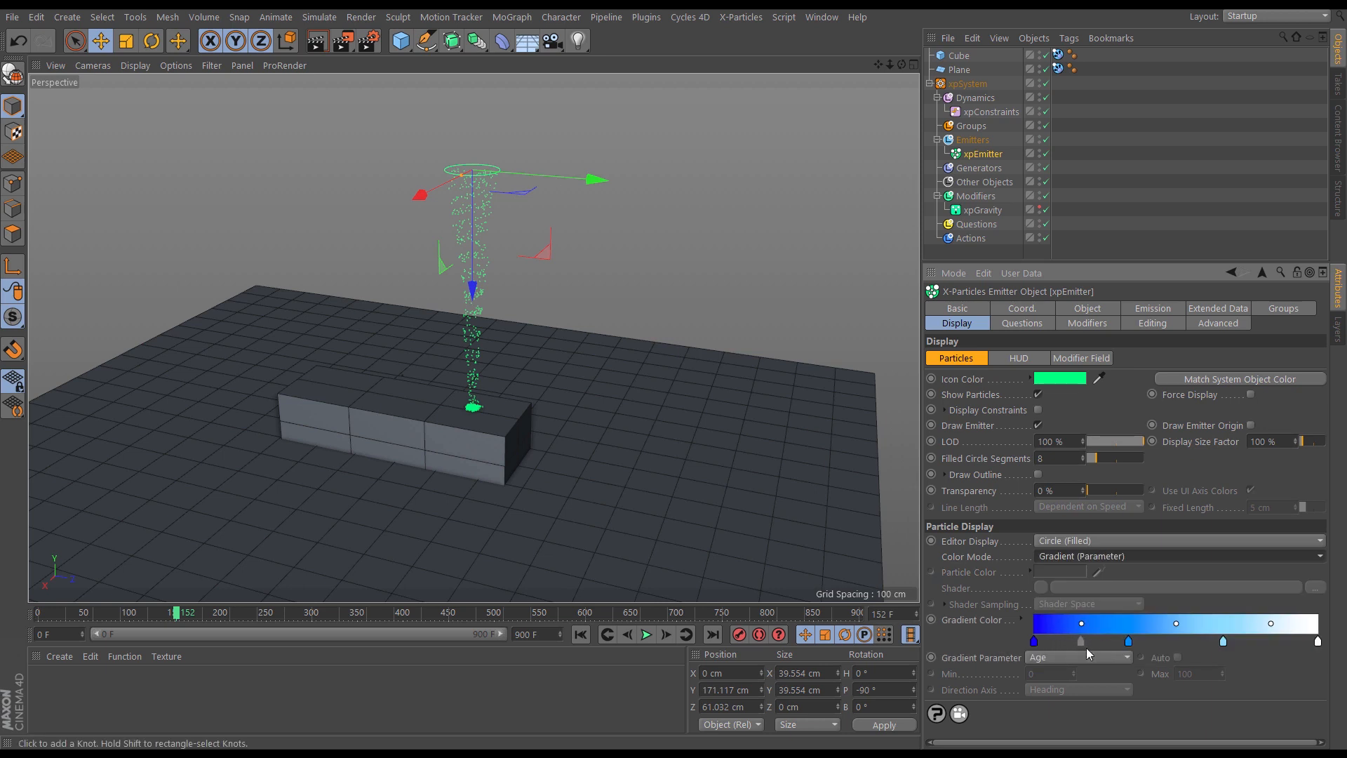
pyautogui.click(1078, 657)
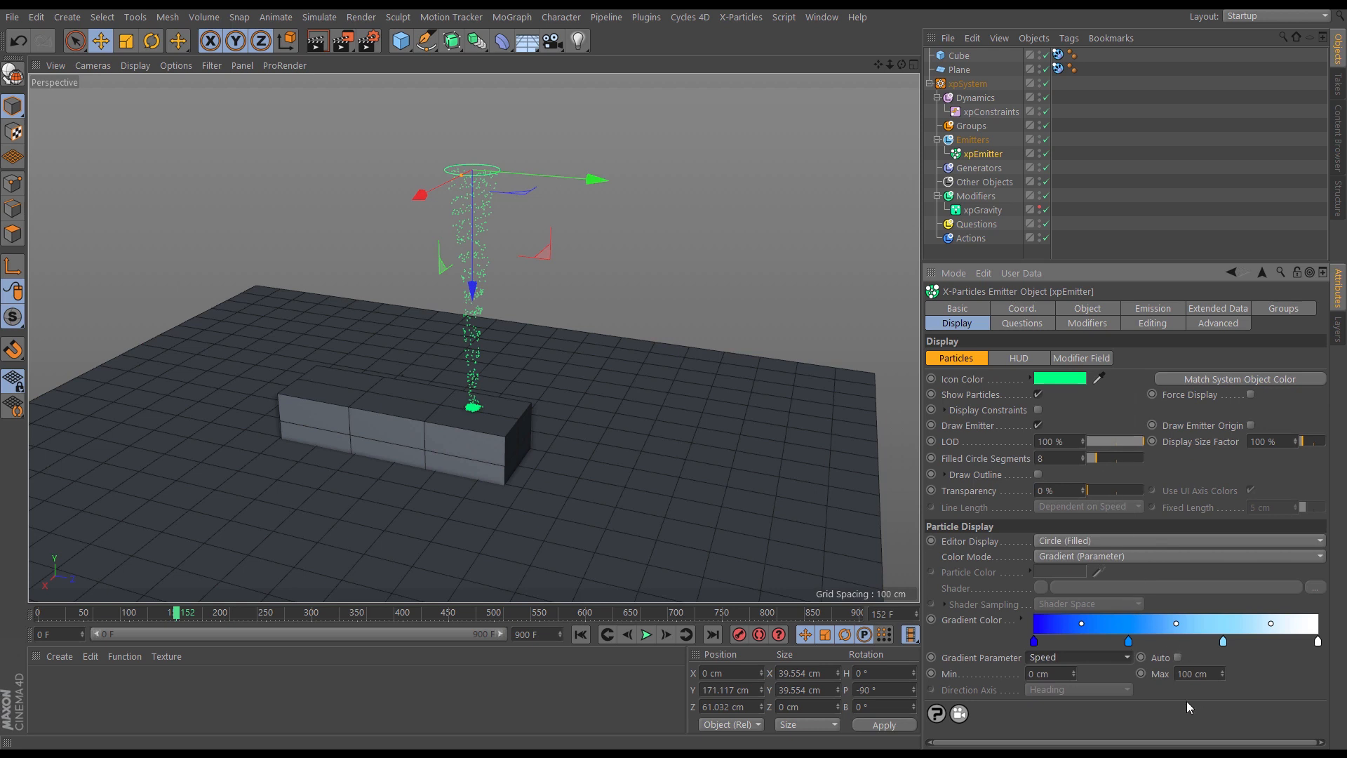
pyautogui.moveTo(1208, 695)
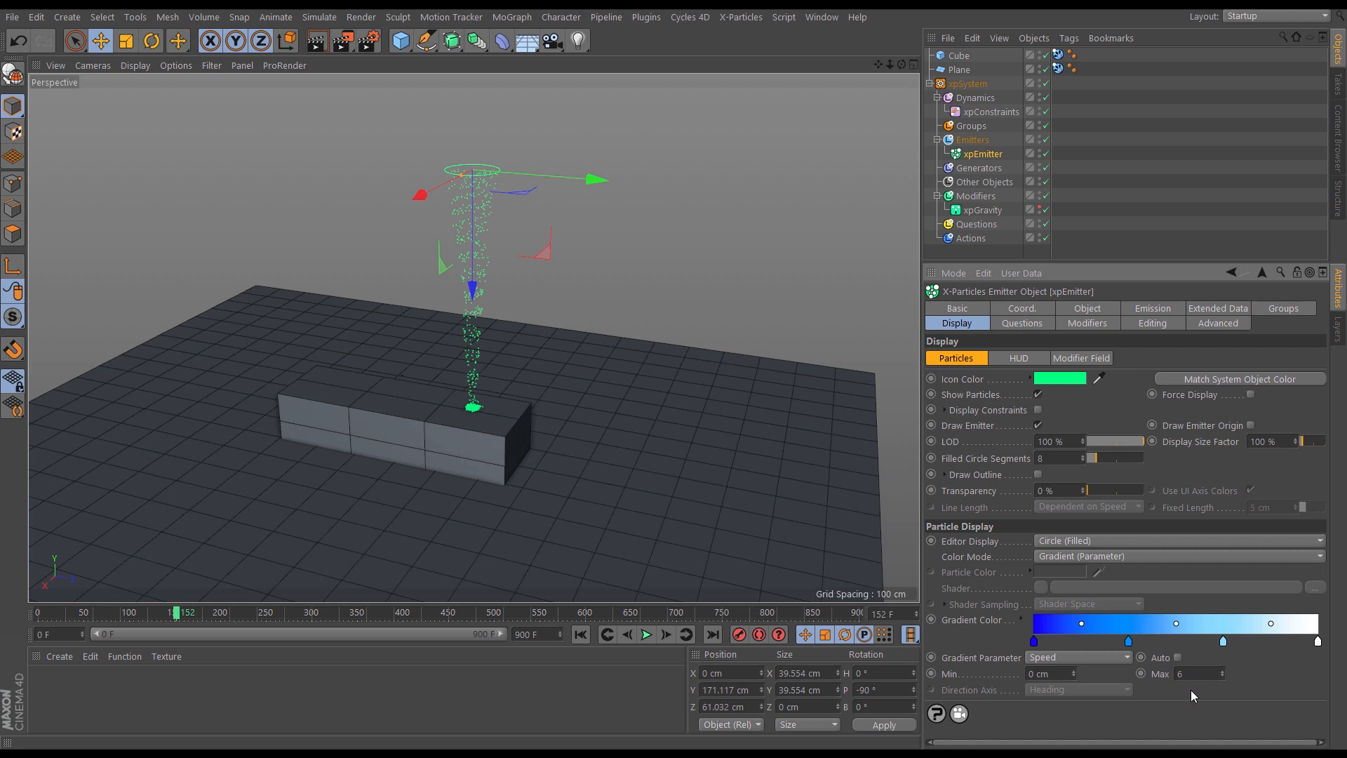
pyautogui.write('600 cm')
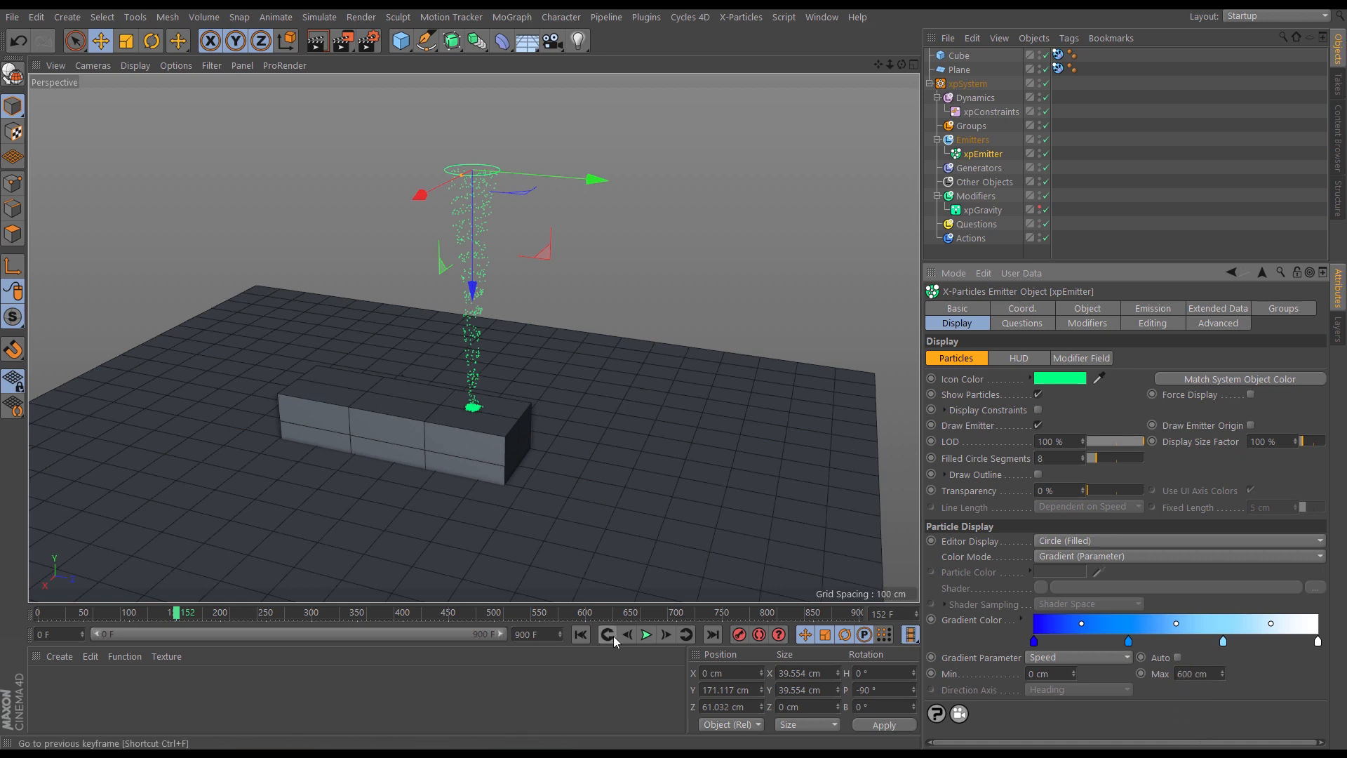
pyautogui.click(645, 634)
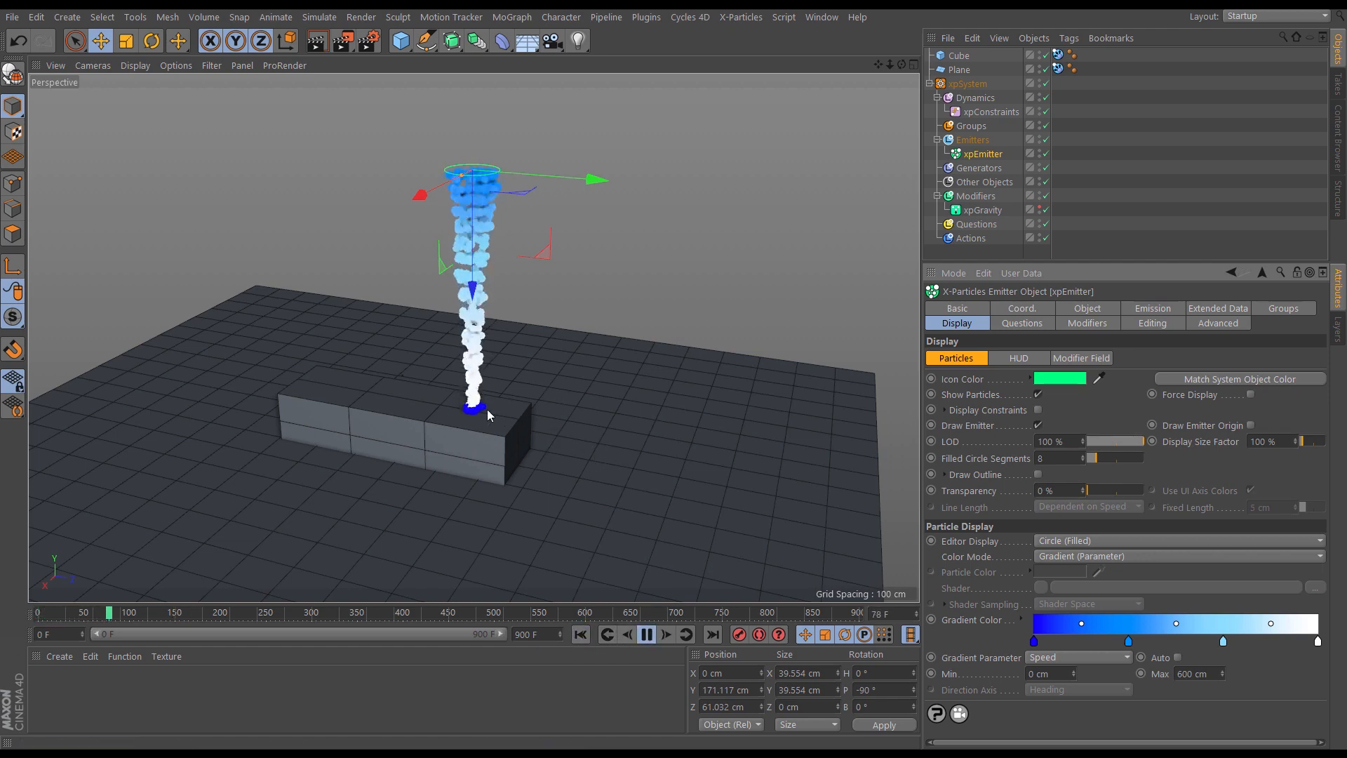
pyautogui.click(645, 634)
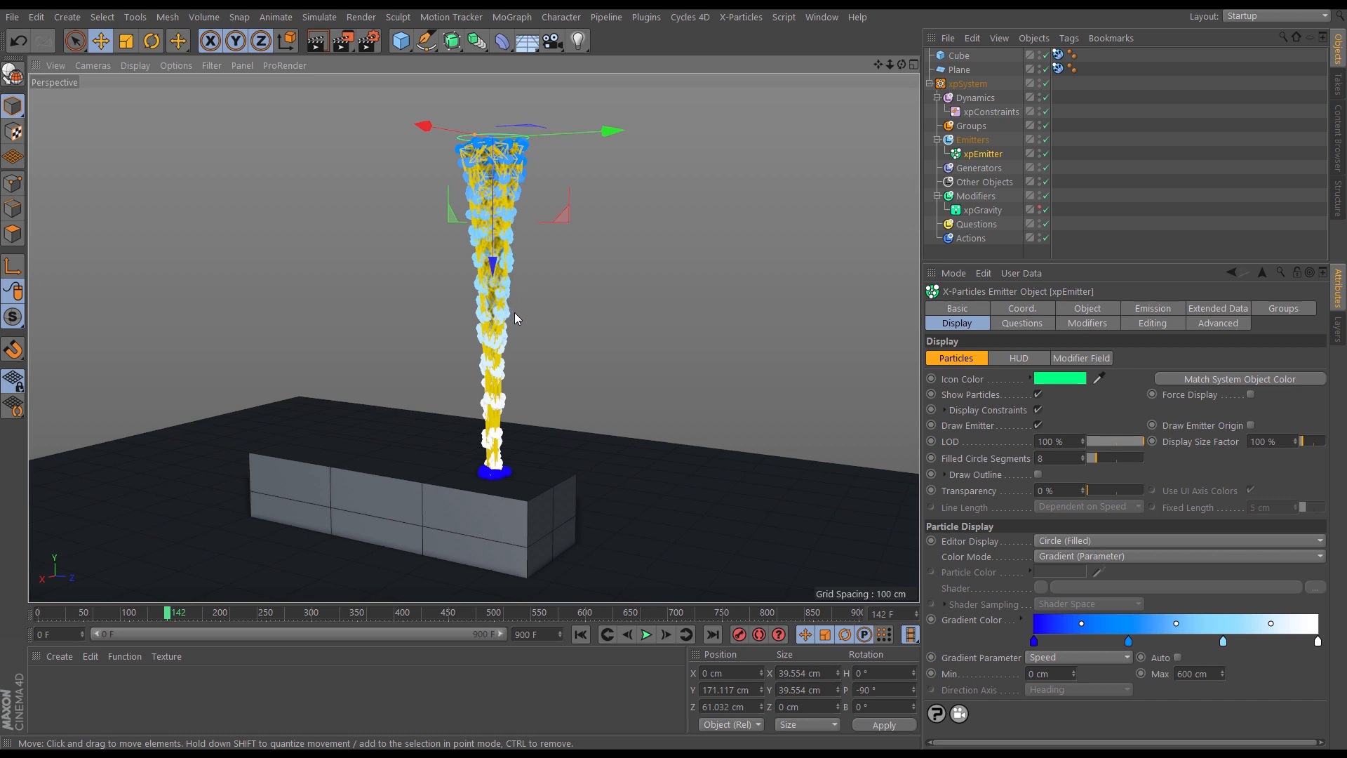
pyautogui.moveTo(906, 407)
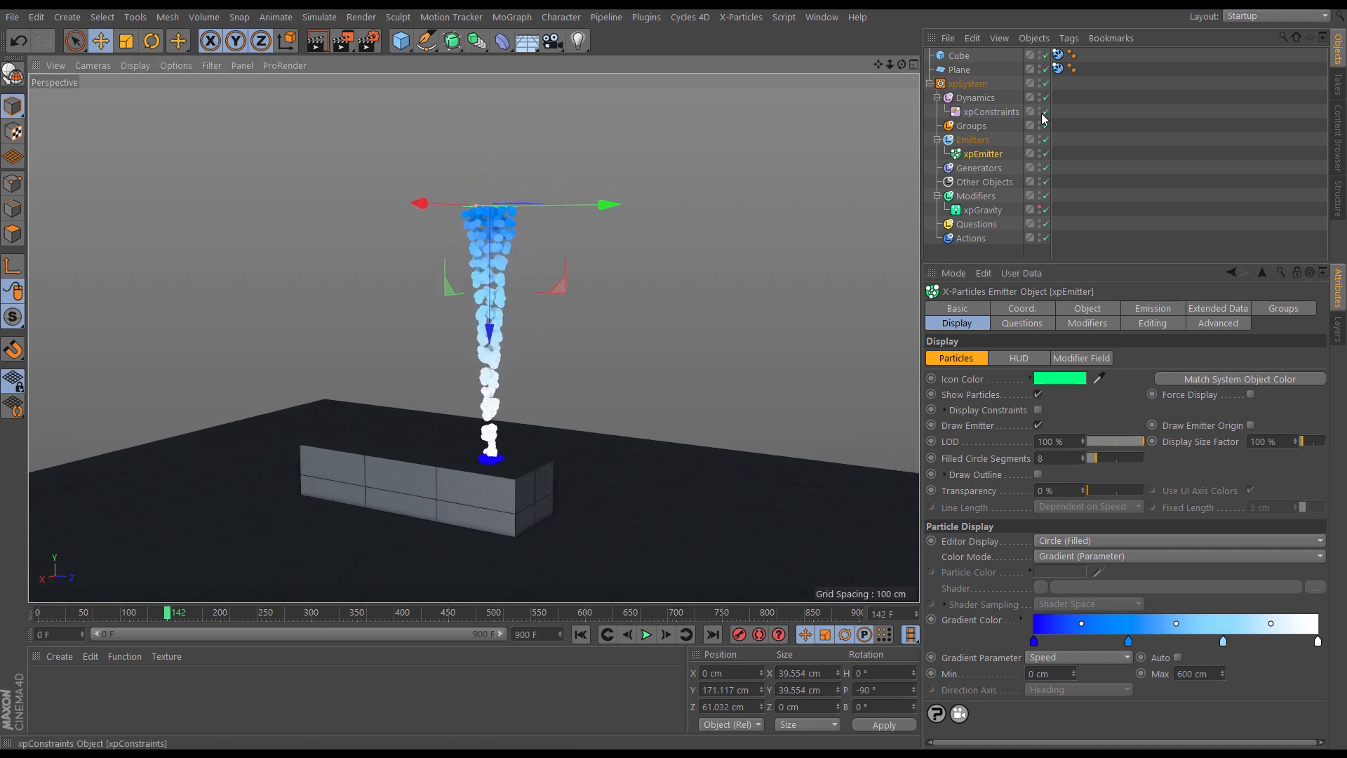
# - Disable xpConstraints and add an xpFluidPBD solver to the Dynamics objects
pyautogui.click(1048, 113)
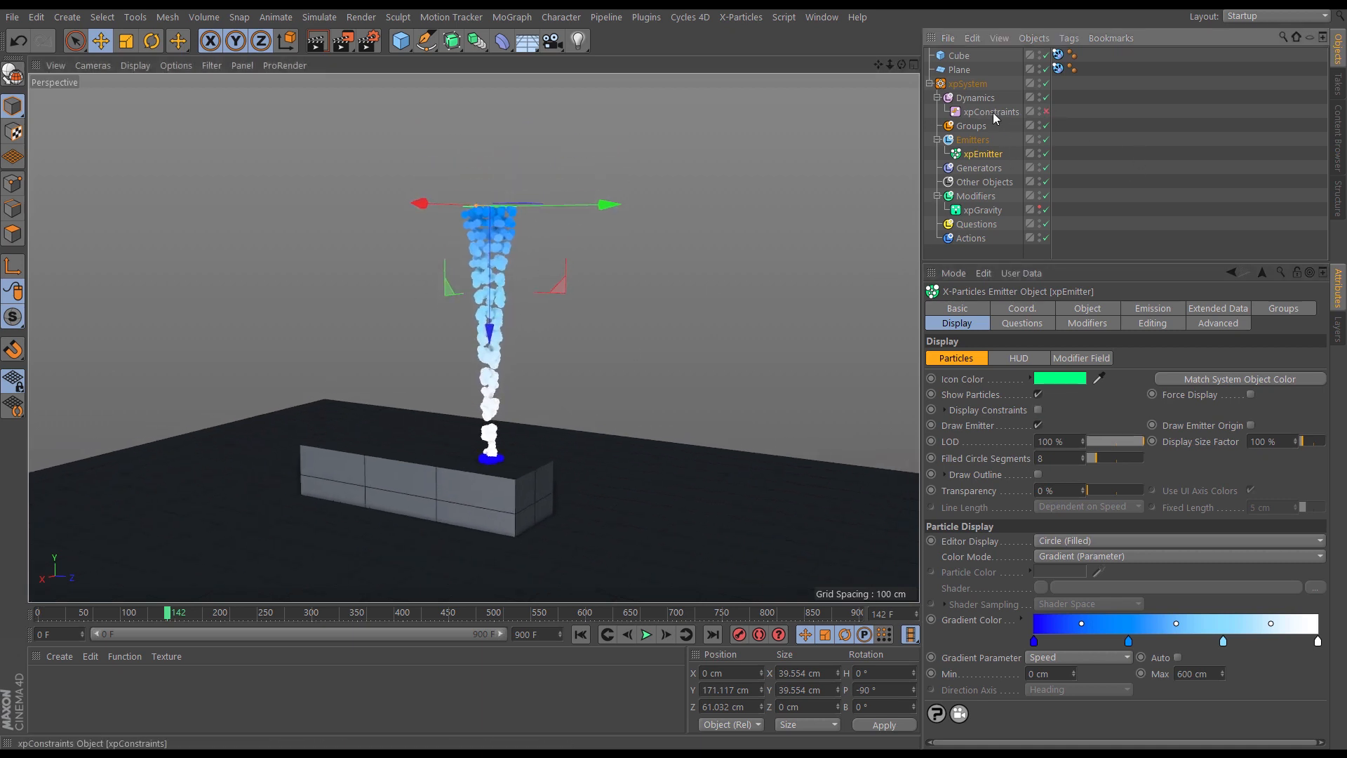
pyautogui.click(968, 98)
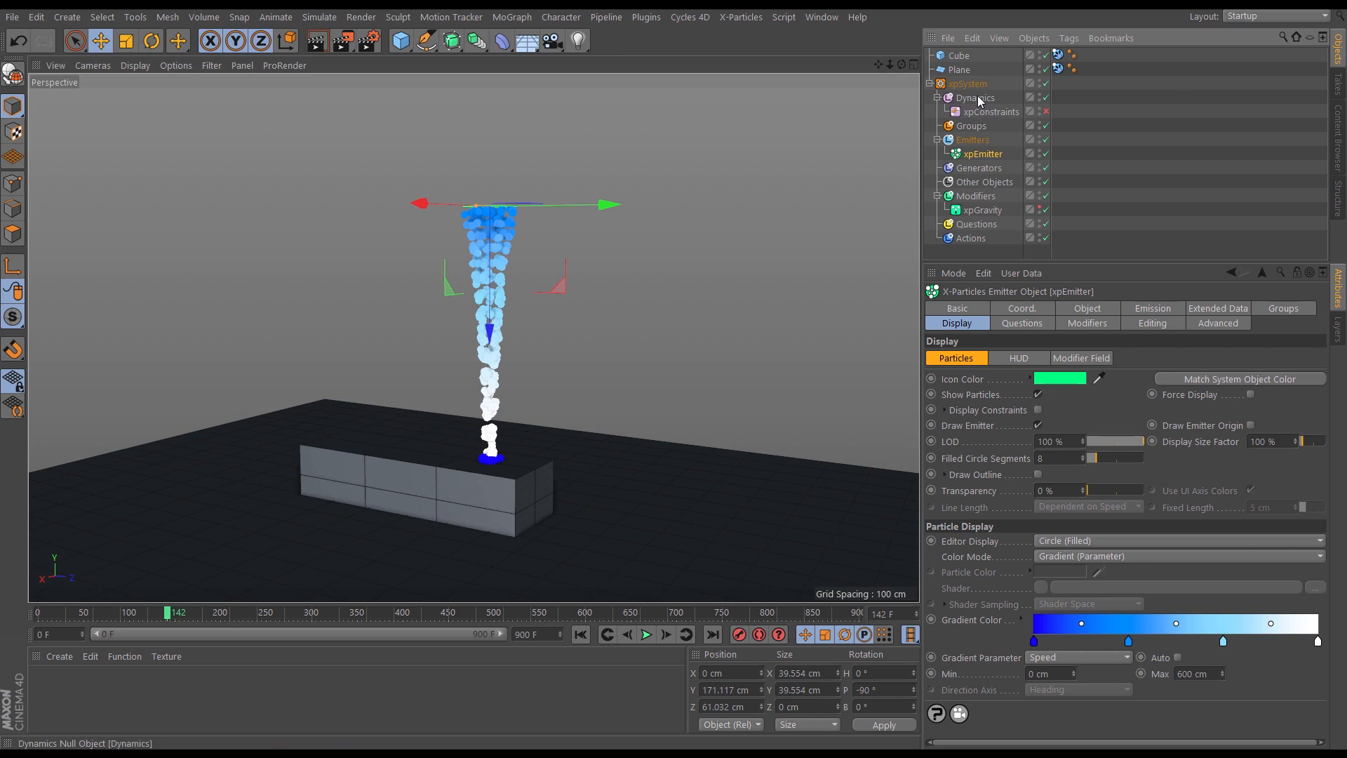
pyautogui.click(976, 98)
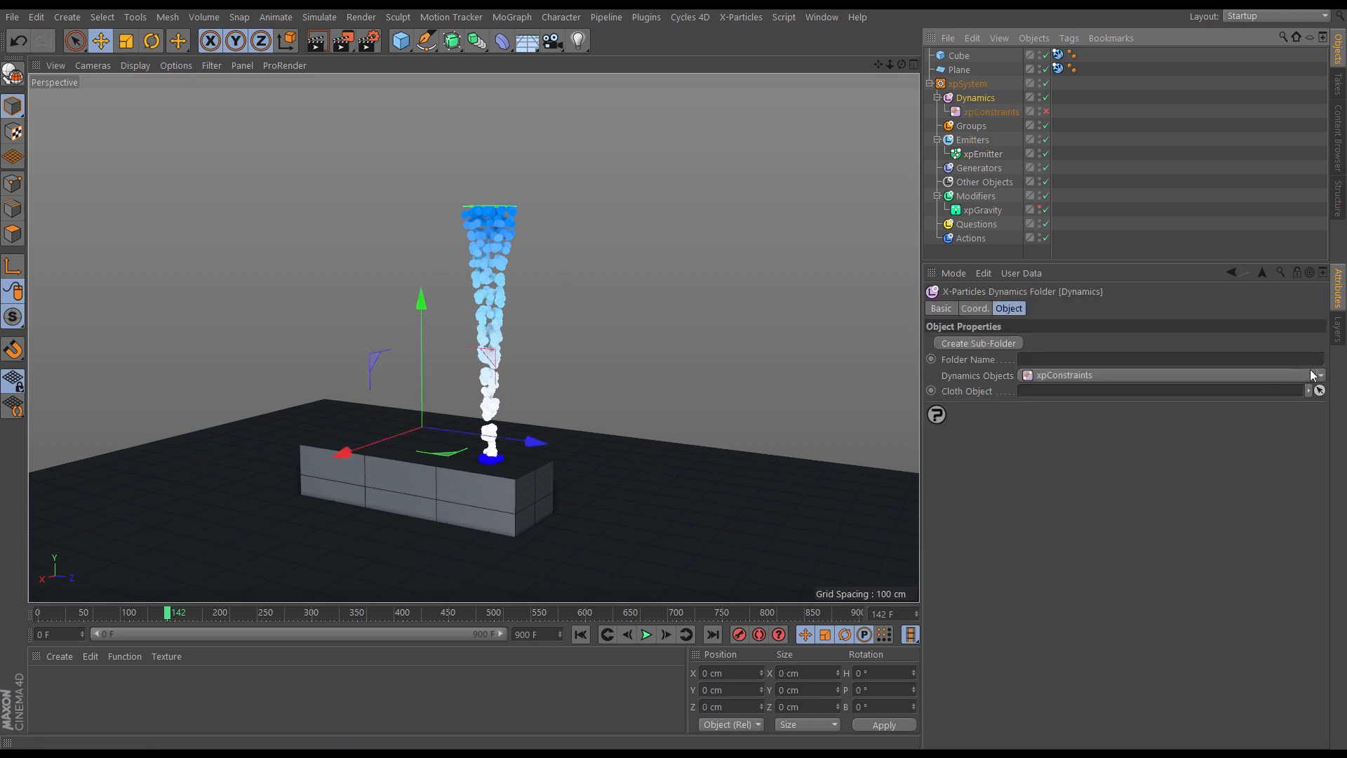
pyautogui.click(1318, 375)
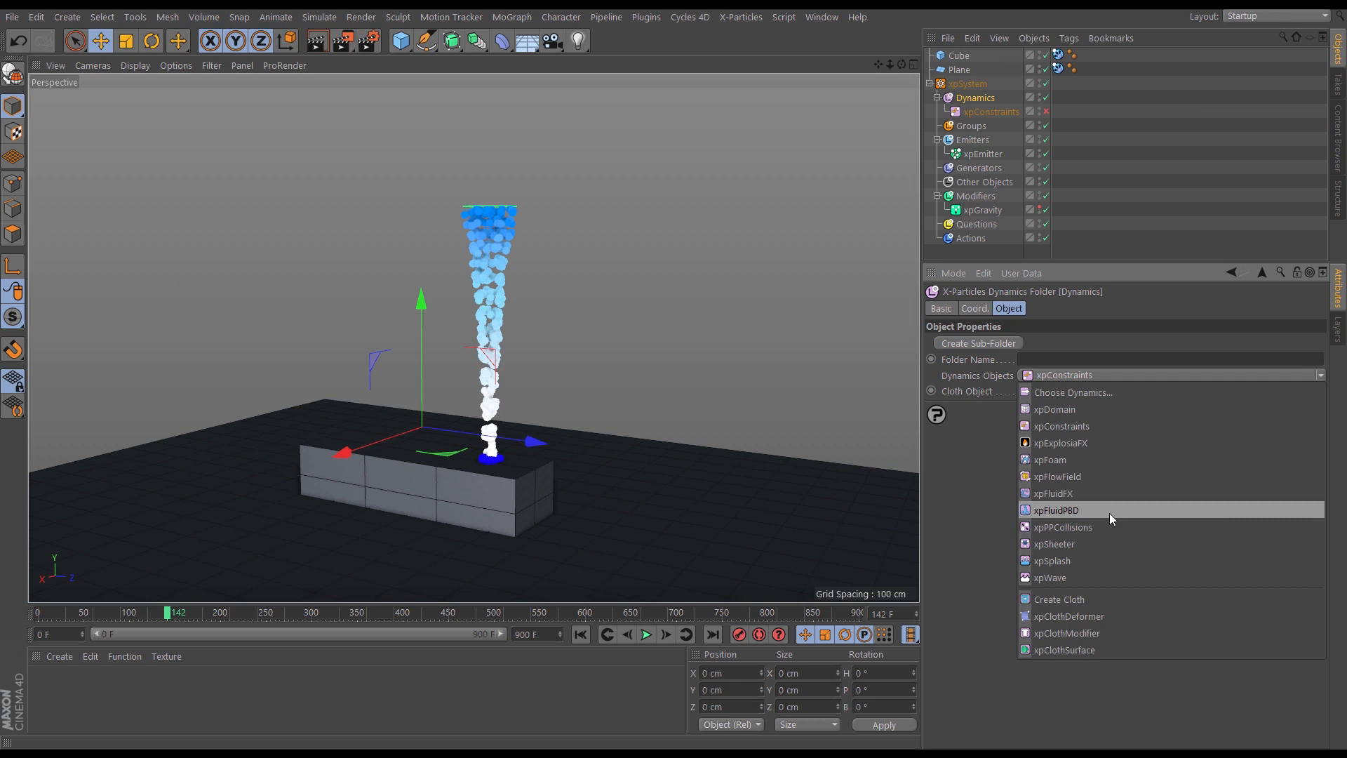
pyautogui.click(1055, 511)
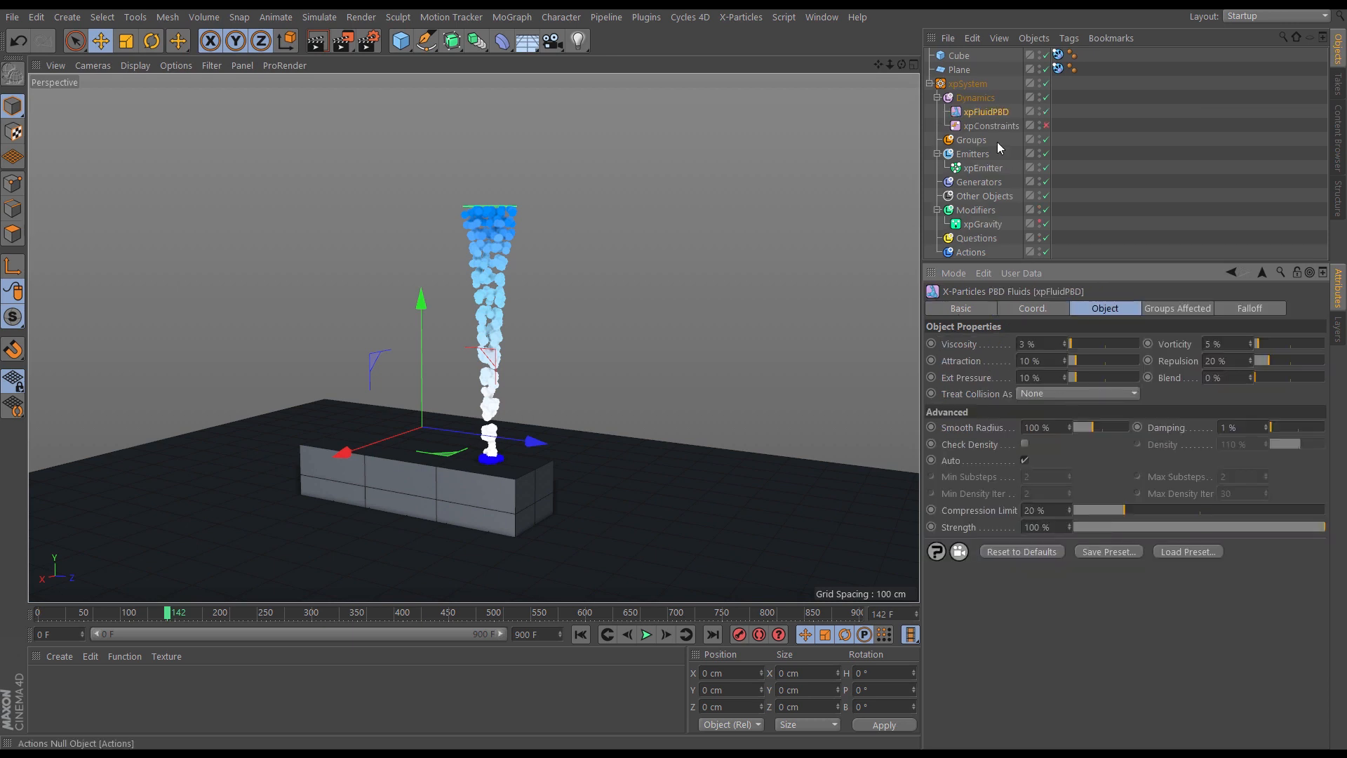
pyautogui.moveTo(583, 635)
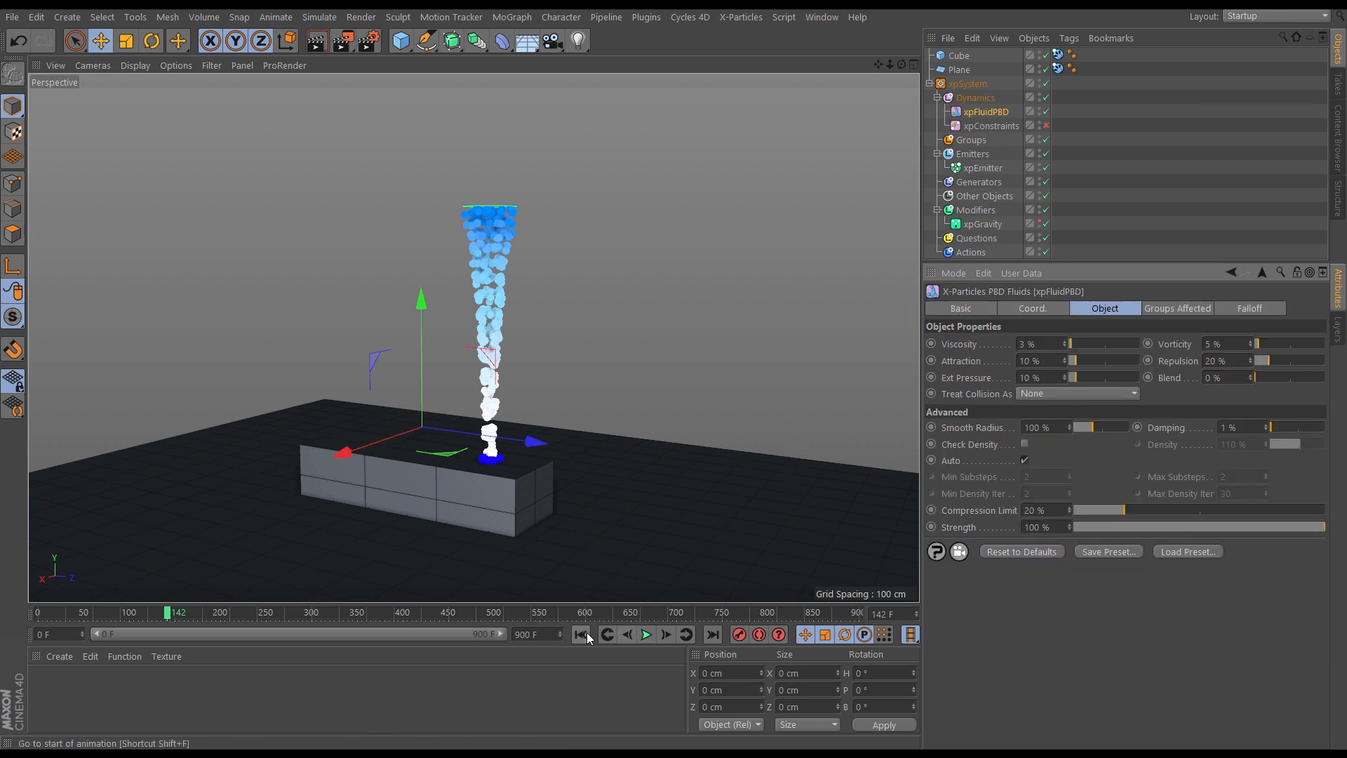
# - Run the low-viscosity PBD fluid until particles splash widely around the bar, then halt it
pyautogui.click(645, 634)
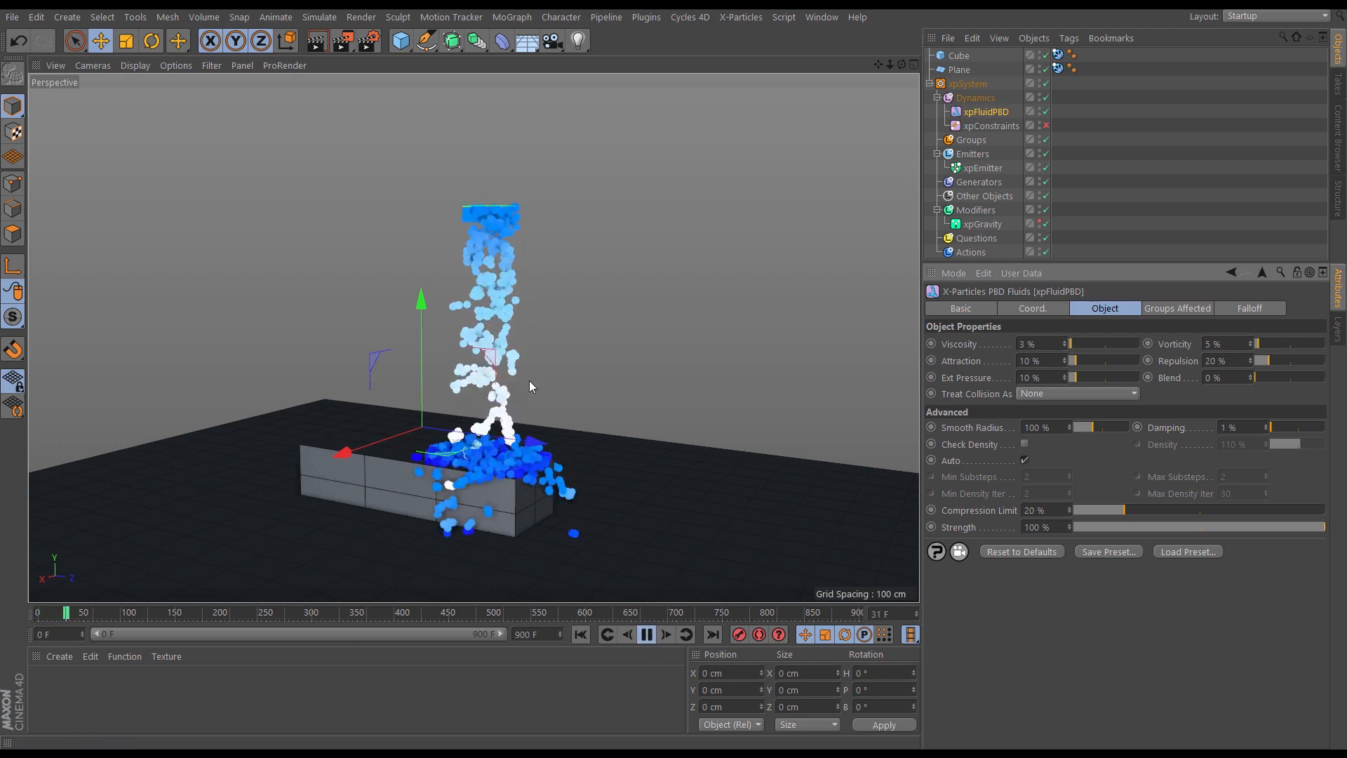
pyautogui.click(647, 634)
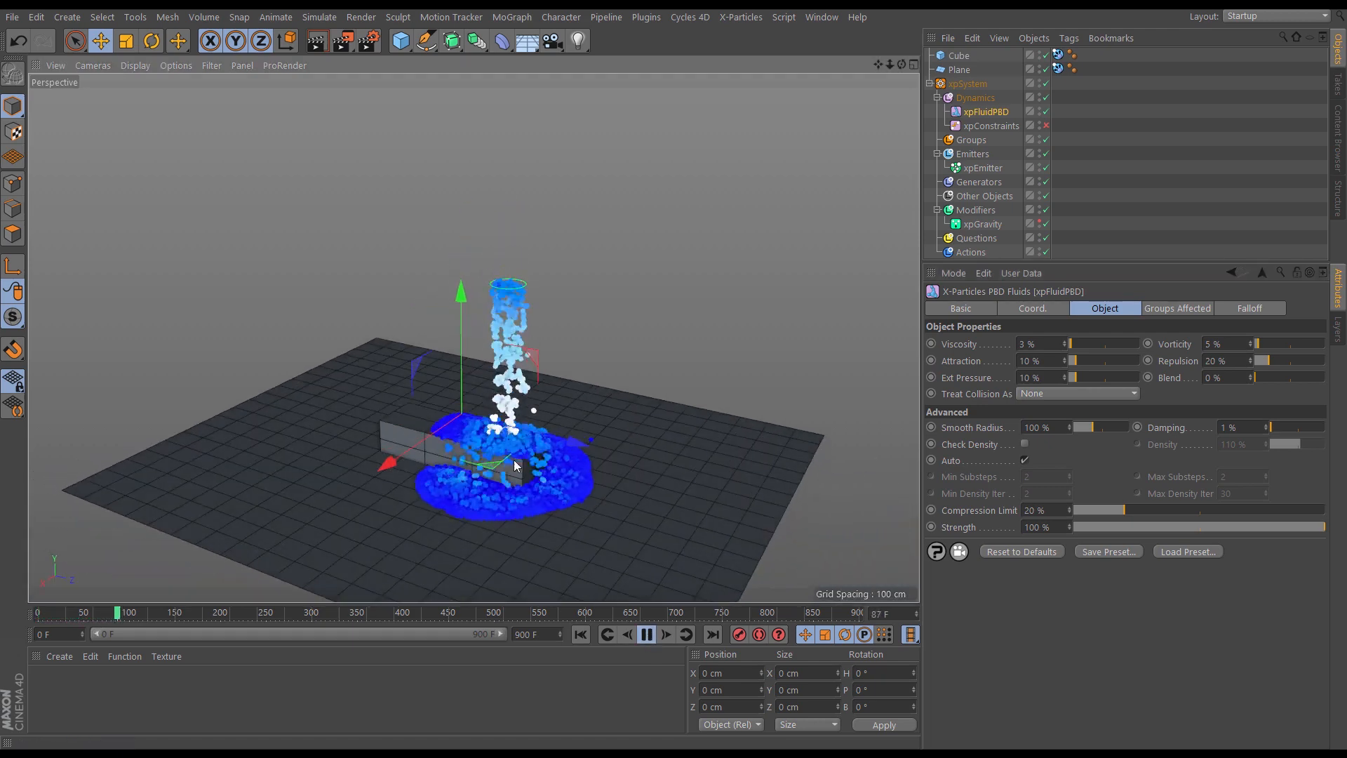
pyautogui.click(645, 634)
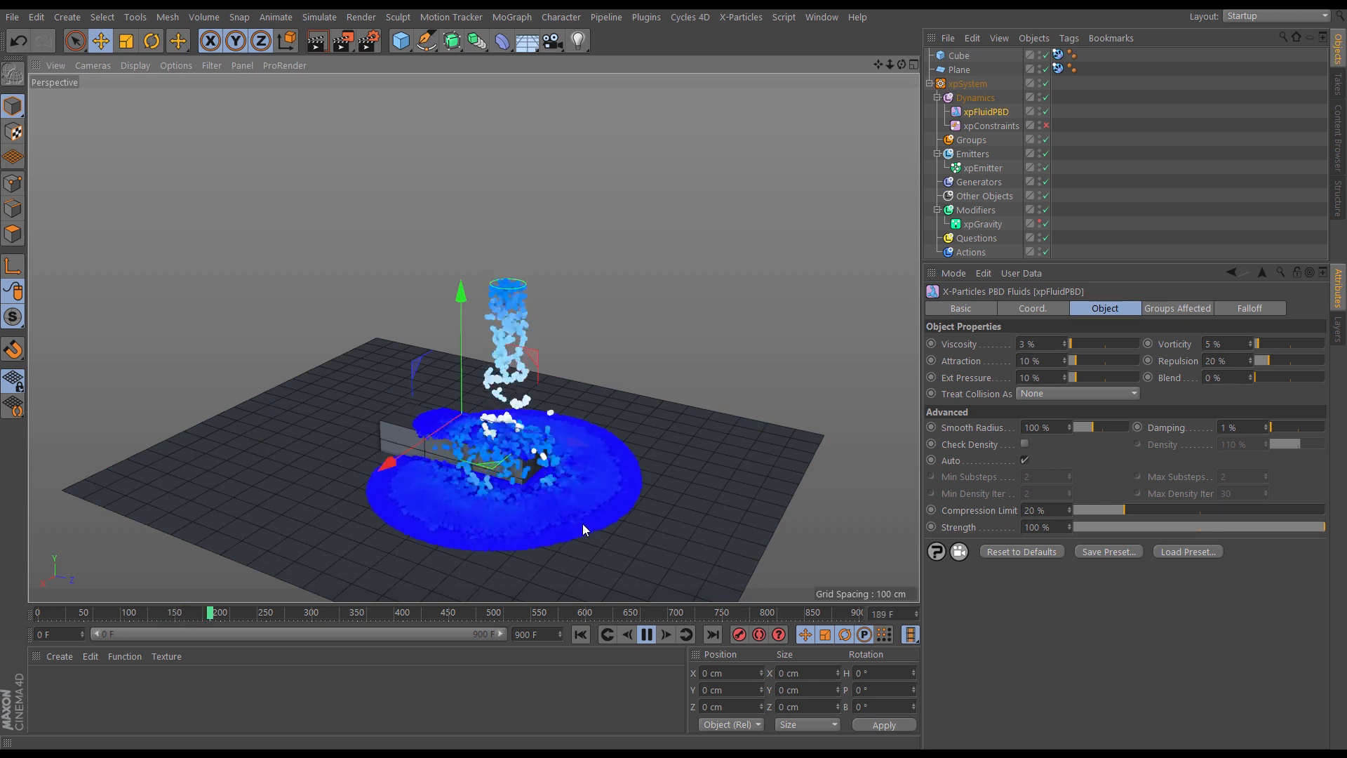
pyautogui.click(646, 634)
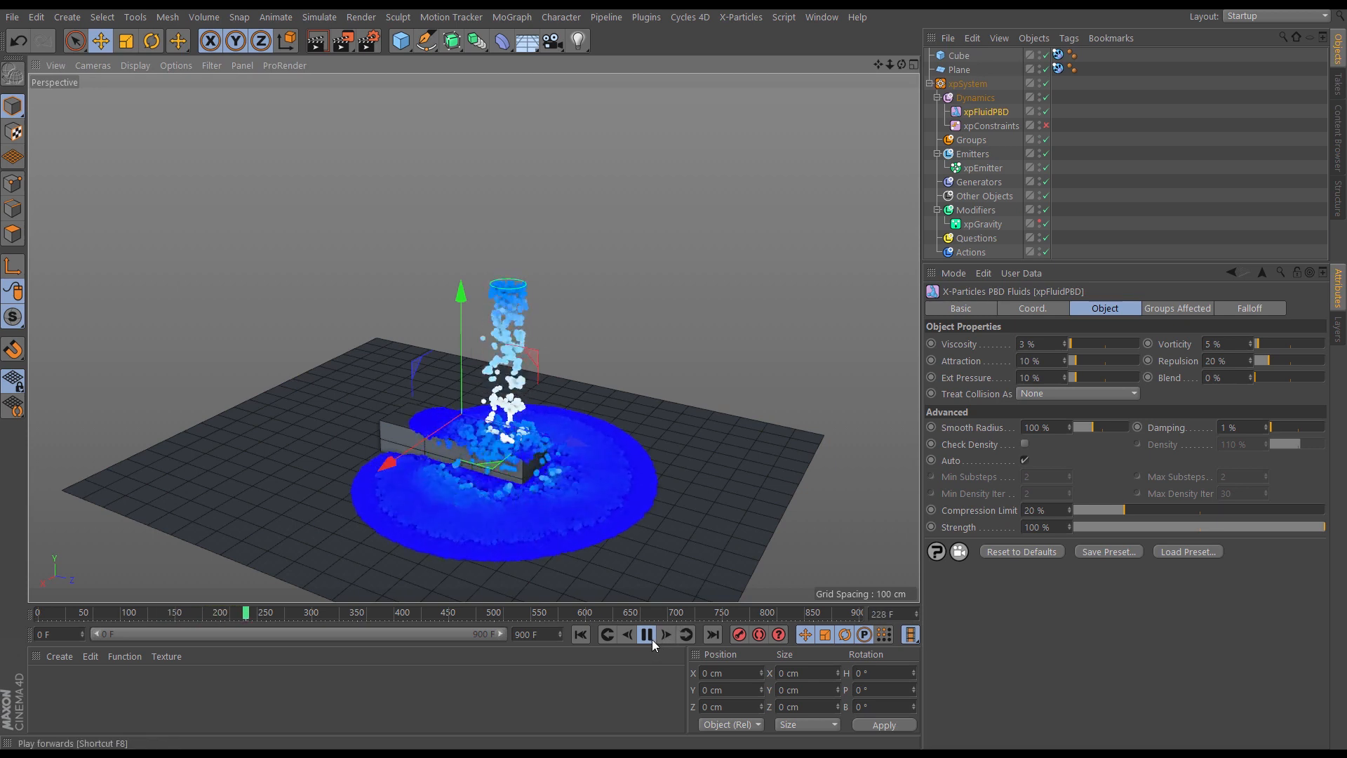
pyautogui.click(645, 634)
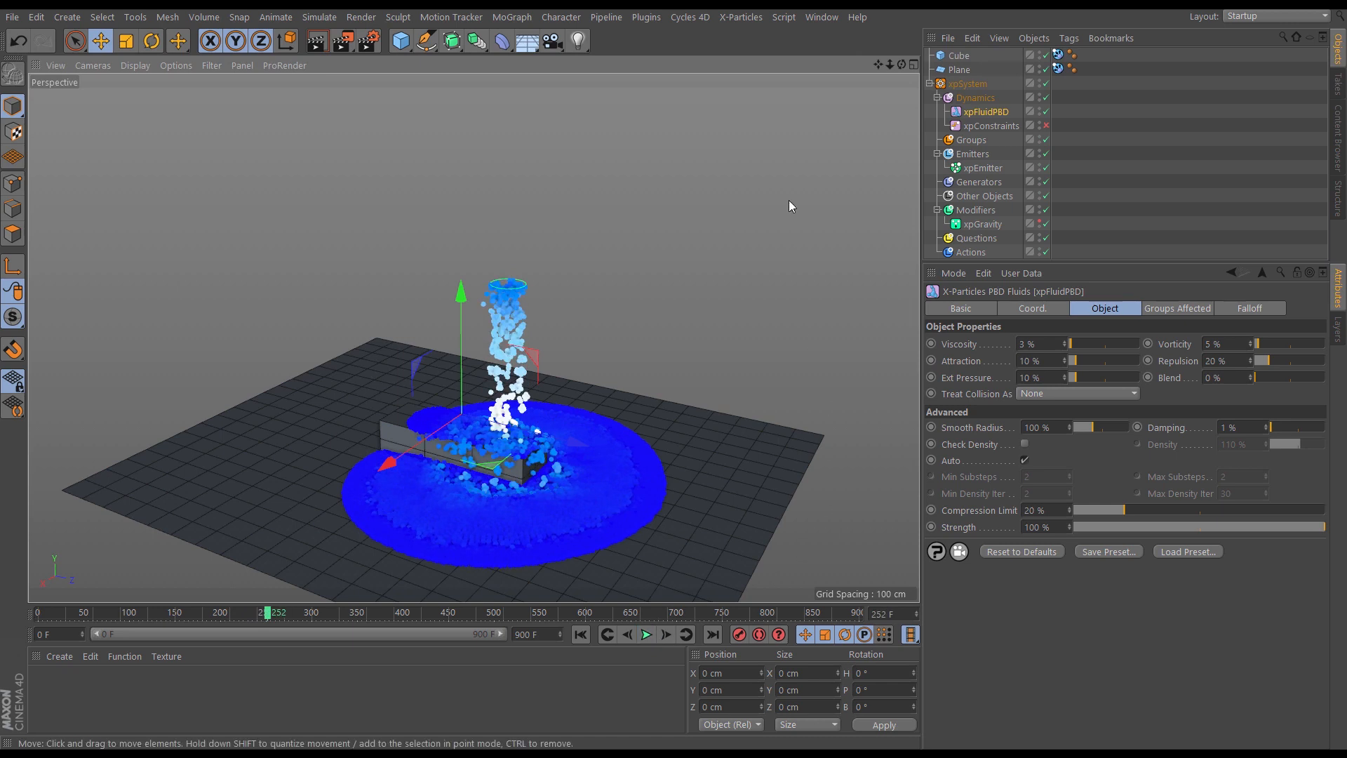
pyautogui.moveTo(860, 277)
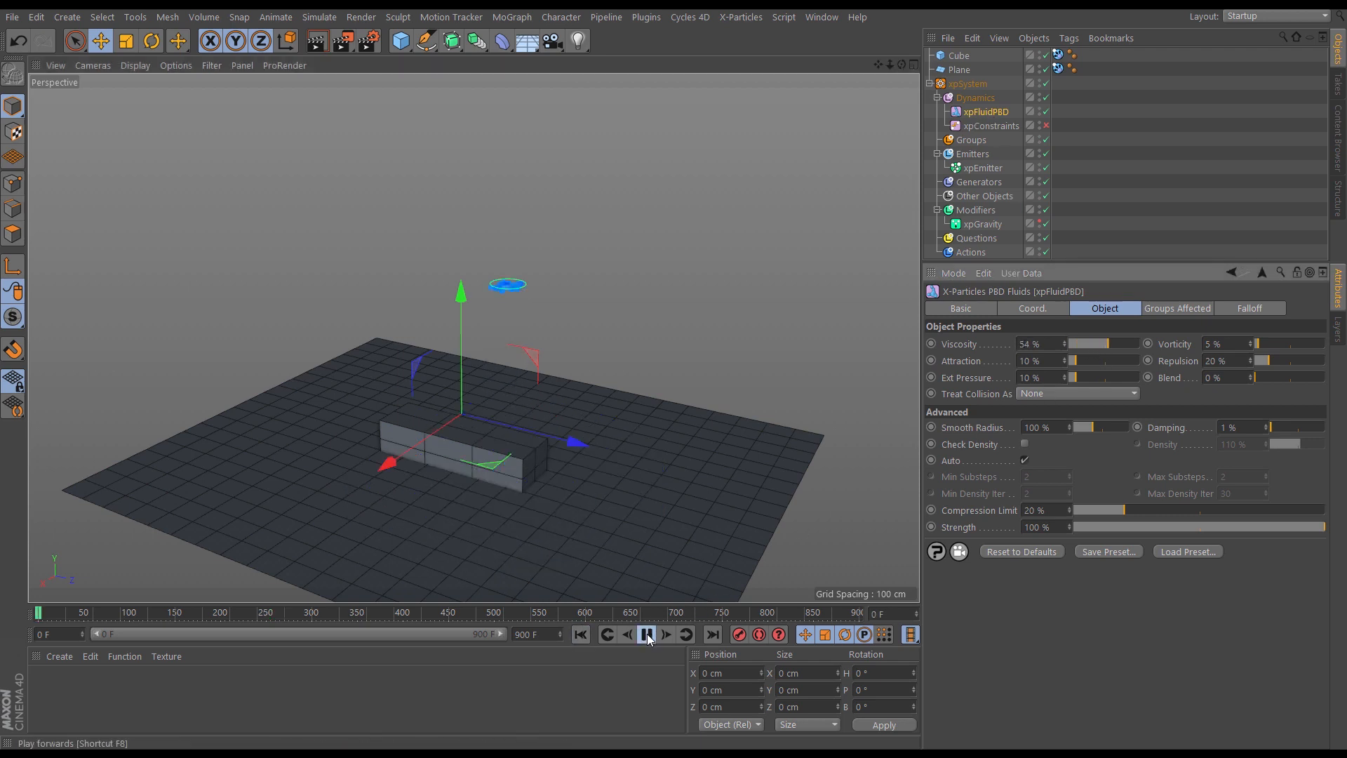
# - Play the fluid with viscosity raised to 54% to preview it, then stop playback
pyautogui.click(645, 634)
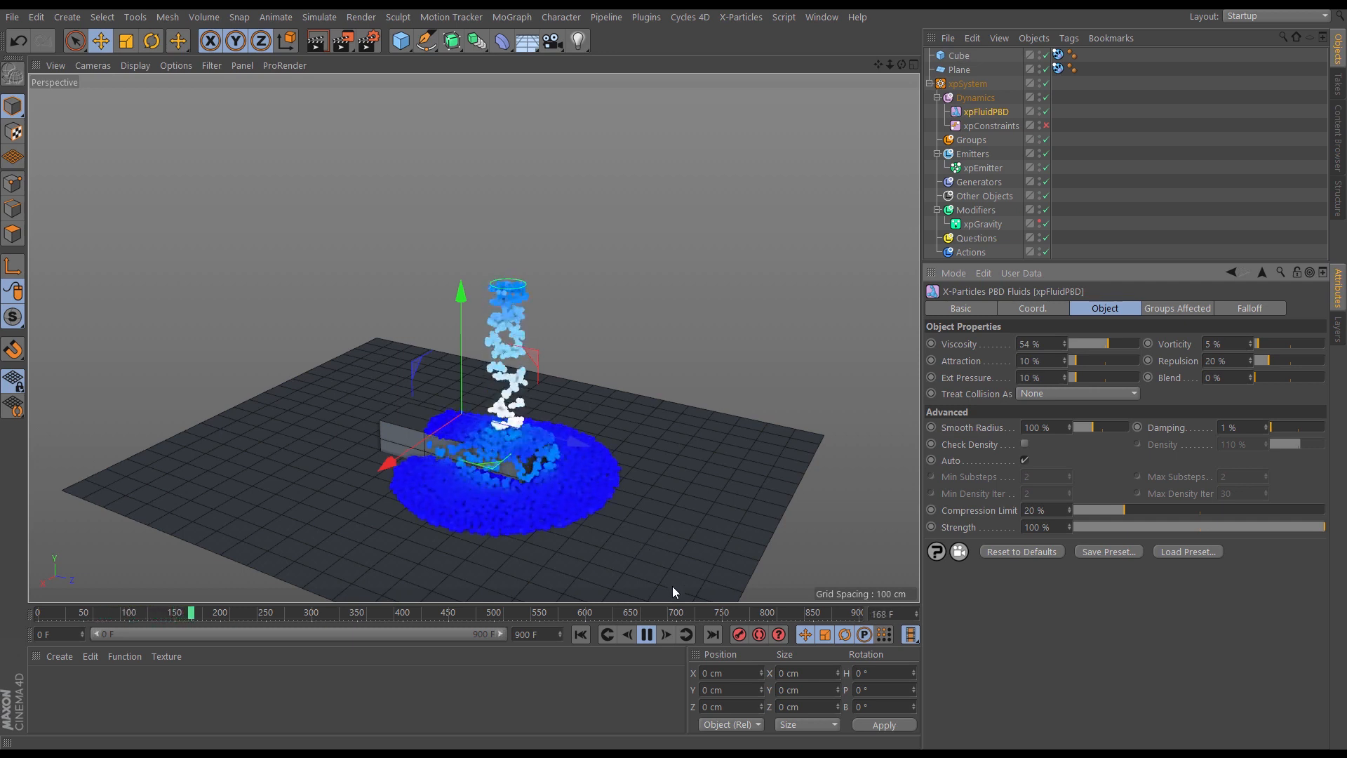
pyautogui.click(646, 634)
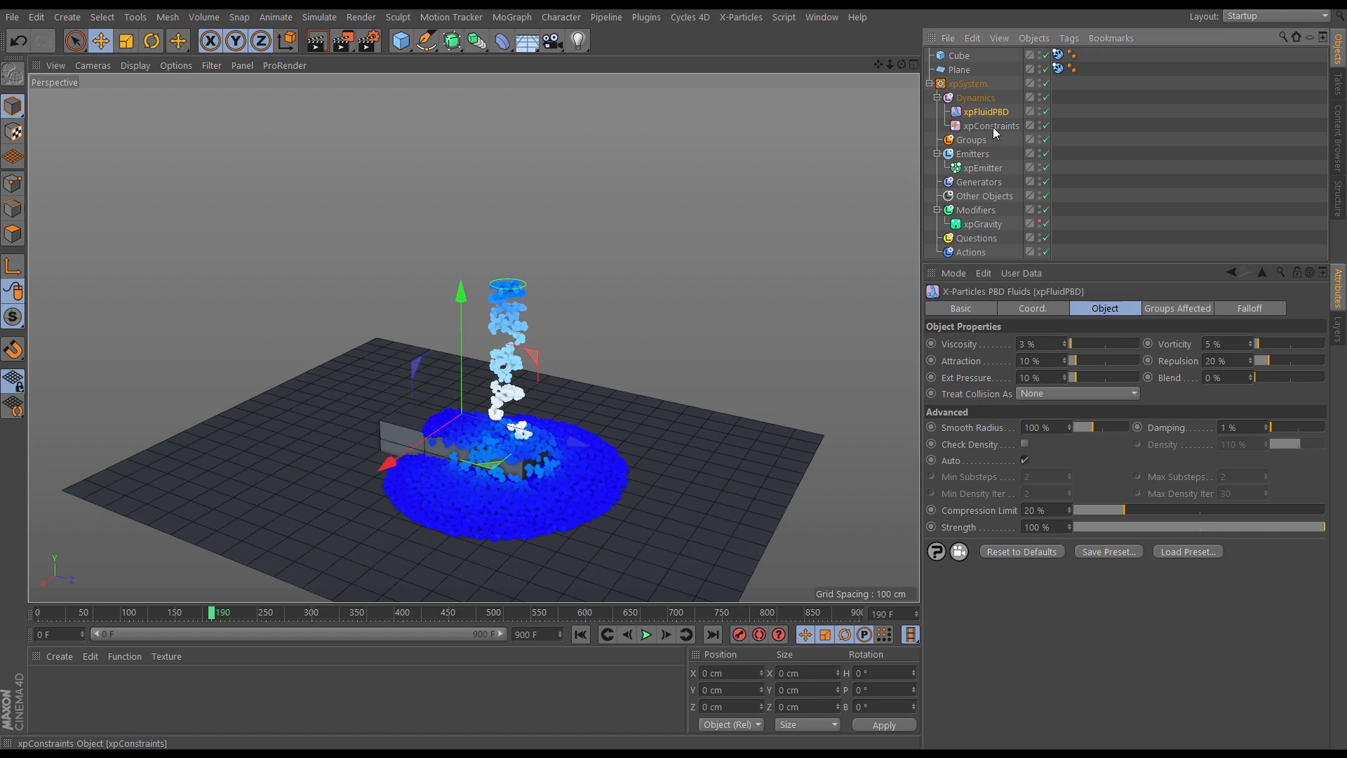
# - Set xpConstraints viscosity Stiffness to 98% and replay to see the thicker, stiffer column
pyautogui.click(992, 126)
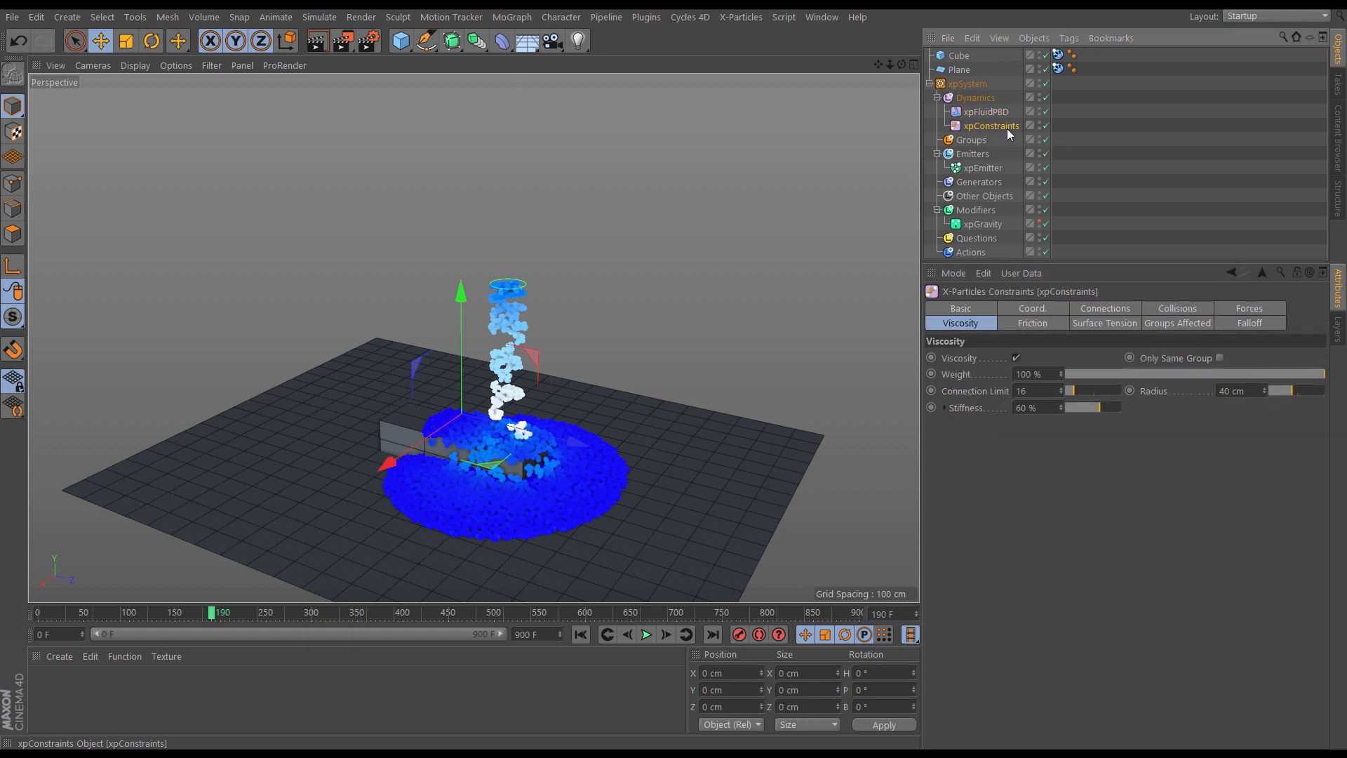
pyautogui.click(645, 634)
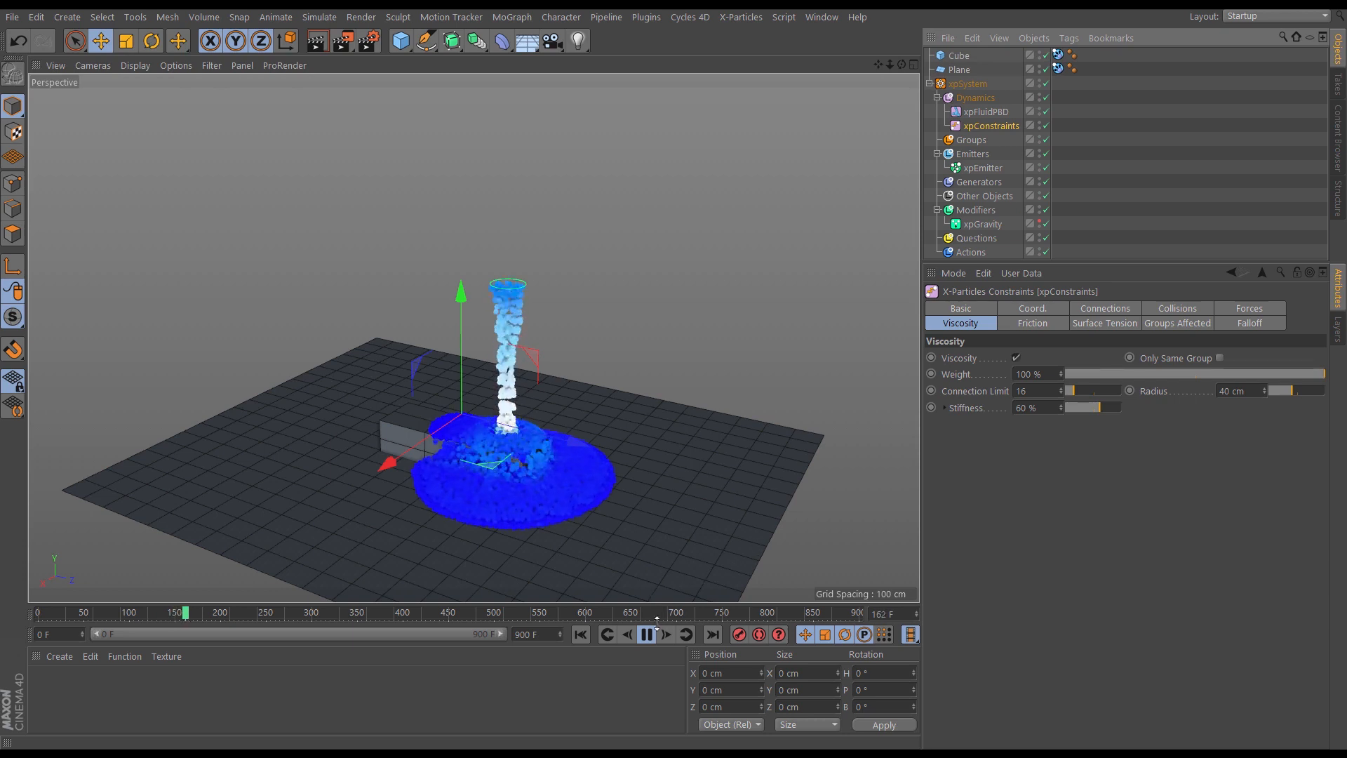
pyautogui.click(646, 635)
pyautogui.write('98')
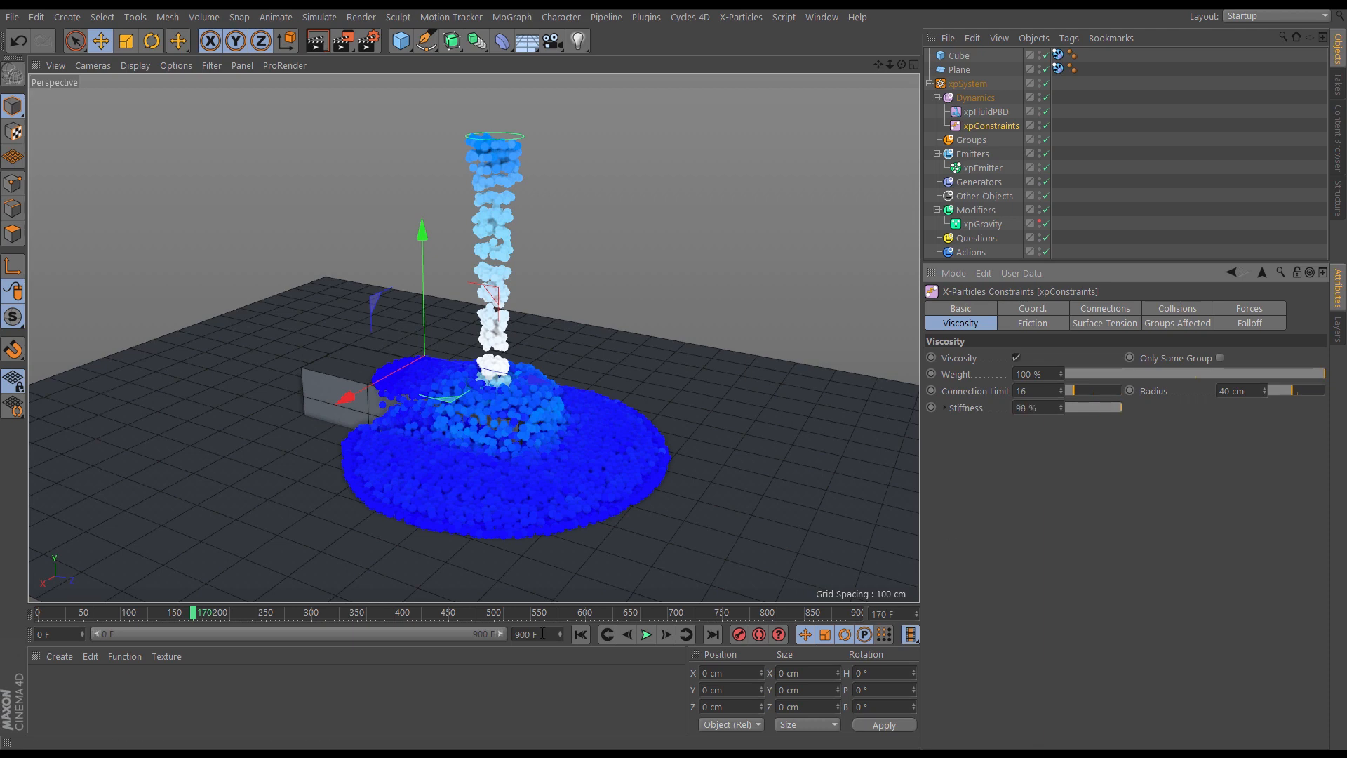
pyautogui.click(646, 634)
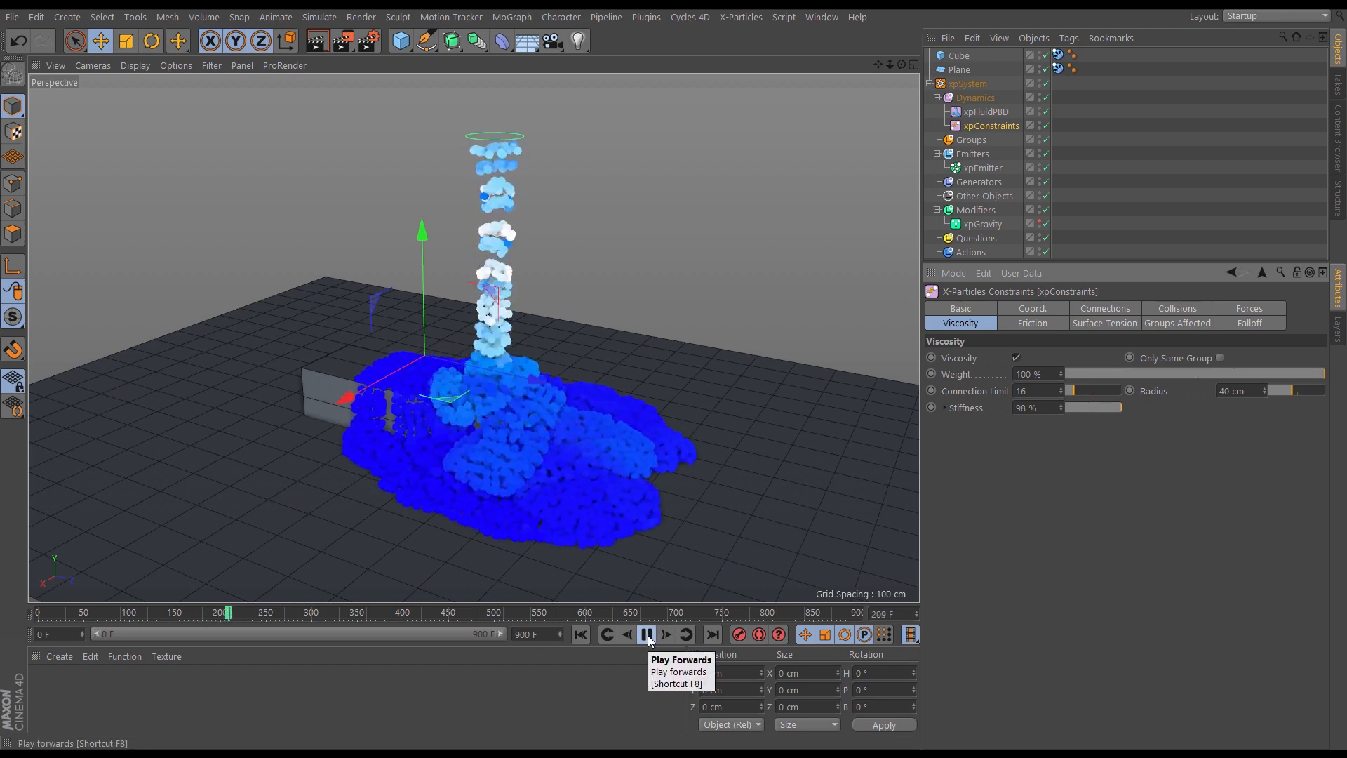
pyautogui.click(645, 635)
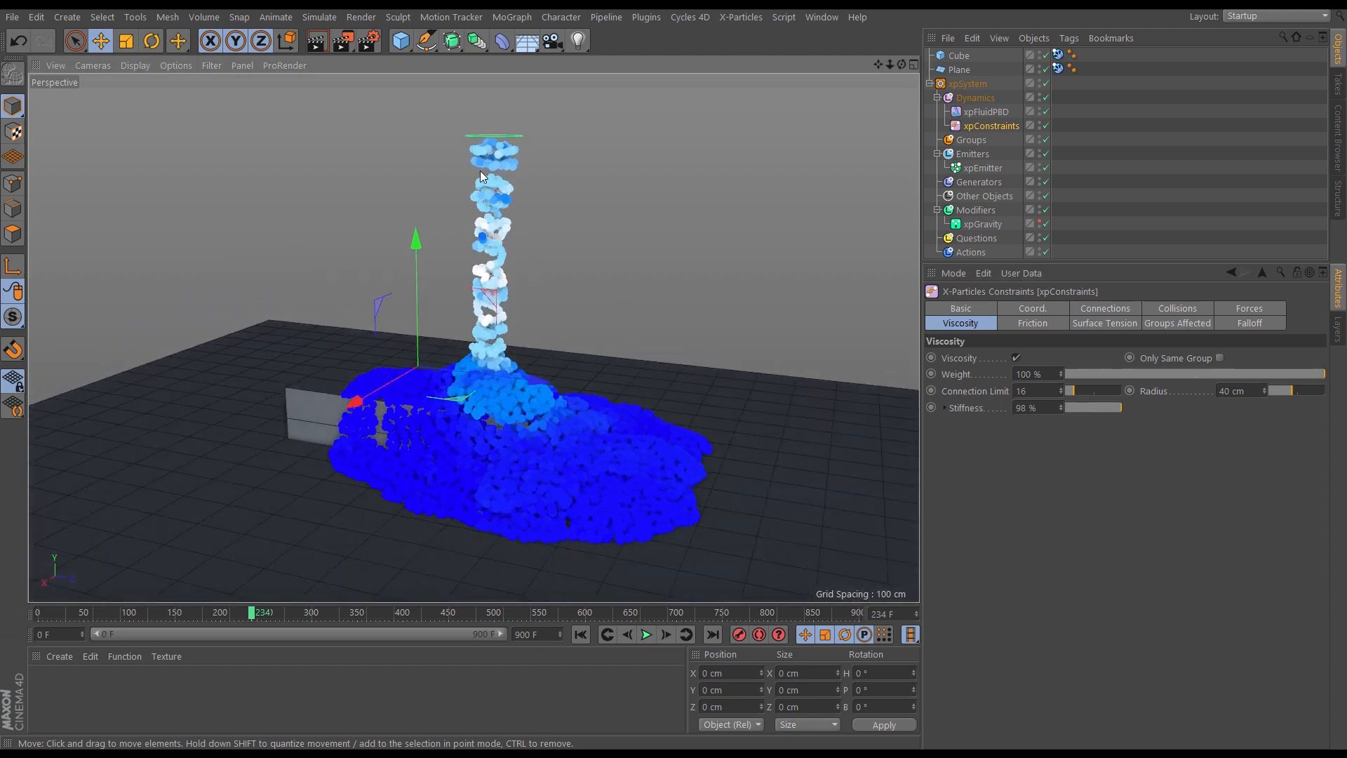
pyautogui.moveTo(516, 208)
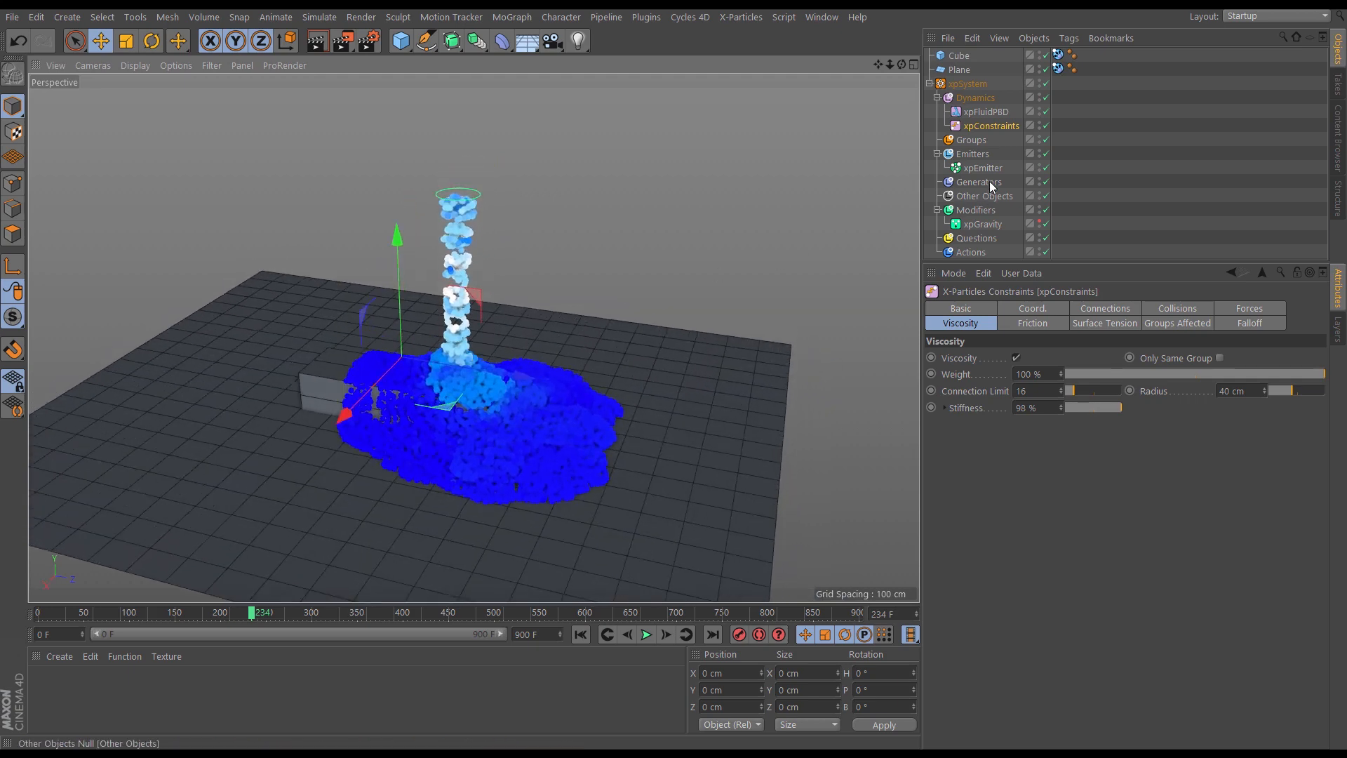
# - Set the xpEmitter's Emission Mode to Hexagonal for a tightly packed particle disc
pyautogui.click(982, 168)
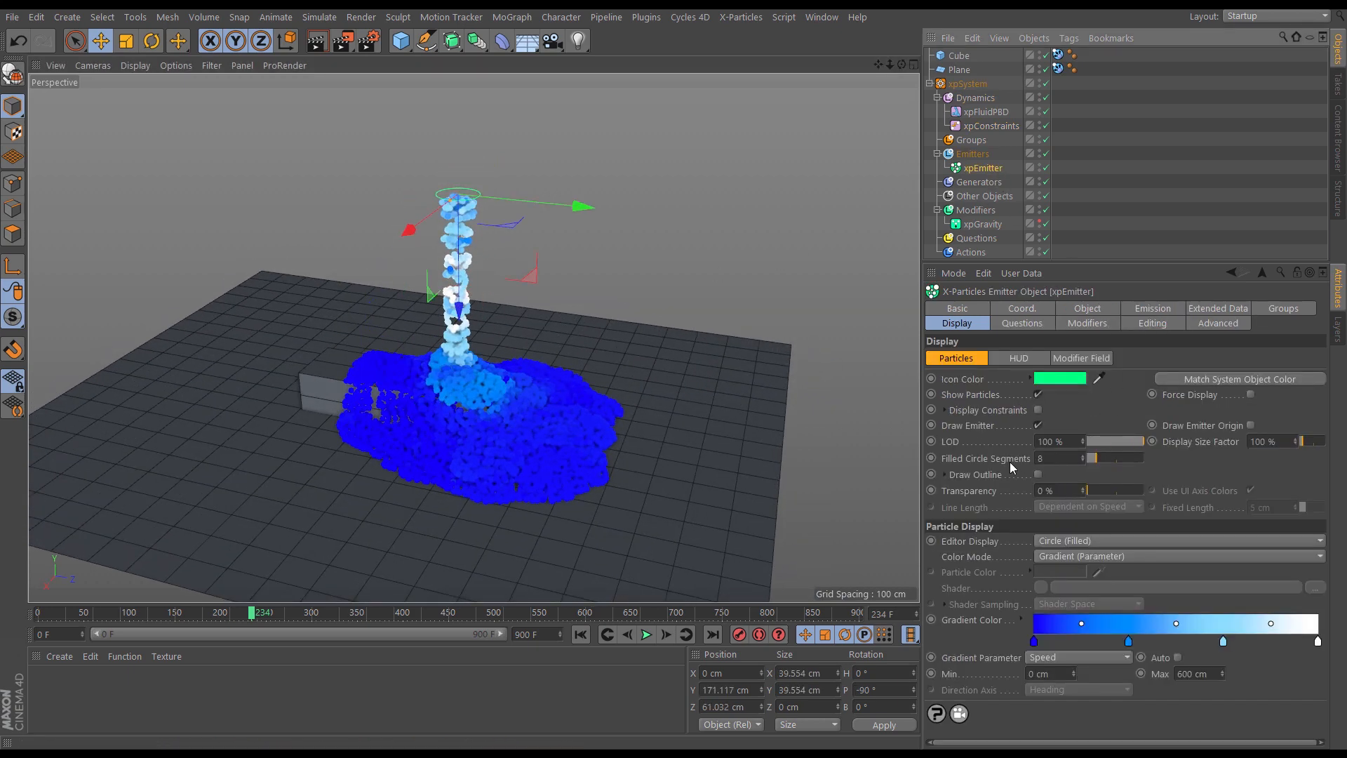
pyautogui.click(1152, 307)
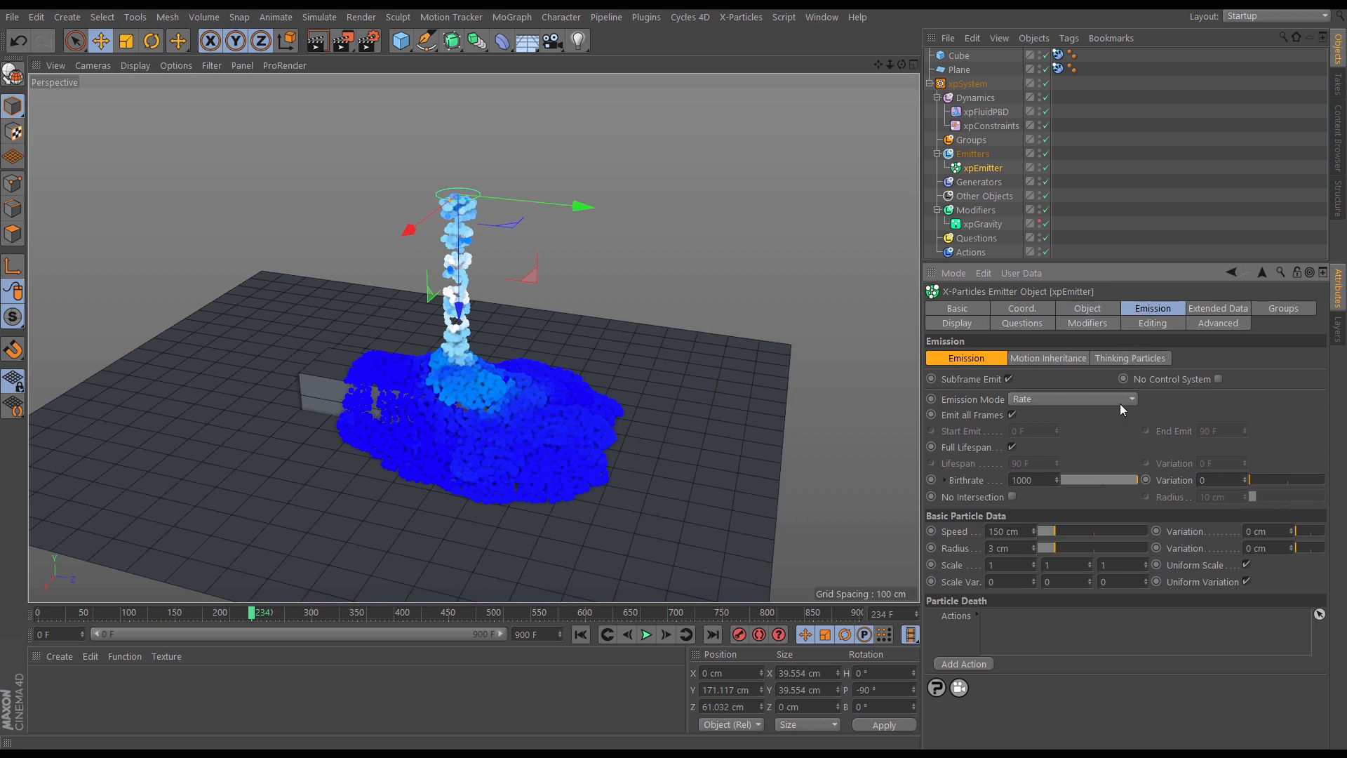
pyautogui.moveTo(1025, 404)
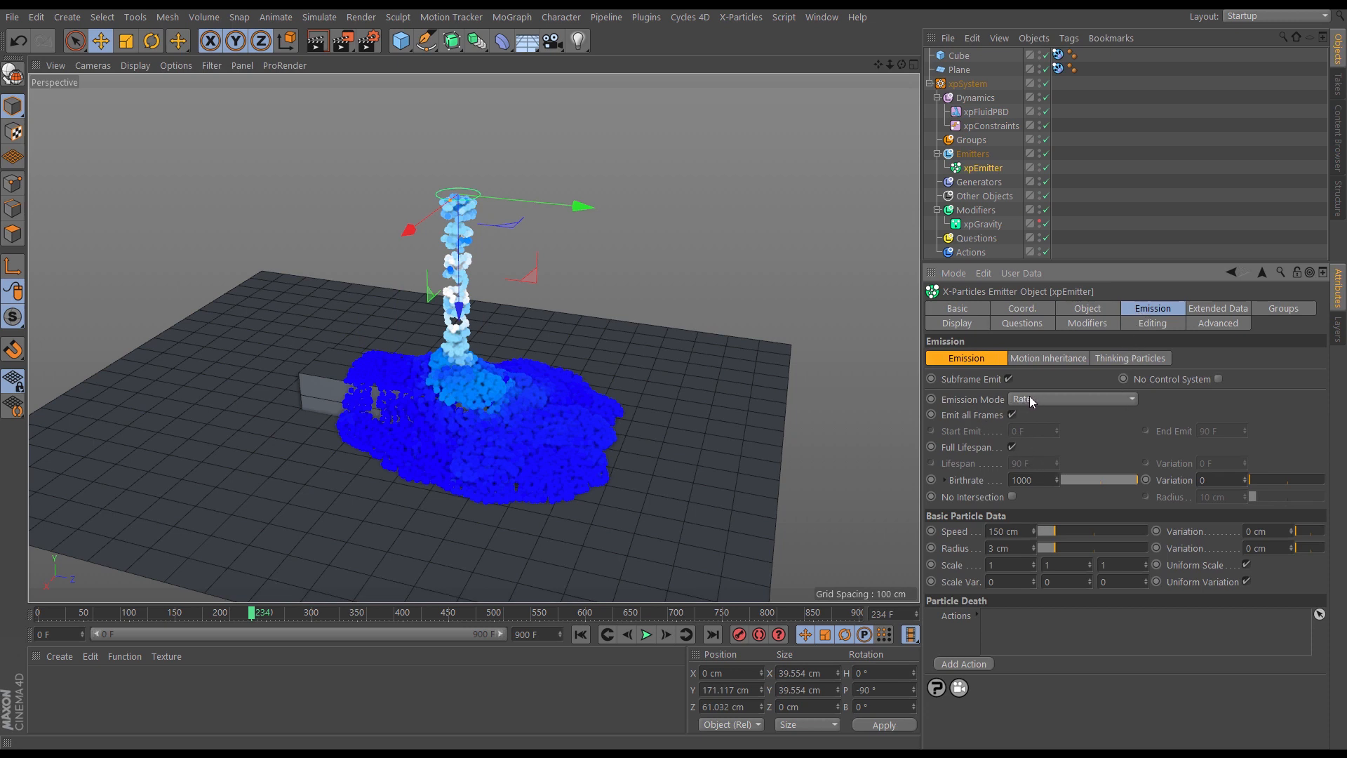
pyautogui.click(1072, 398)
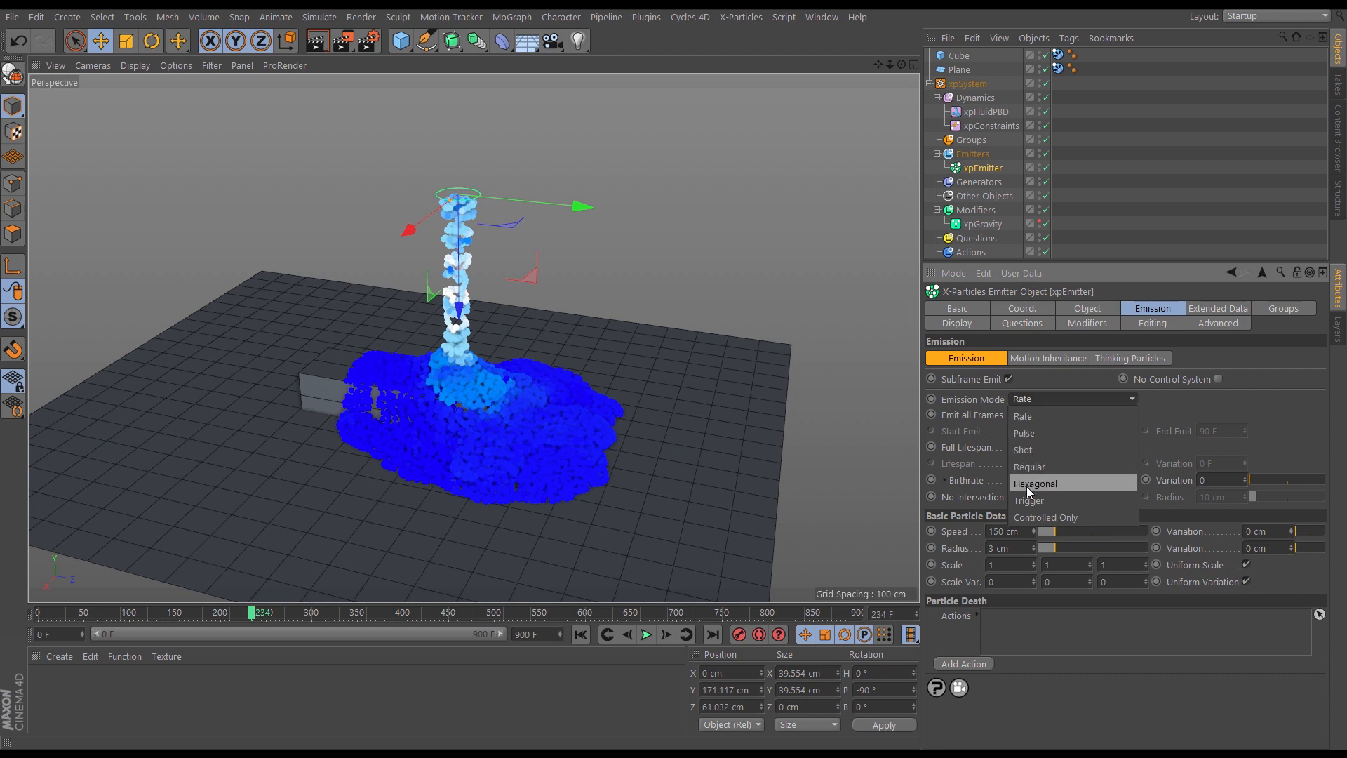
pyautogui.click(1036, 482)
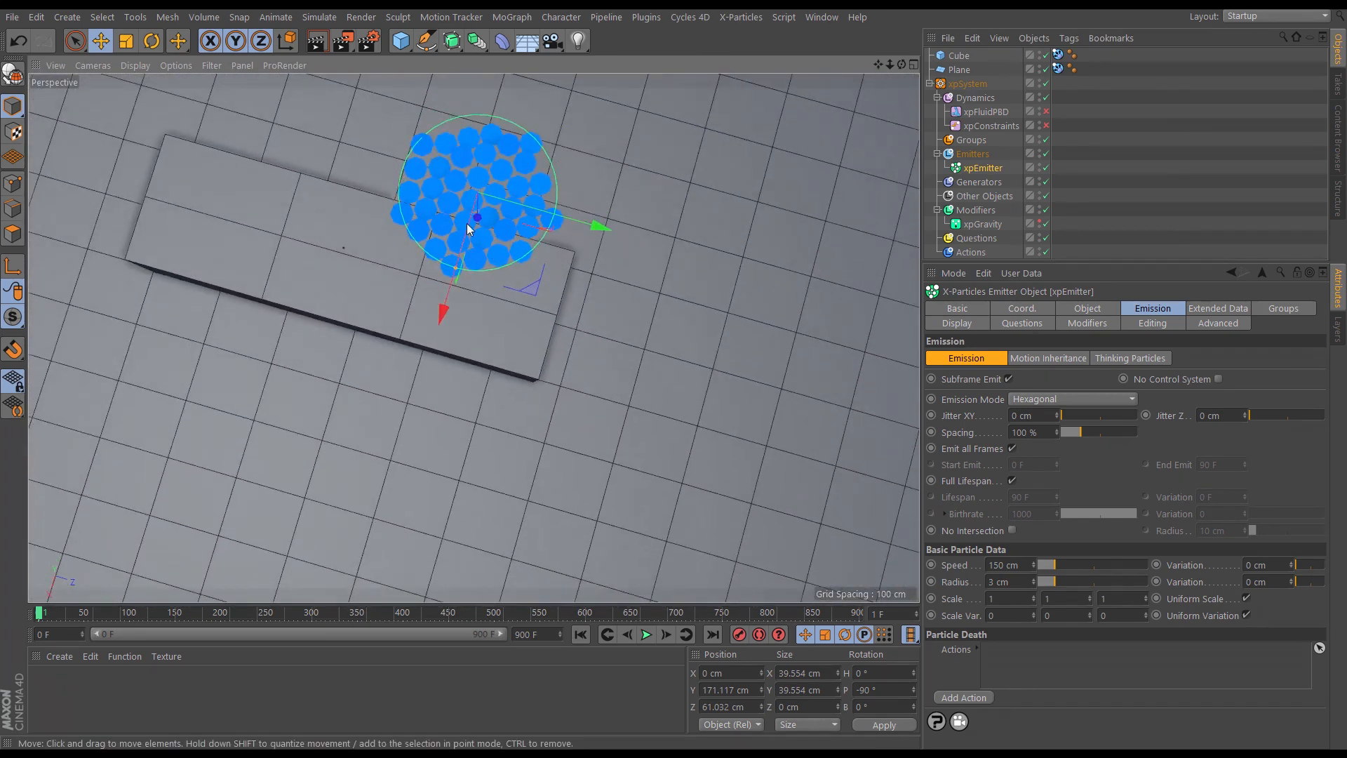
pyautogui.moveTo(447, 226)
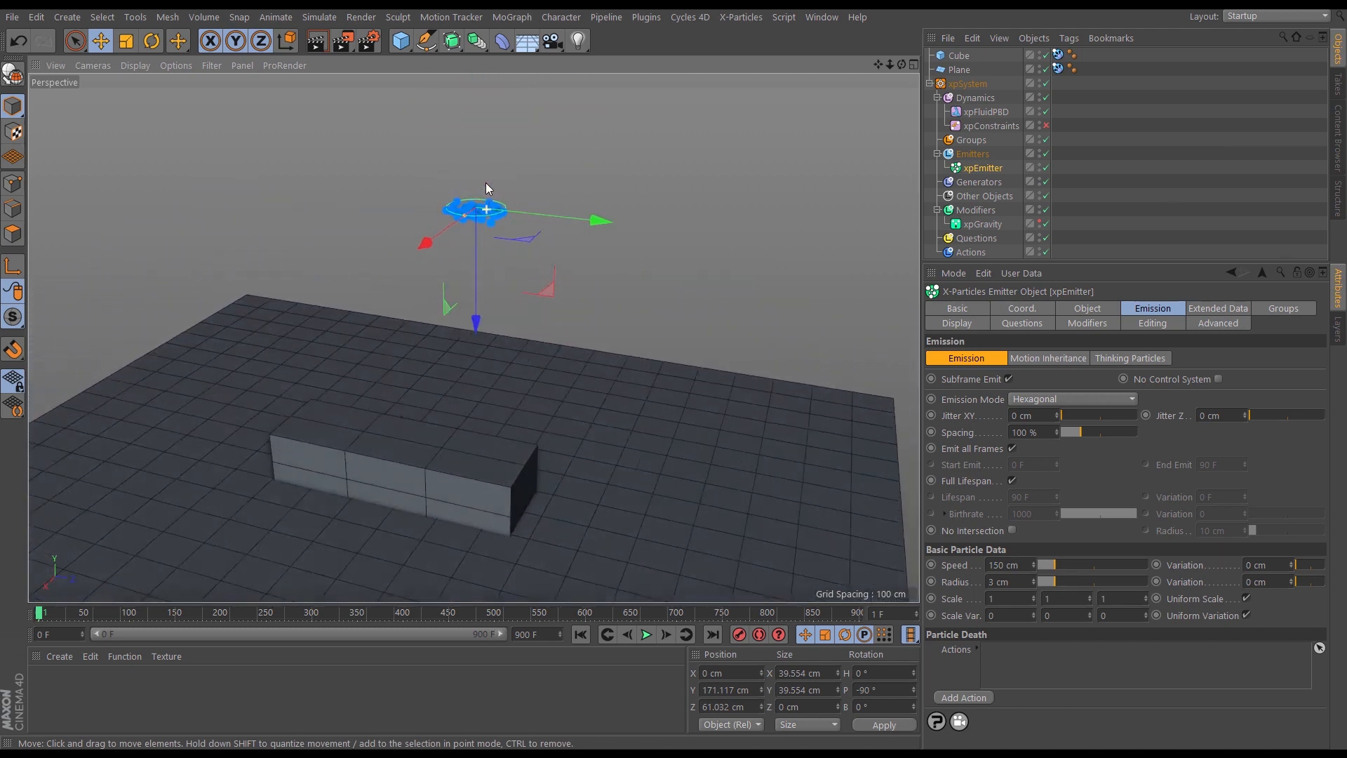
# - Preview the hexagonal stream, then bring up xpConstraints to raise its connection limit to 40
pyautogui.click(647, 634)
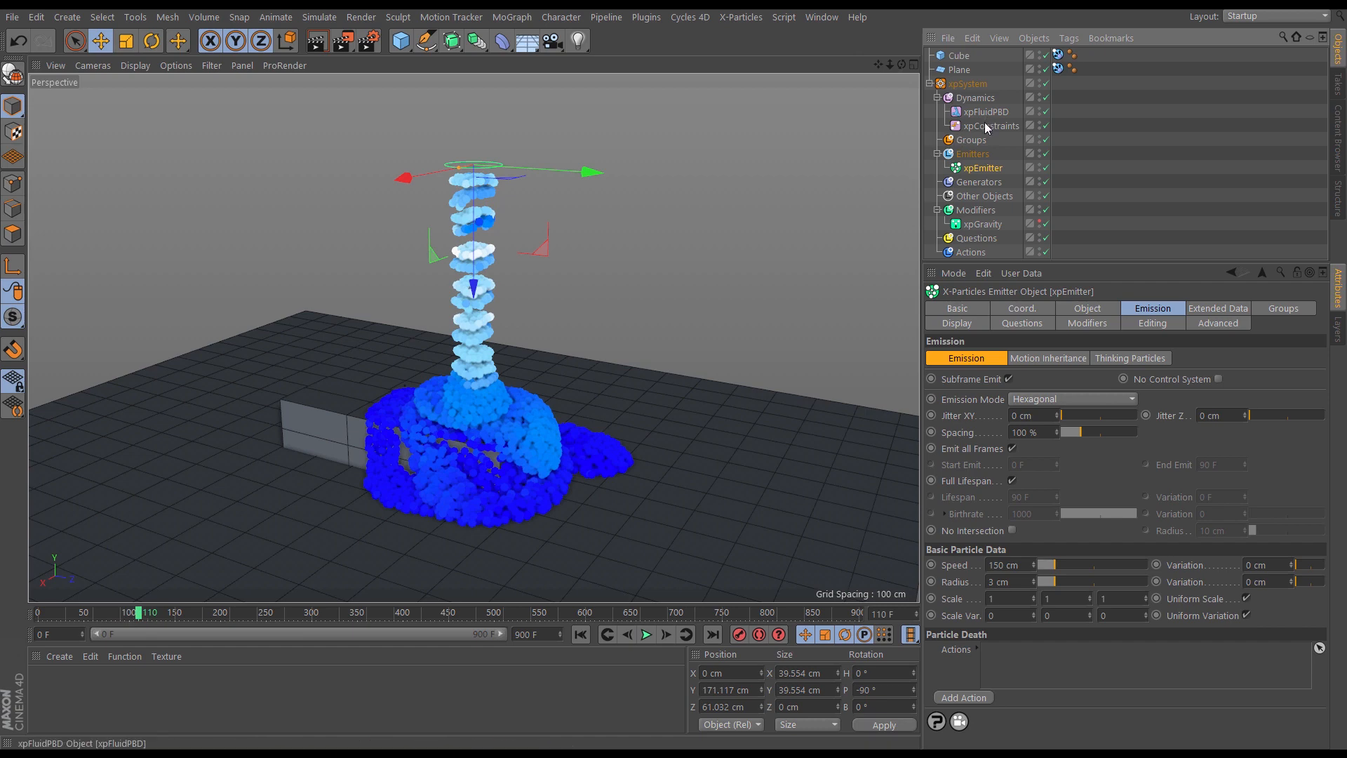
pyautogui.click(992, 126)
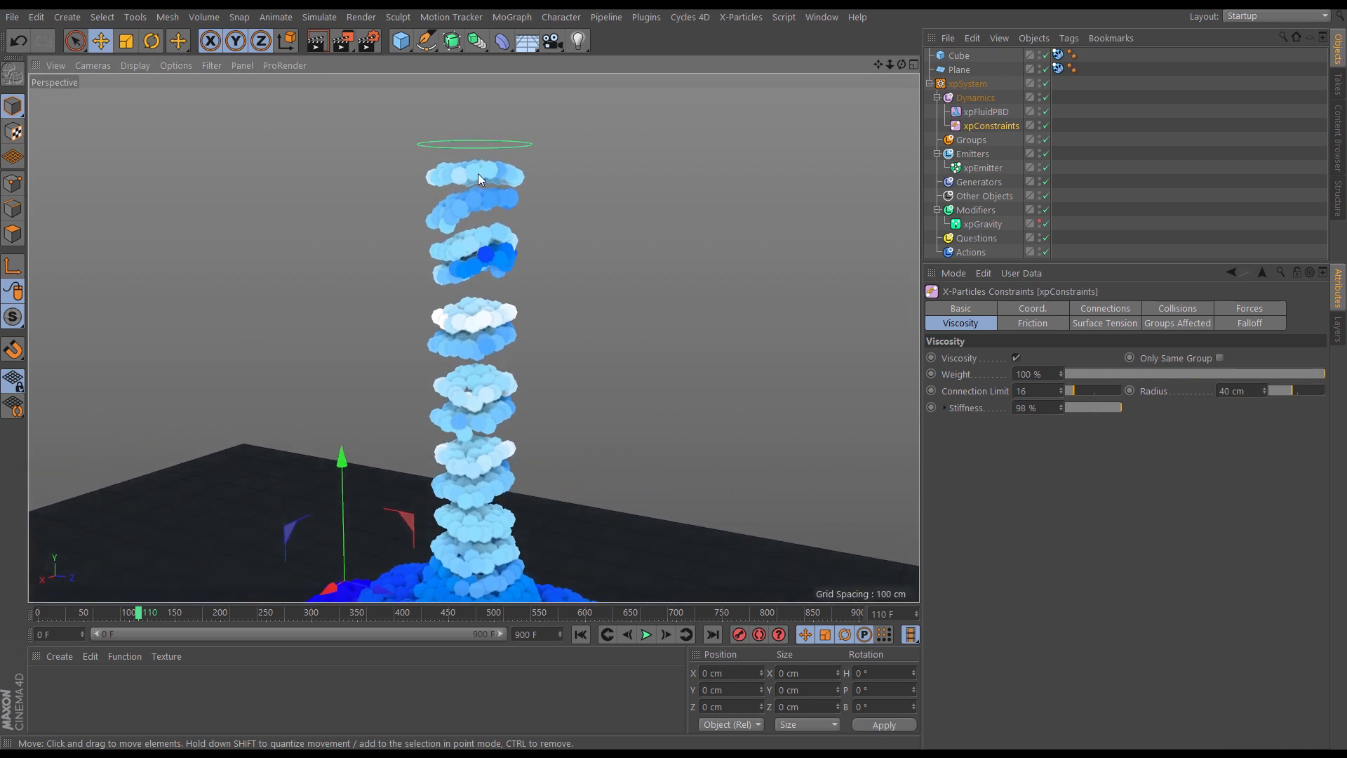
pyautogui.moveTo(454, 181)
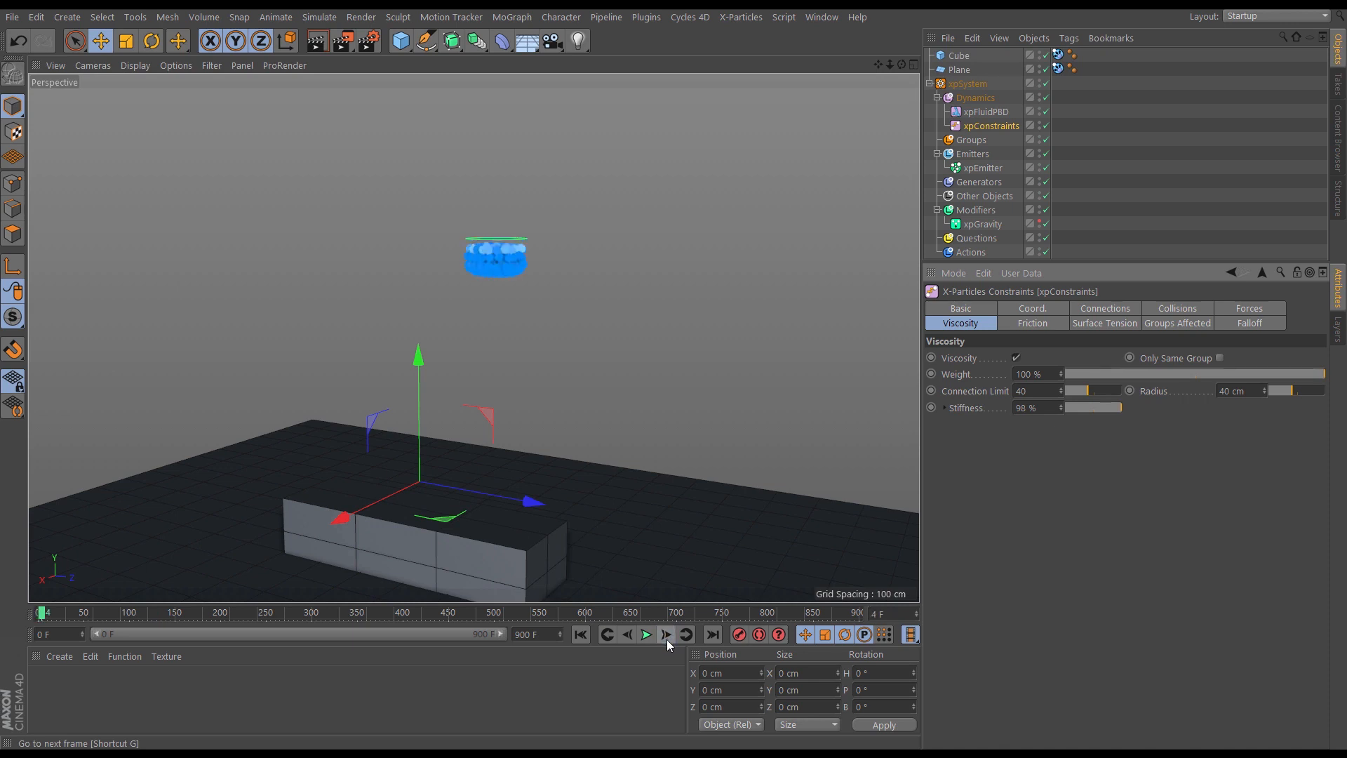
# - Lower the hexagonal emitter's particle spacing to about 45-50 % while stepping the simulation forward to check it
pyautogui.click(646, 634)
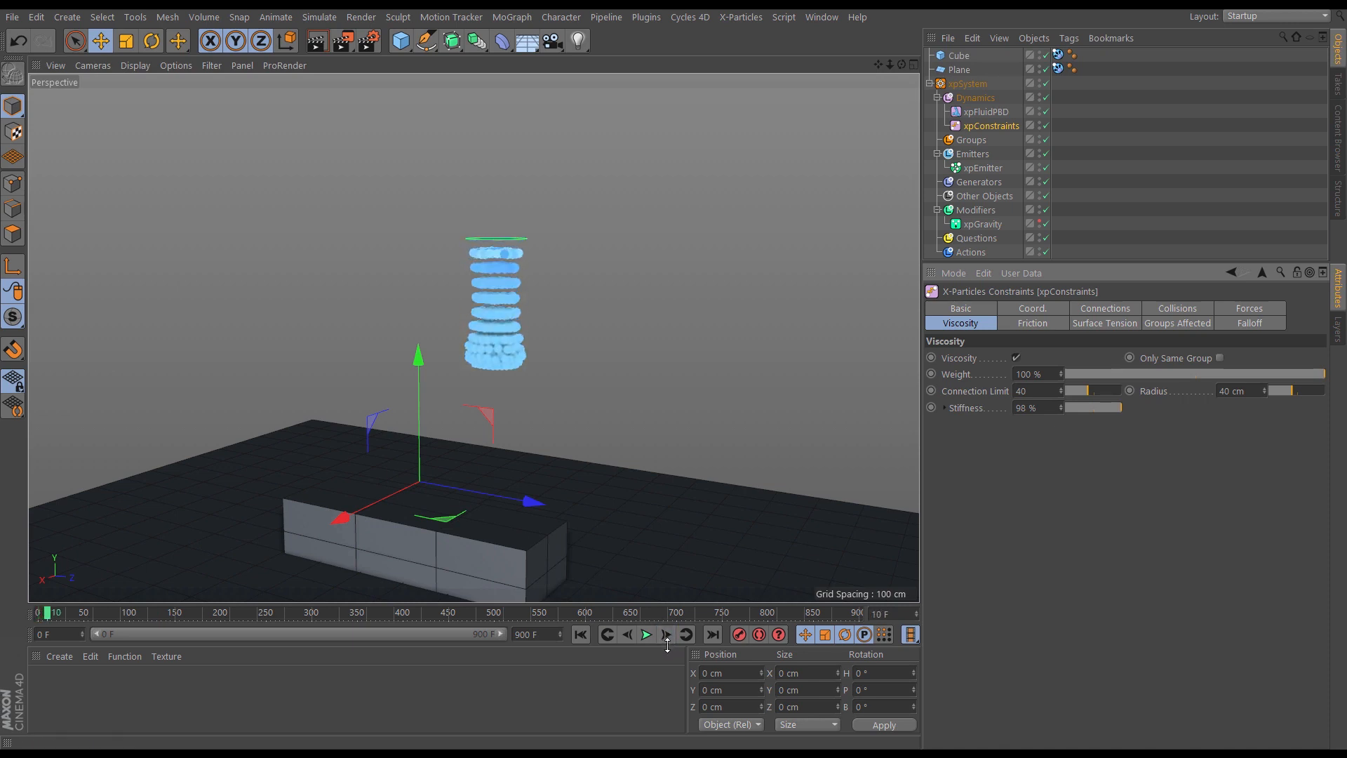
pyautogui.click(645, 634)
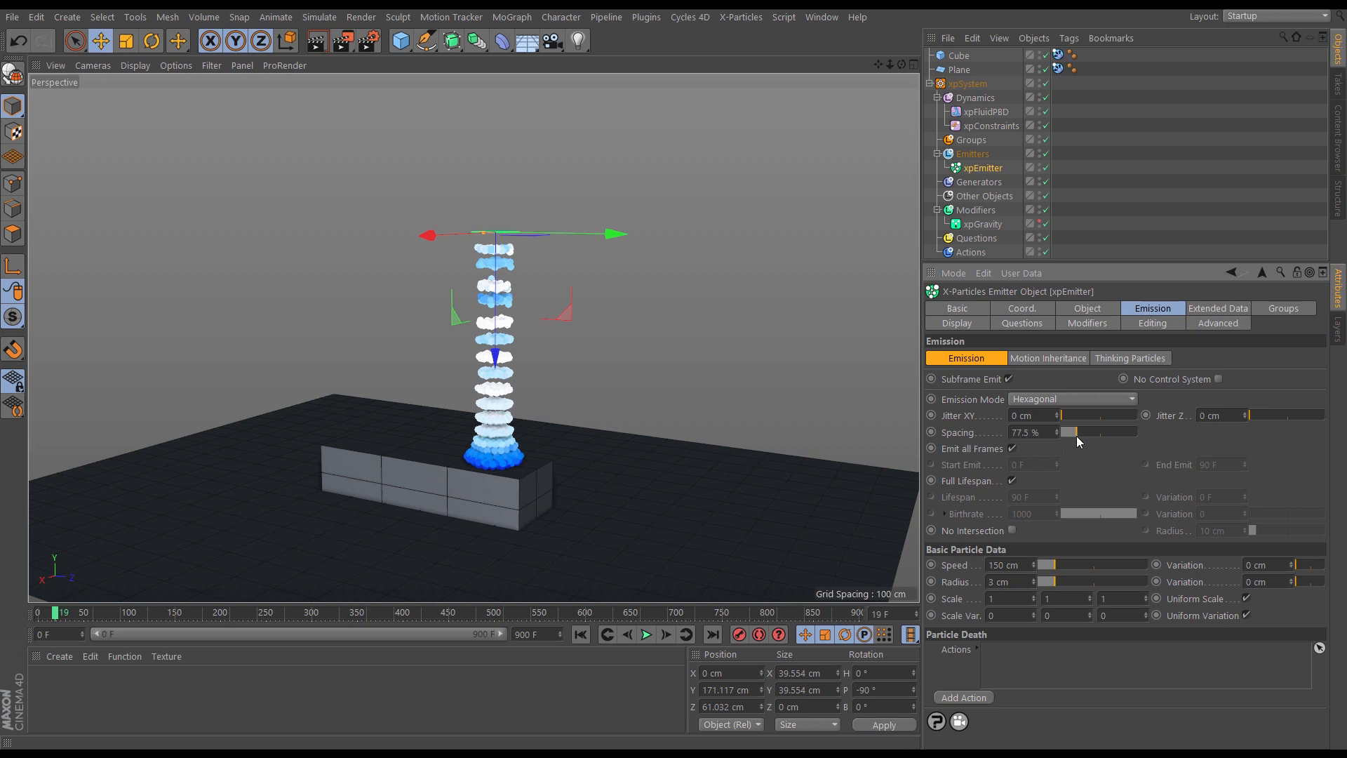
pyautogui.moveTo(1069, 432); pyautogui.dragTo(1062, 432)
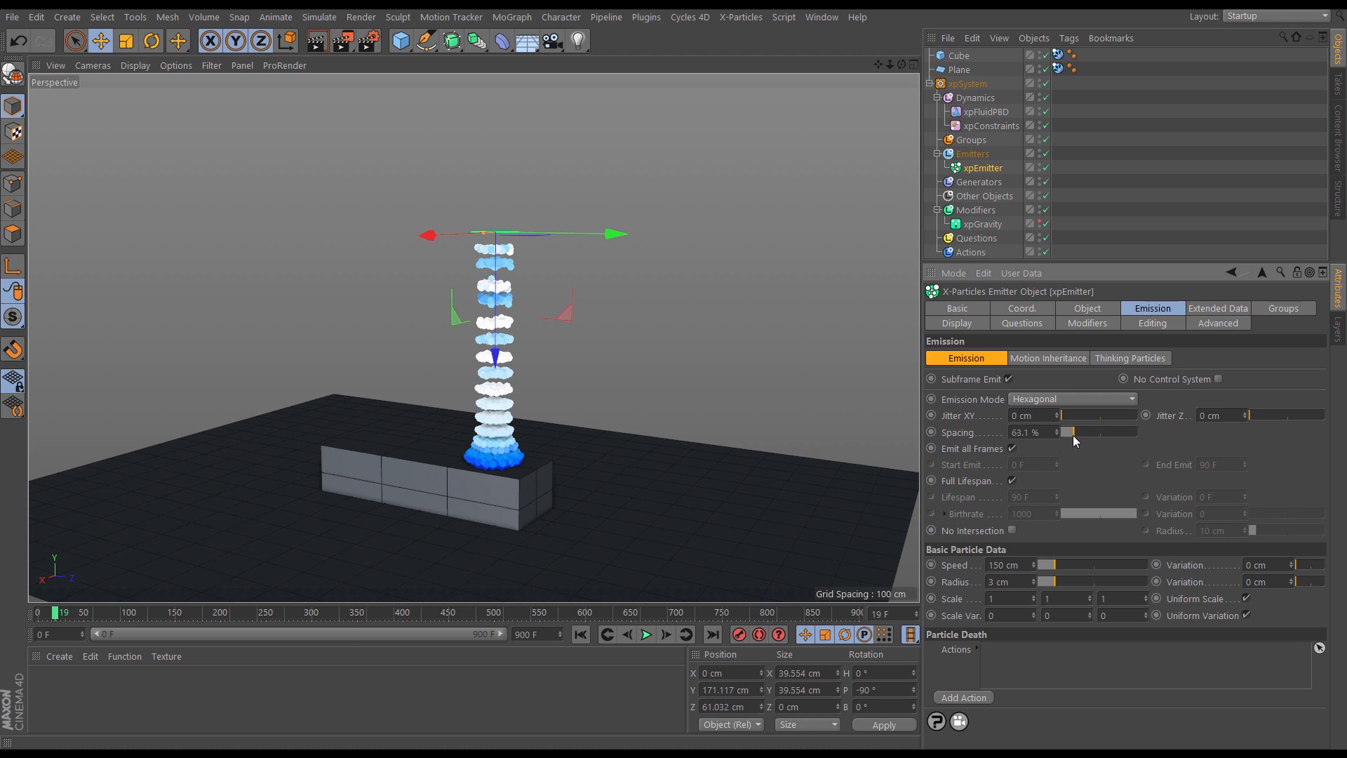
pyautogui.moveTo(1067, 433); pyautogui.dragTo(1068, 432)
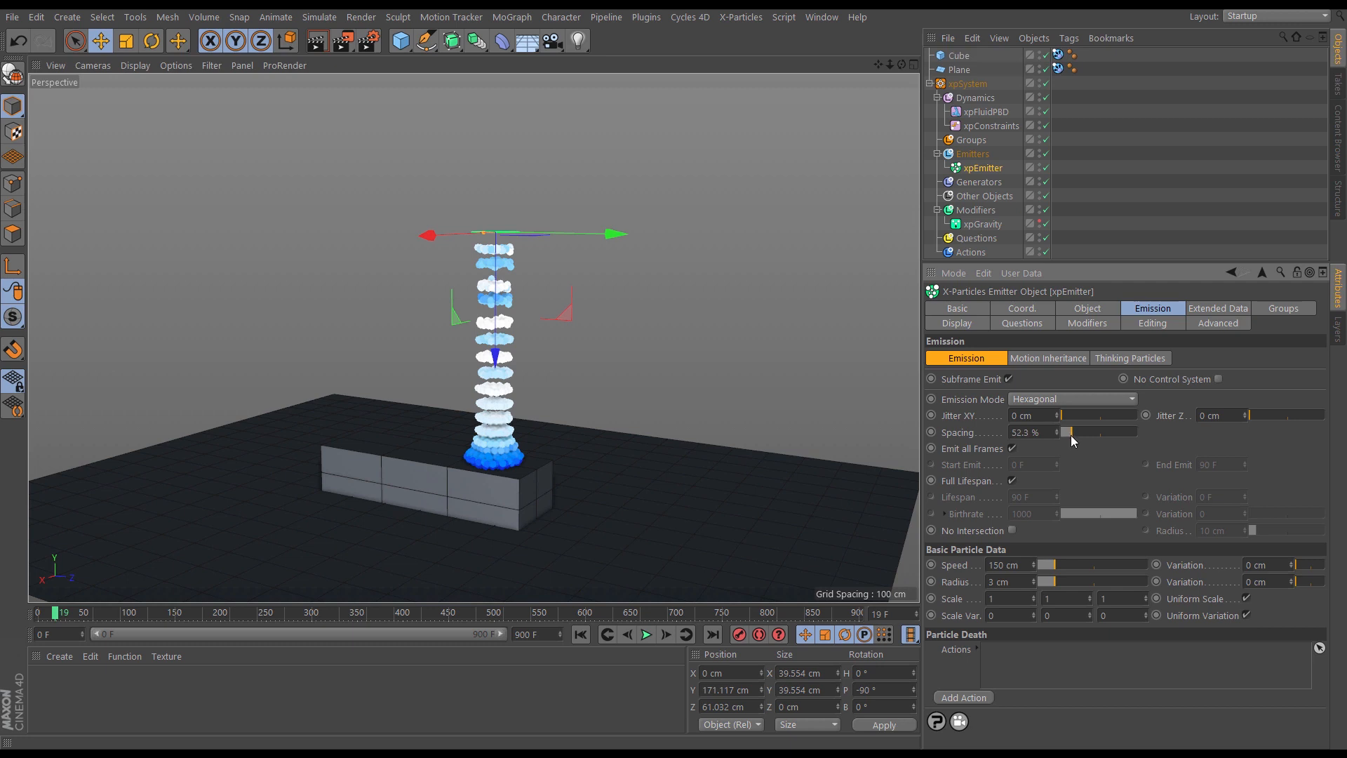
pyautogui.moveTo(1069, 432); pyautogui.dragTo(1057, 432)
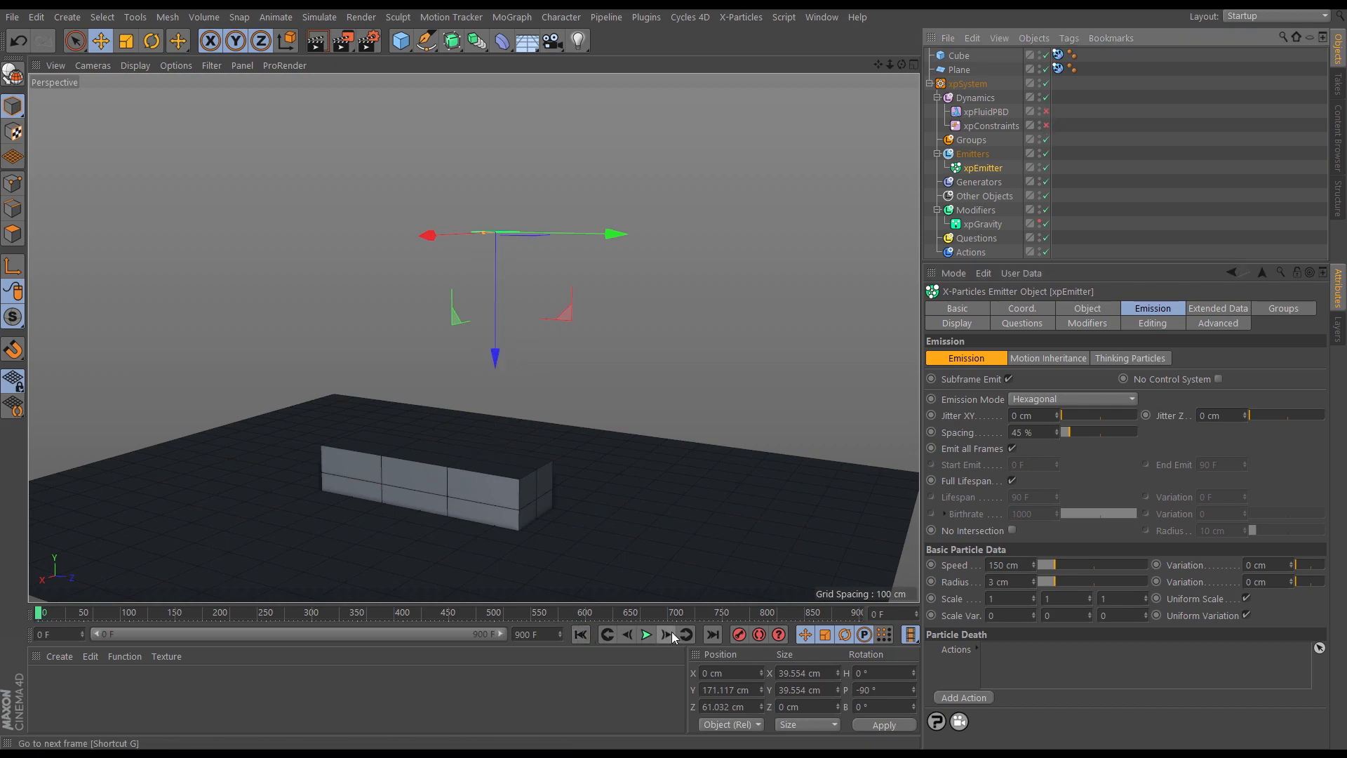
pyautogui.click(665, 634)
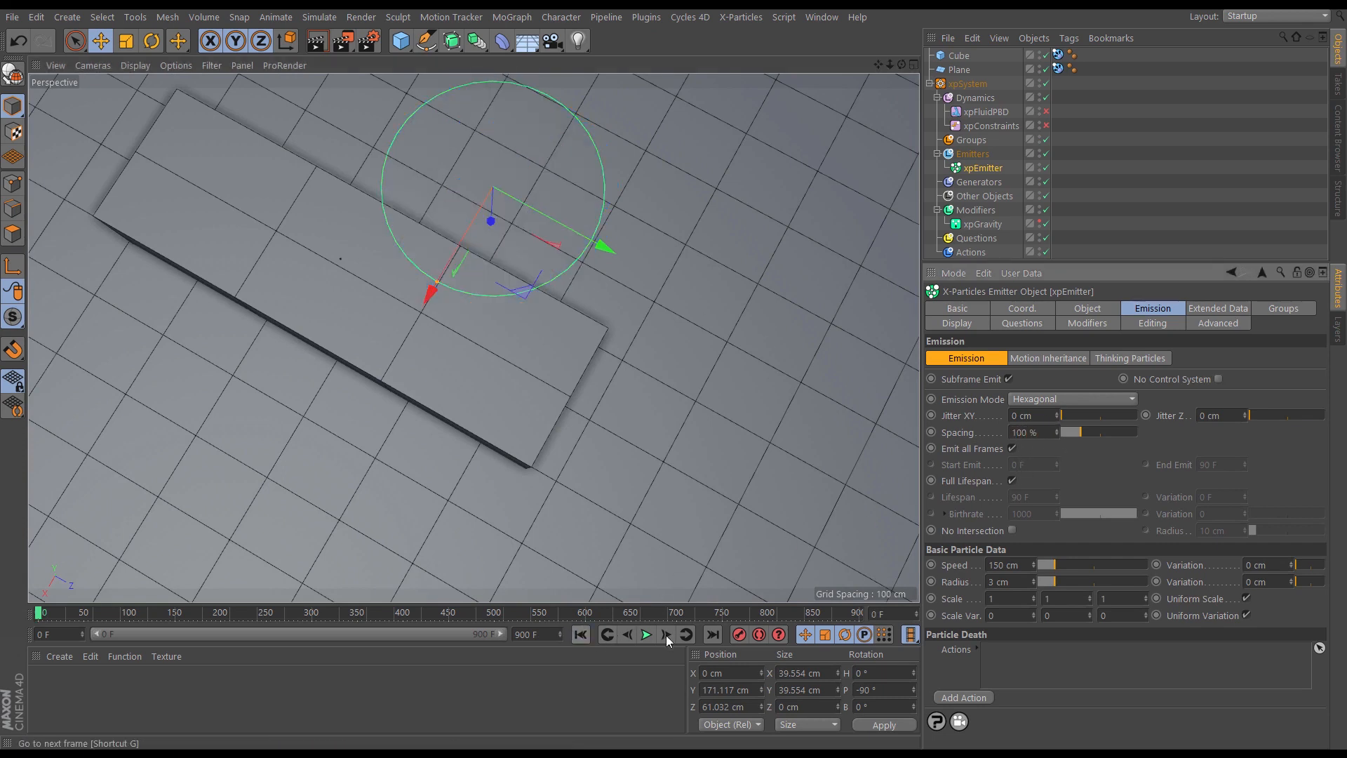
pyautogui.click(665, 636)
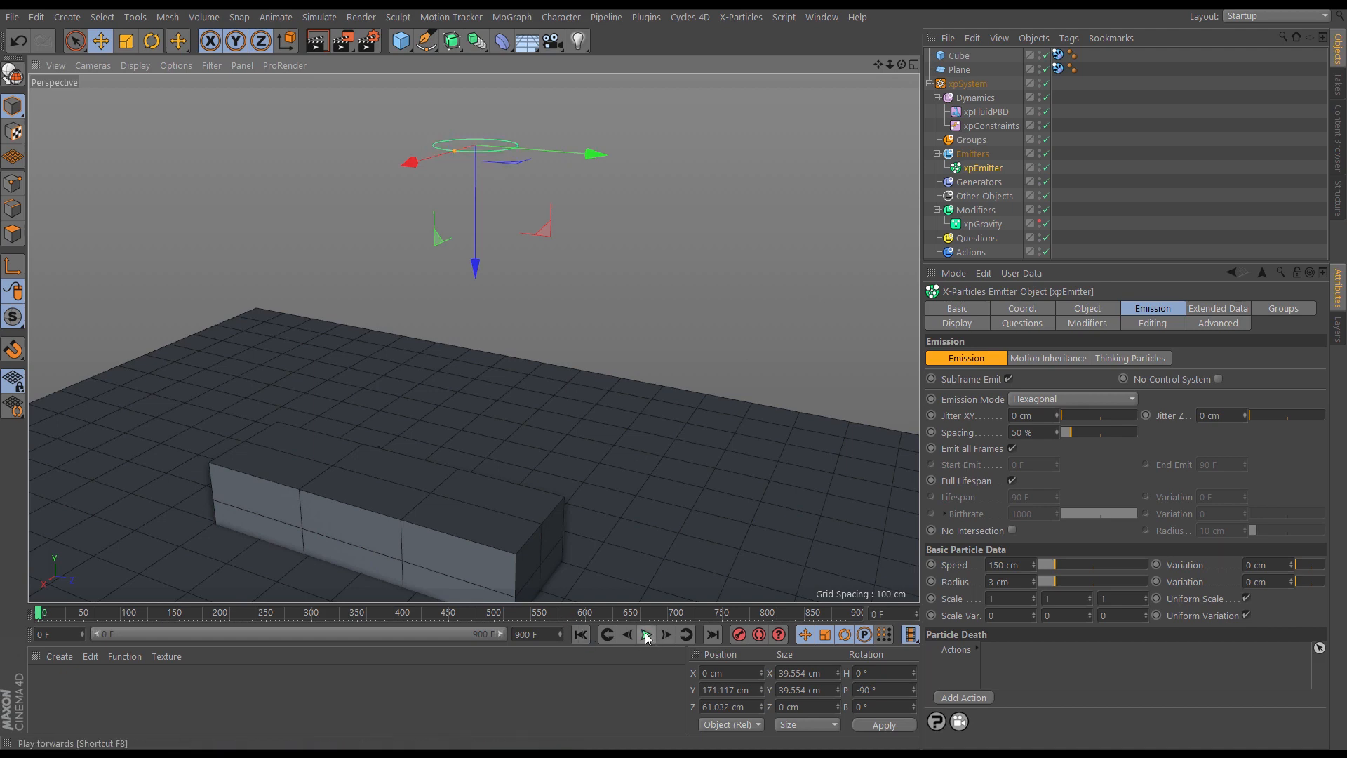
# - Rewind, scale the emitter down to about 23.3 cm across and rerun so the particles pool over the bar
pyautogui.click(646, 634)
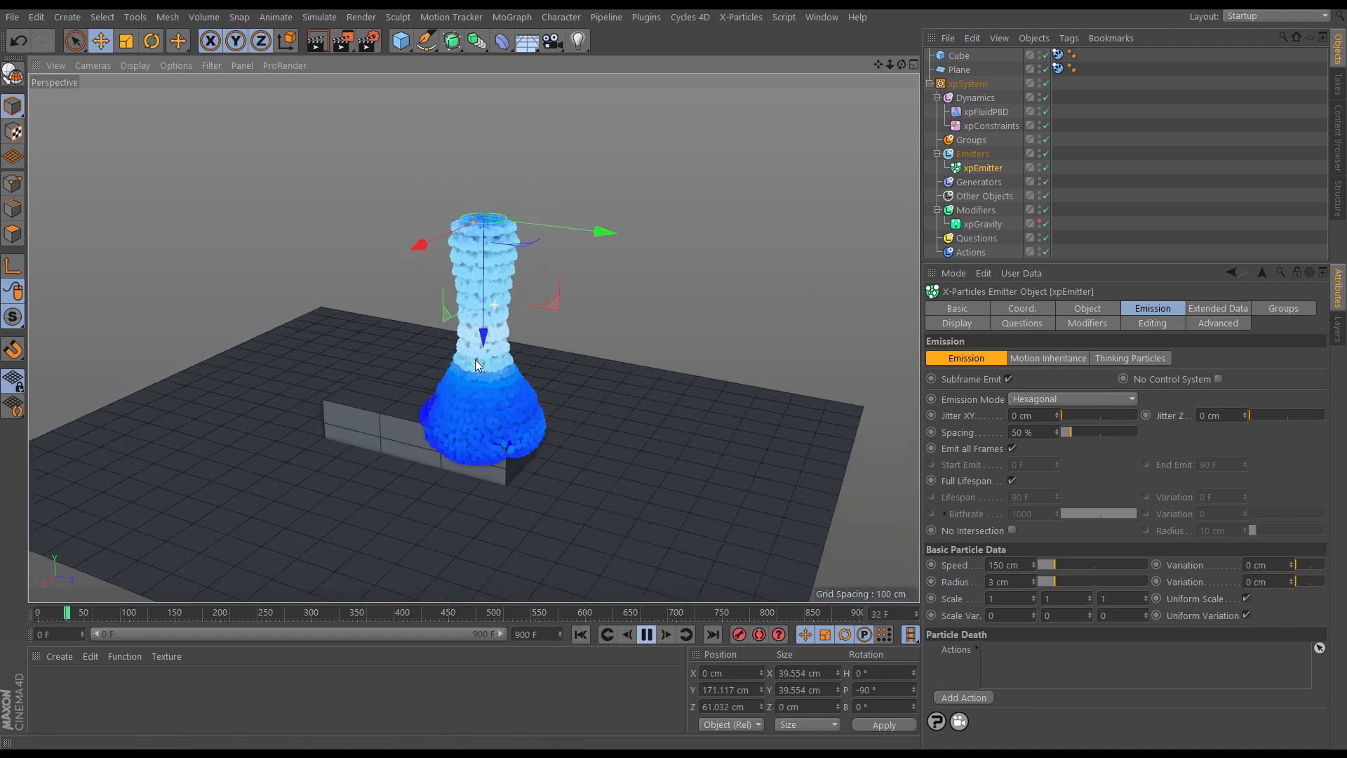
pyautogui.click(645, 634)
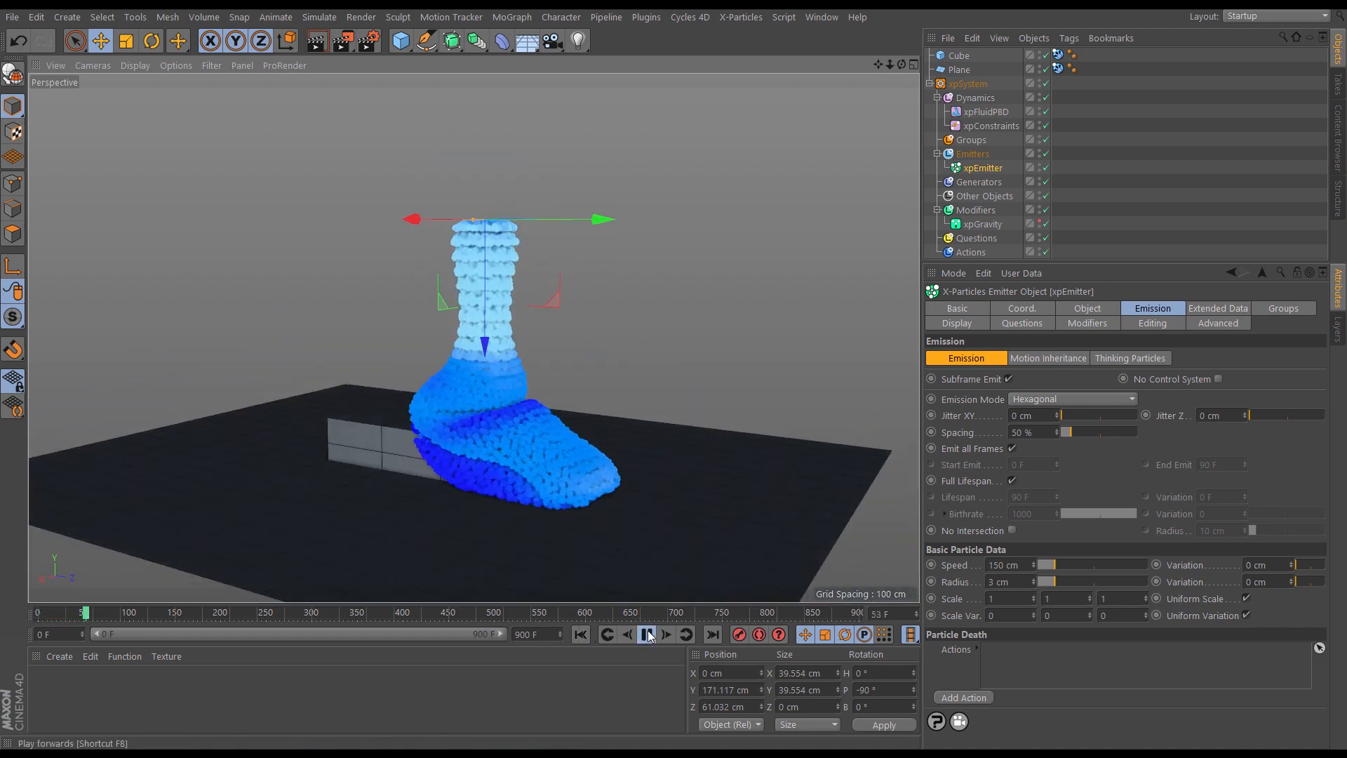
pyautogui.click(645, 634)
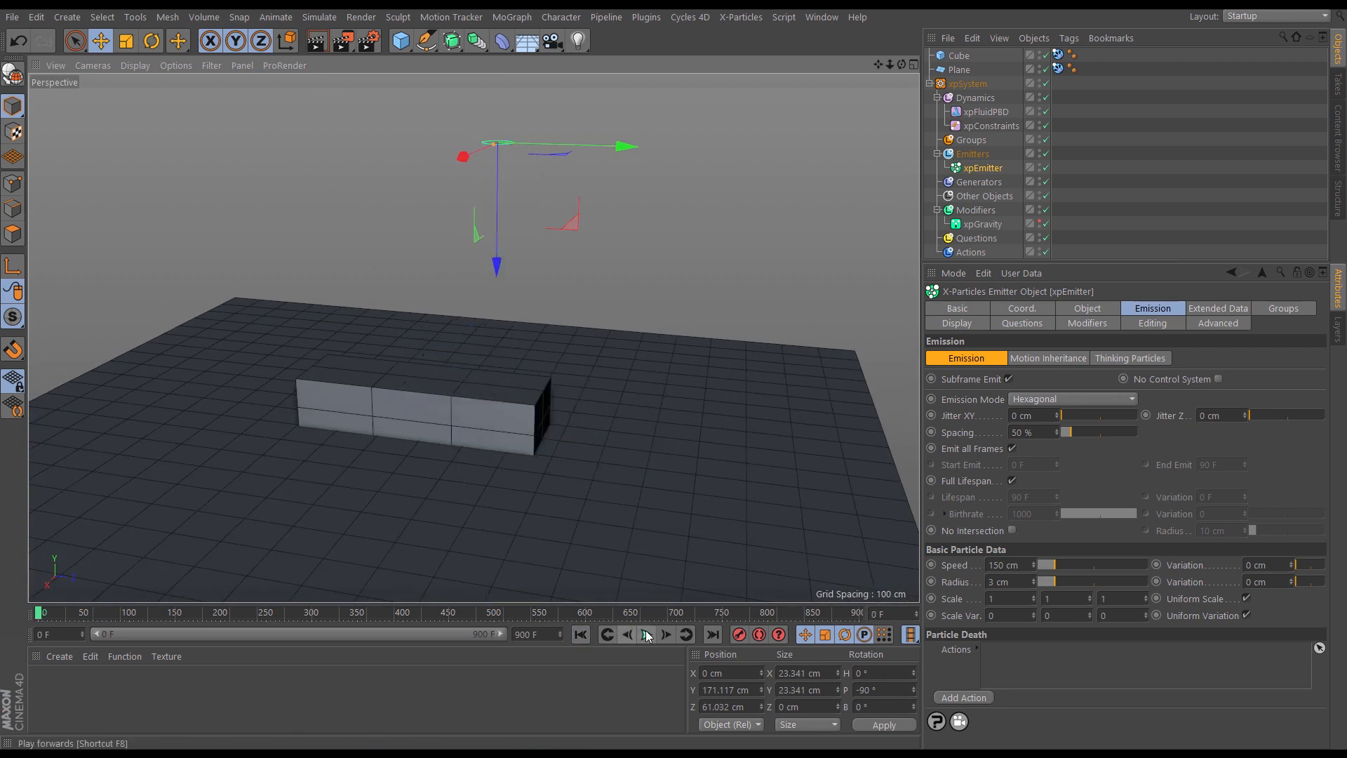
pyautogui.click(646, 634)
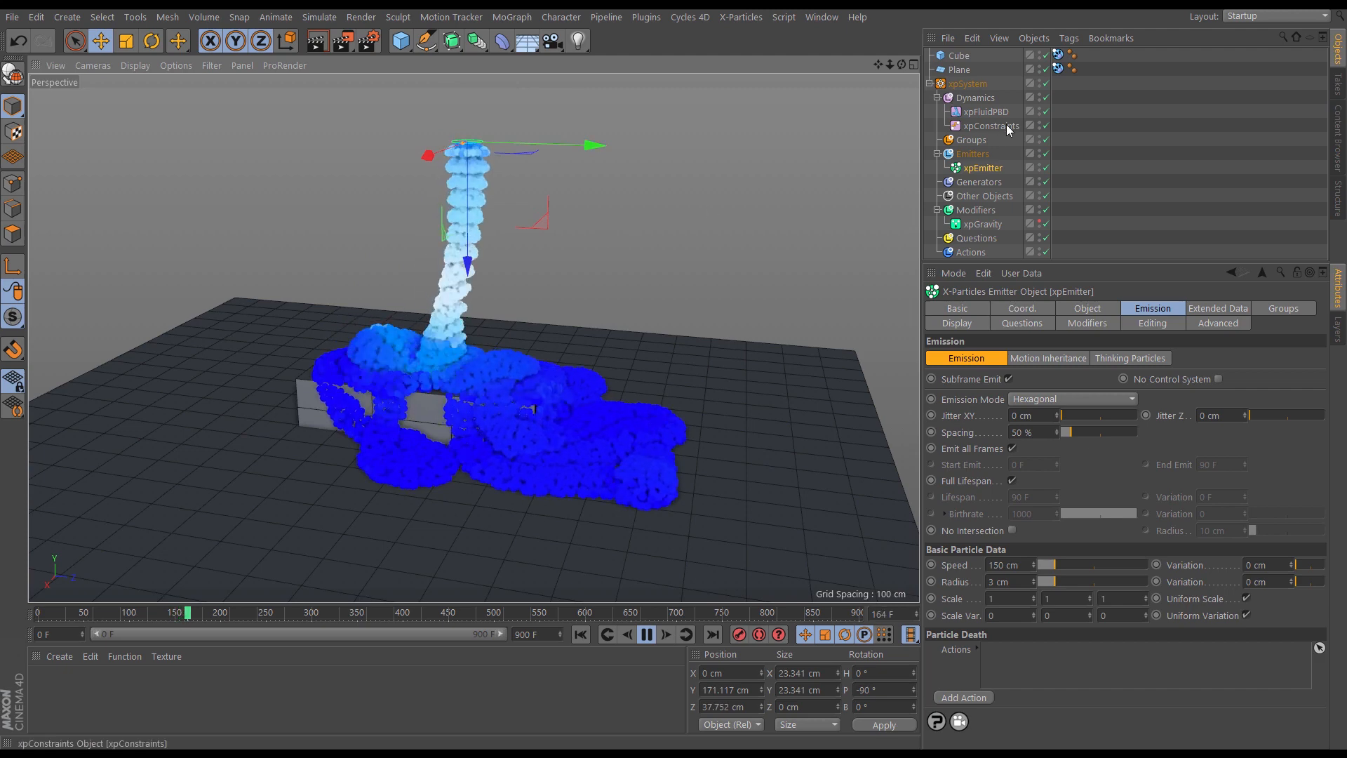
# - Show the xpConstraints viscosity settings (connection limit 40, 95 % stiffness) and replay the denser column
pyautogui.click(991, 126)
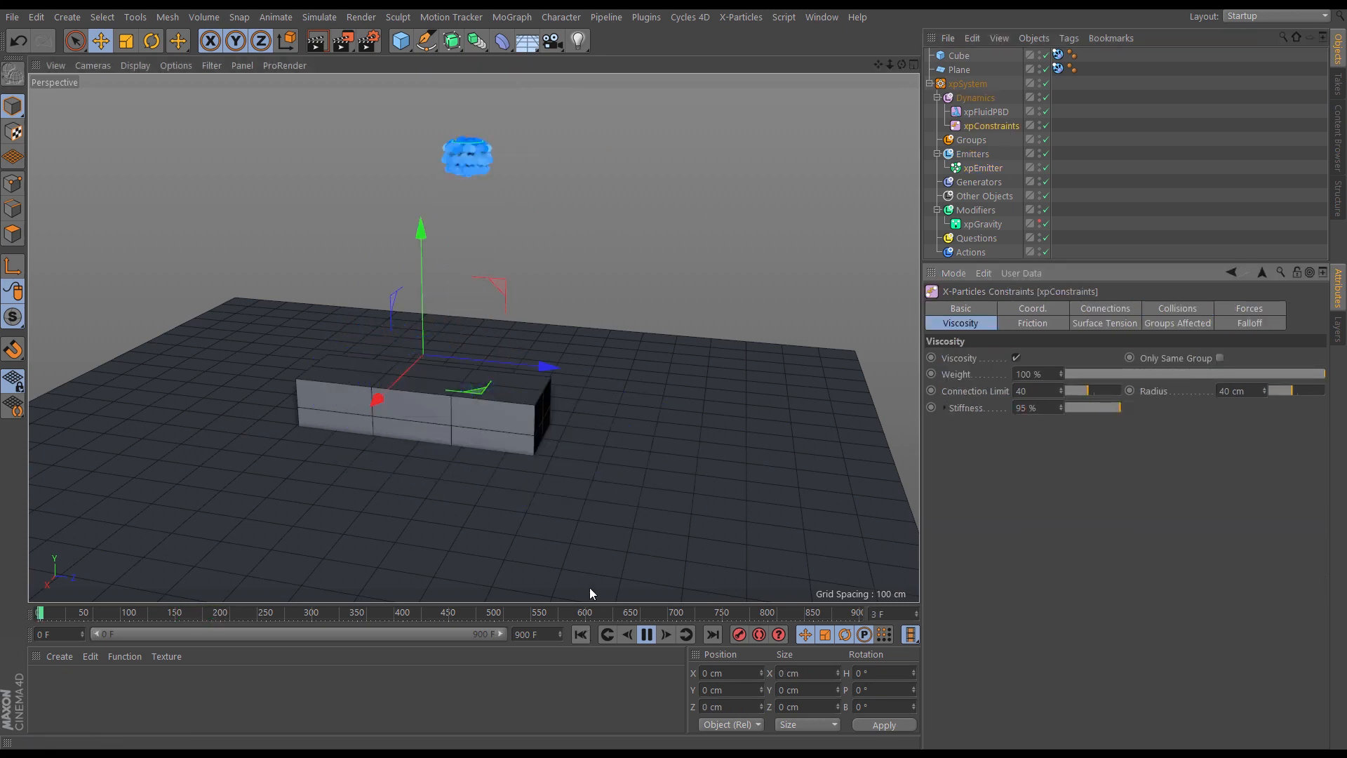
pyautogui.click(647, 634)
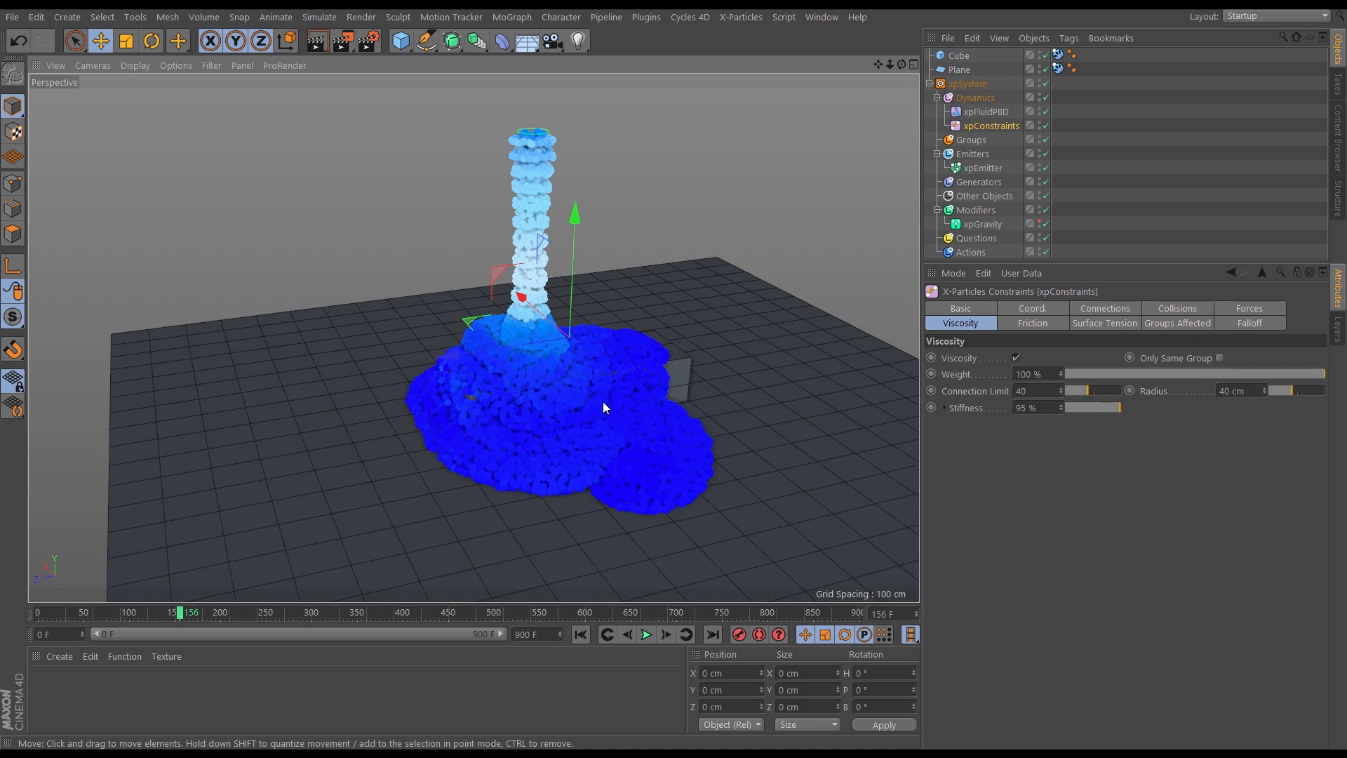
pyautogui.moveTo(795, 400)
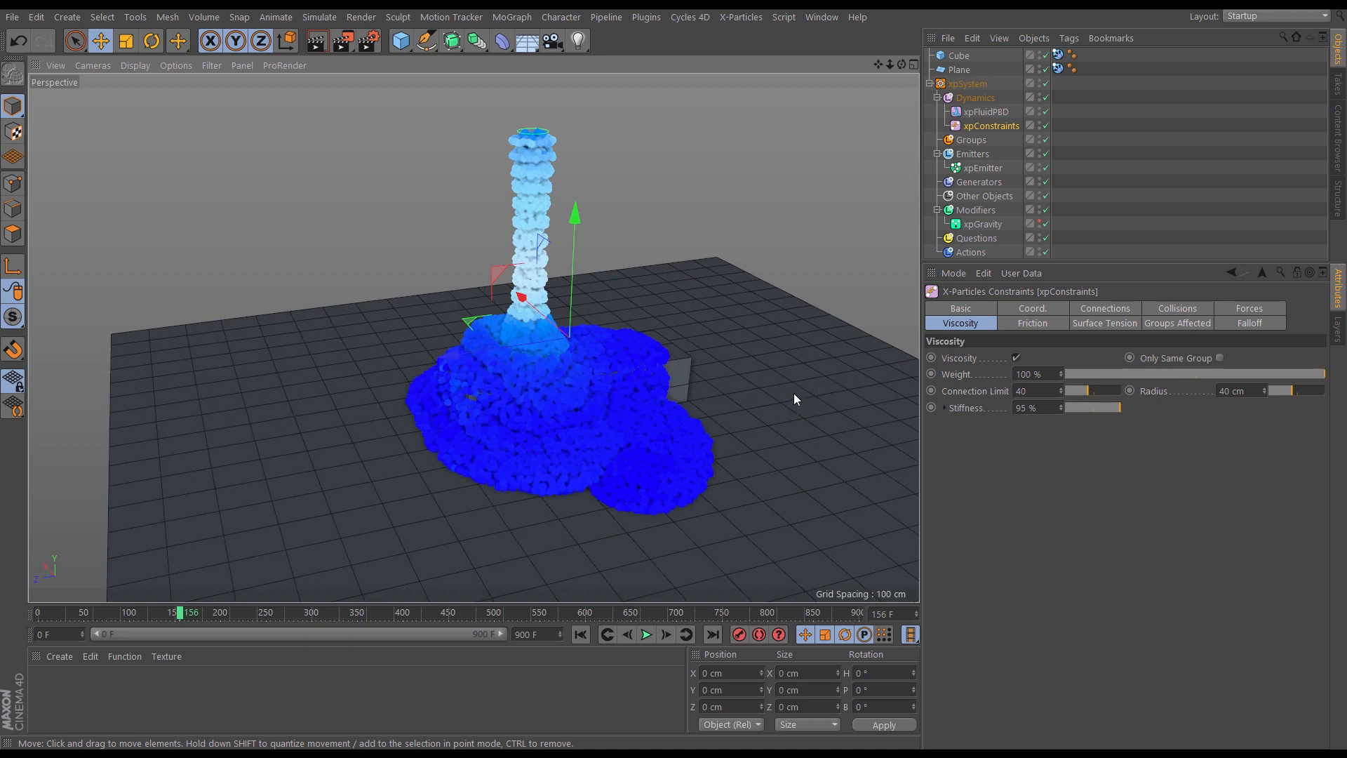
pyautogui.moveTo(651, 432)
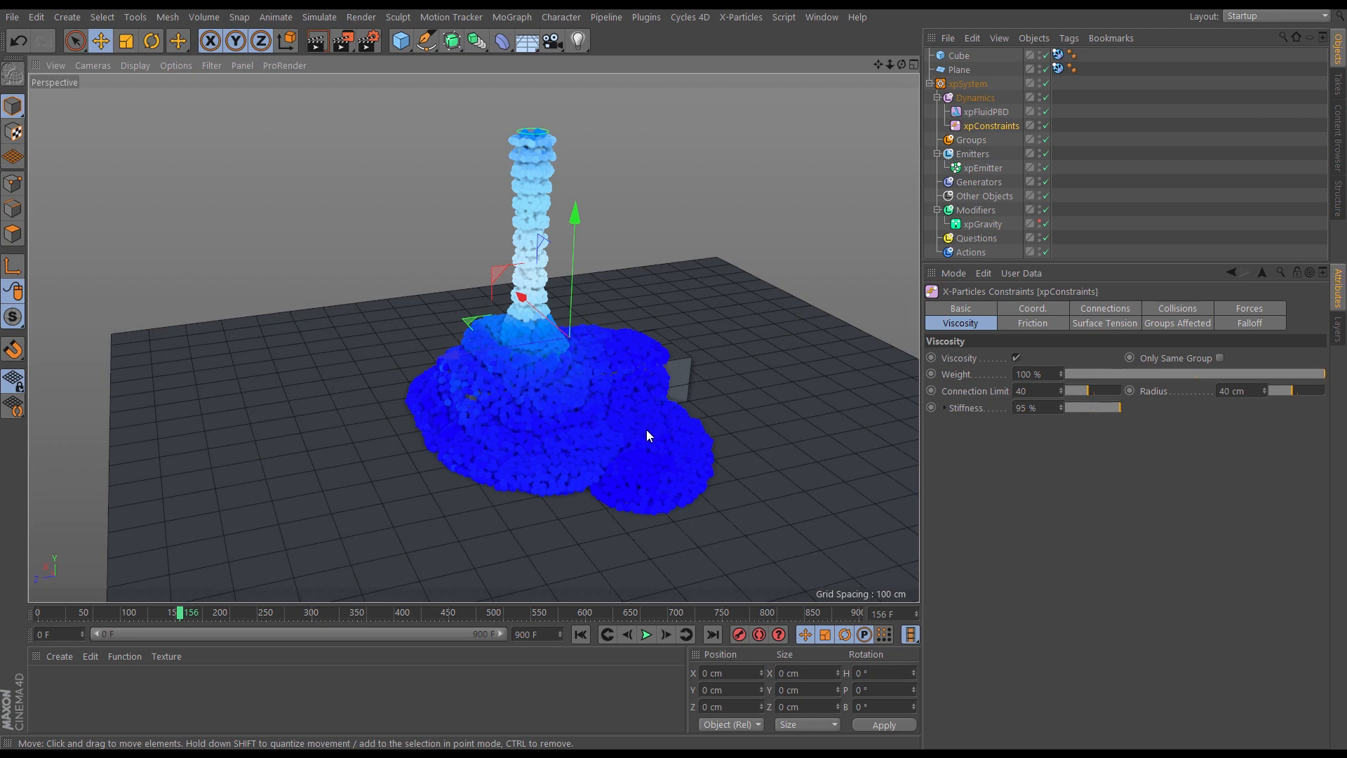
pyautogui.moveTo(575, 382)
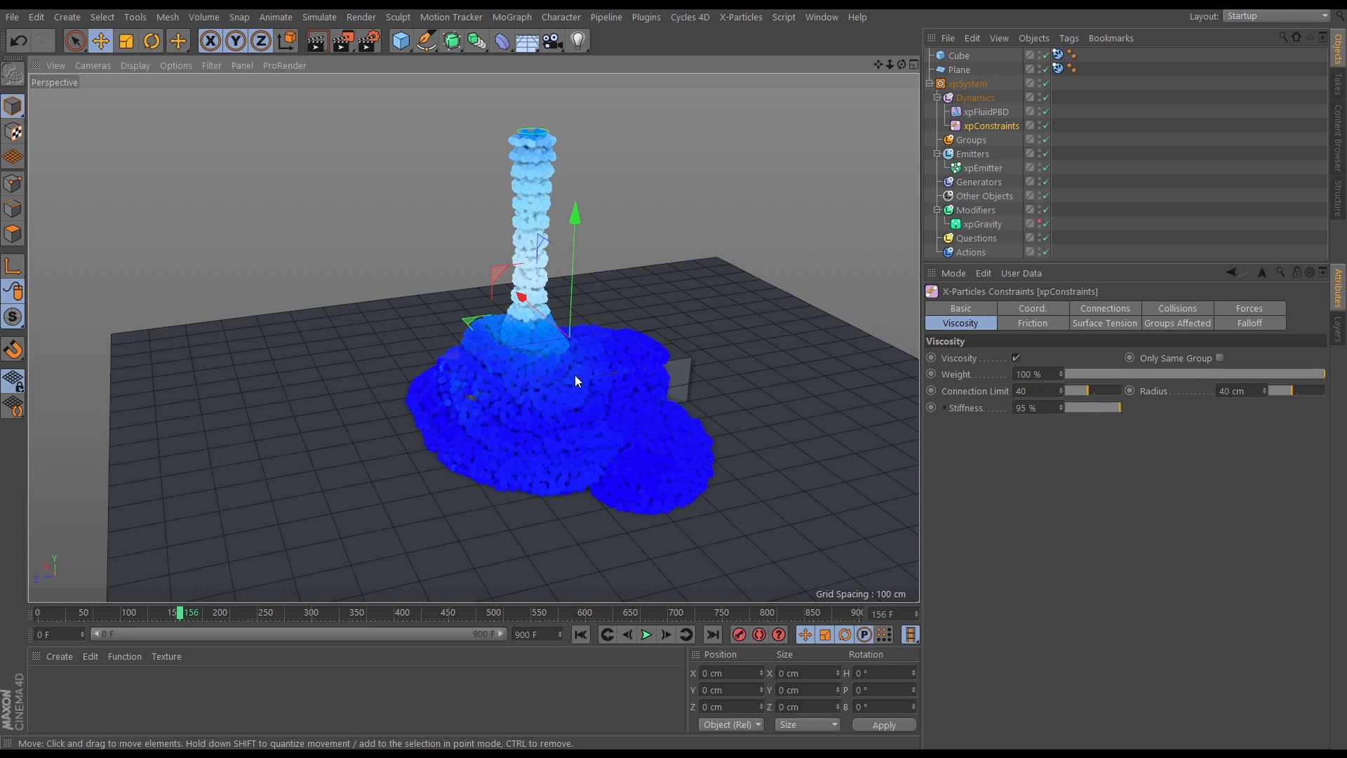
pyautogui.moveTo(617, 424)
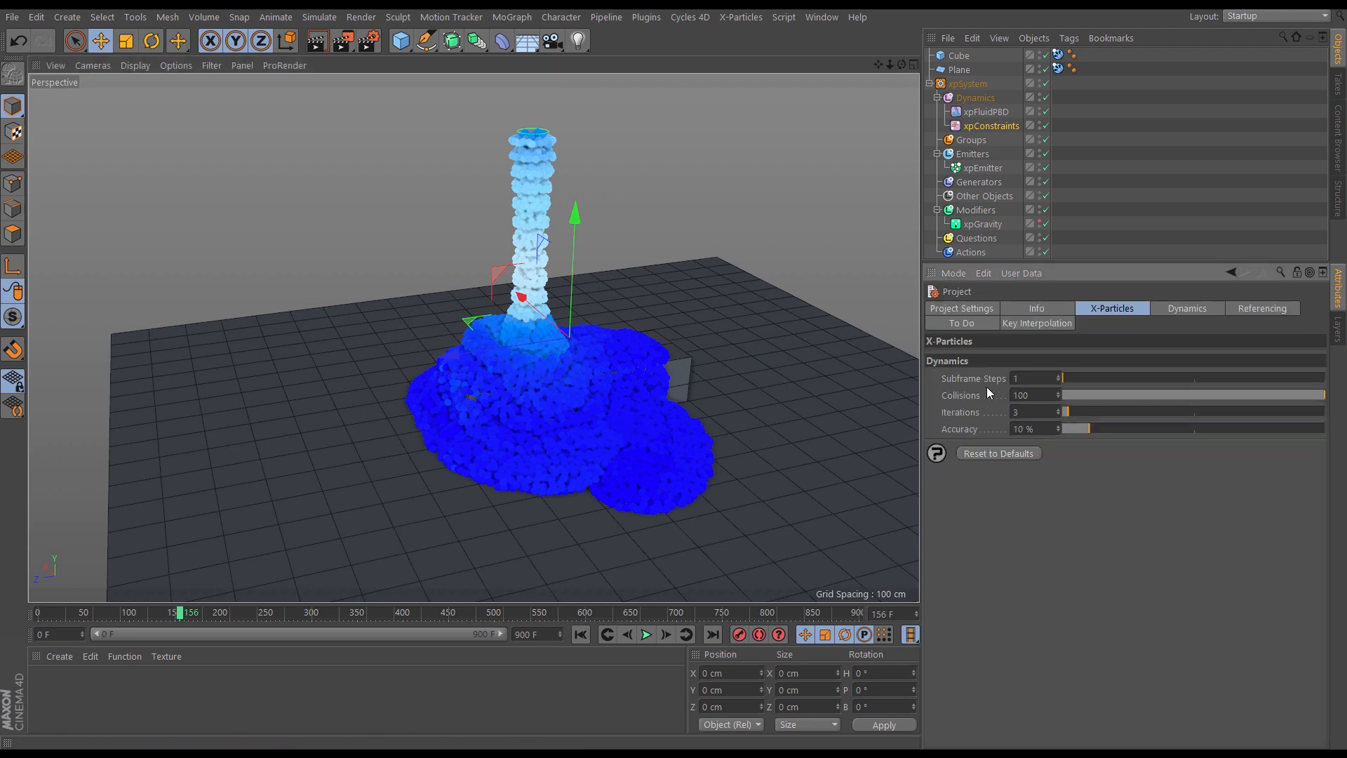
pyautogui.moveTo(968, 395)
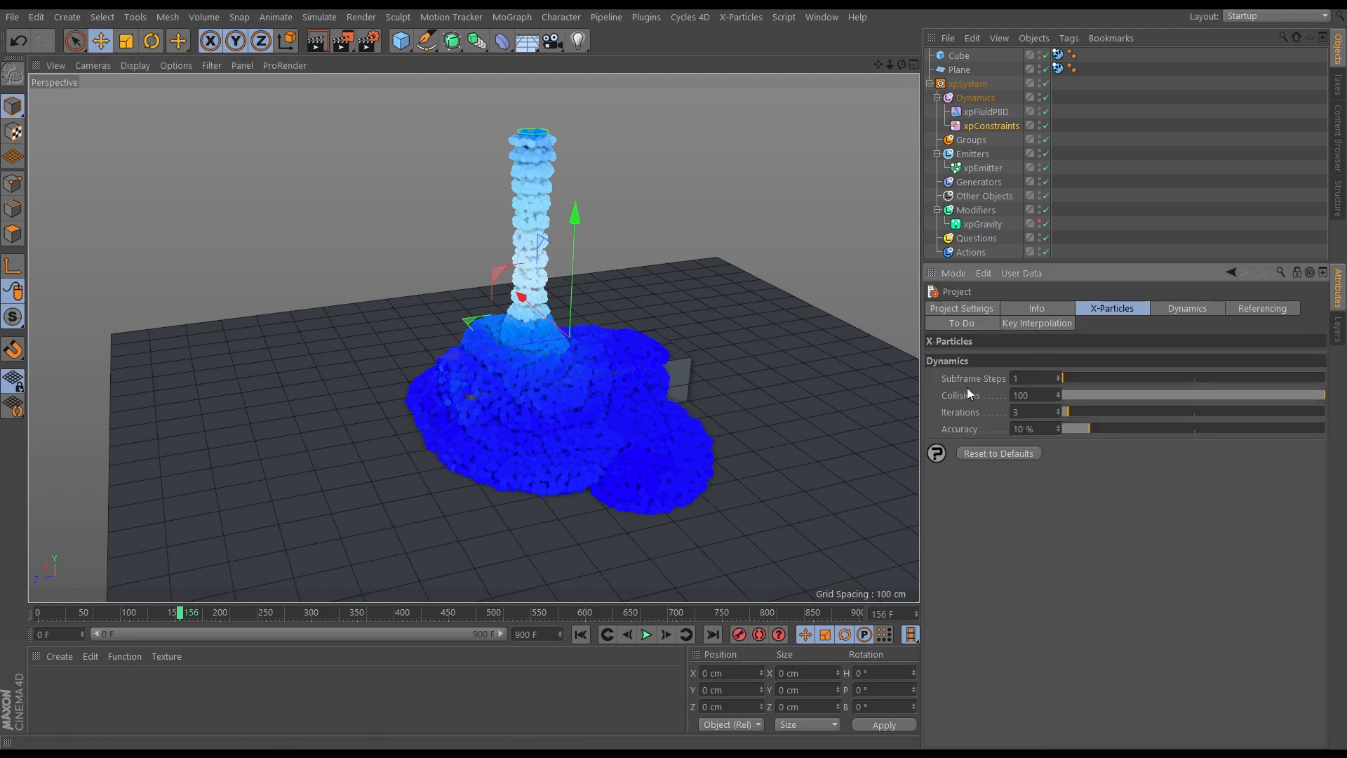
# - Raise the project's X-Particles subframe steps from 1 to 3 and replay to check the stream folding onto the bar
pyautogui.click(1058, 379)
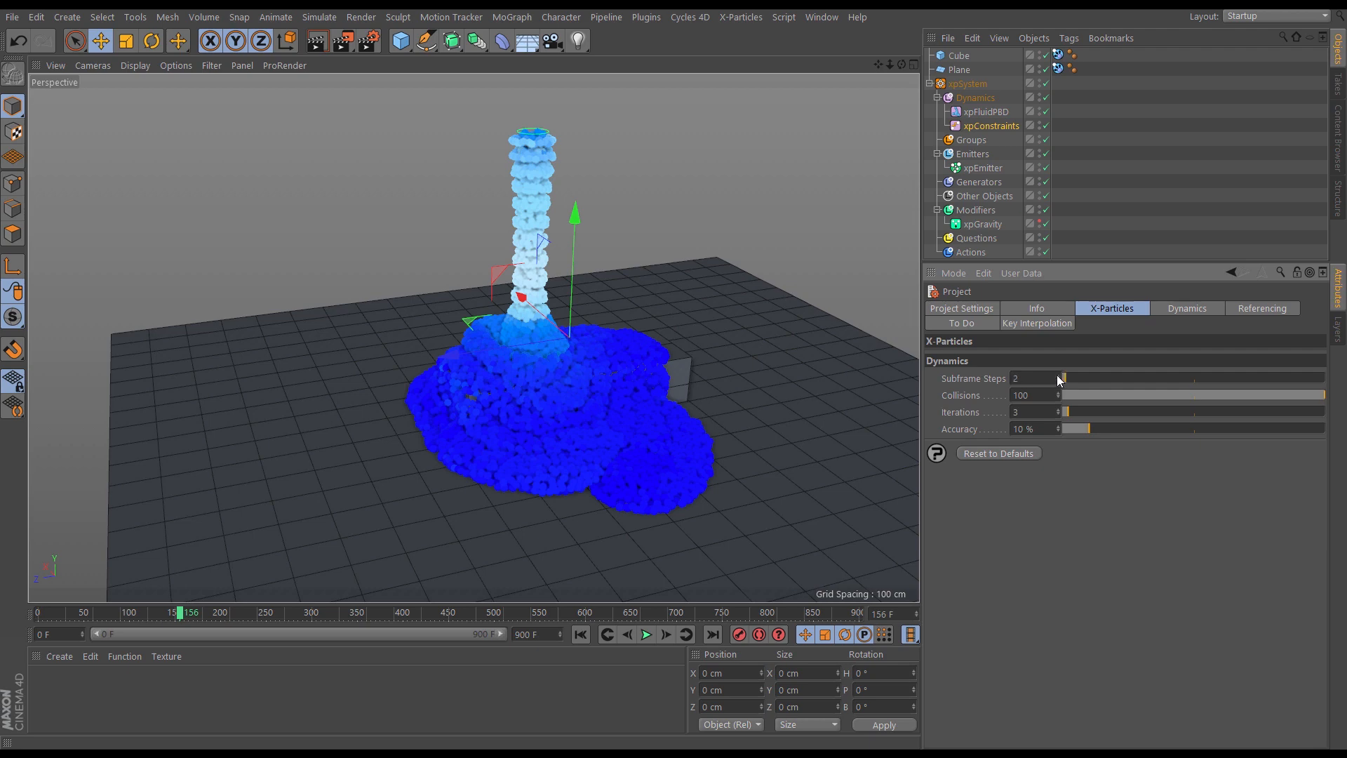
pyautogui.click(1063, 379)
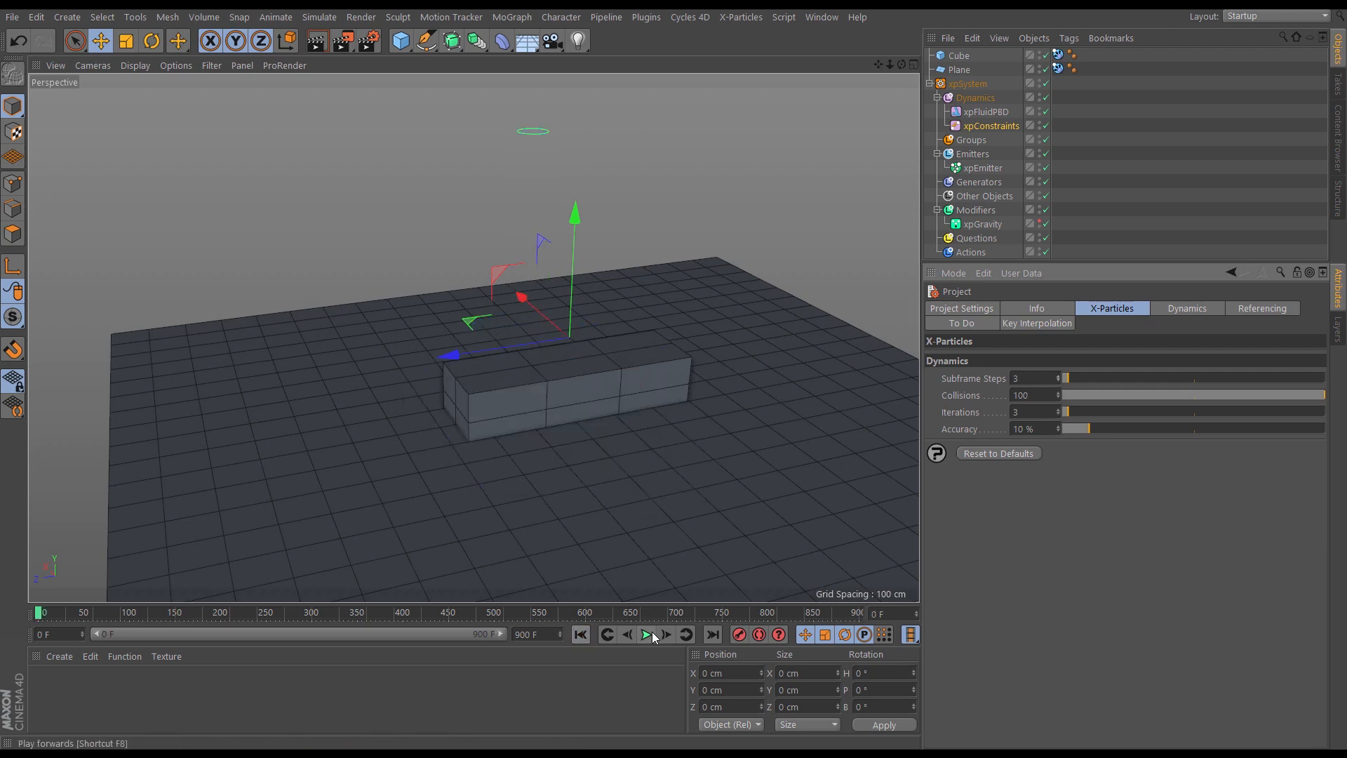
pyautogui.click(645, 634)
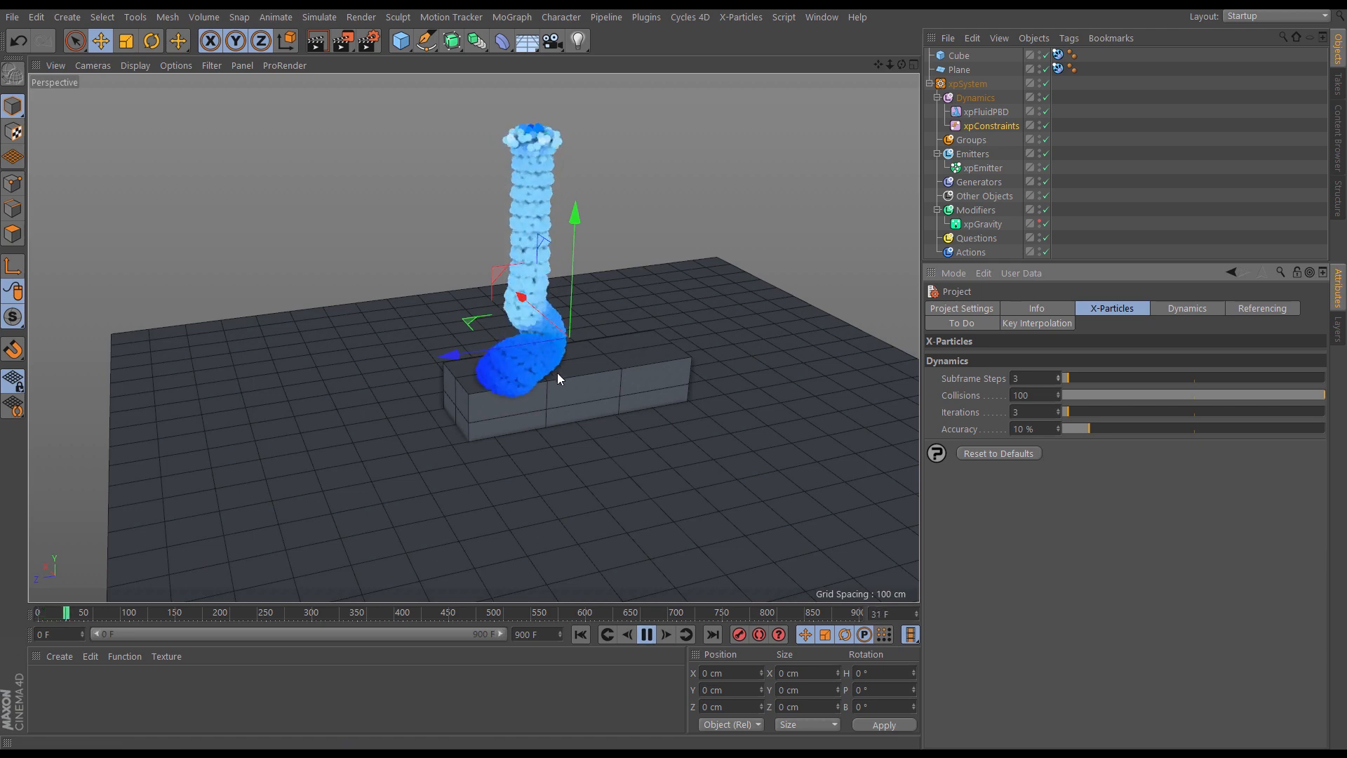
pyautogui.click(645, 634)
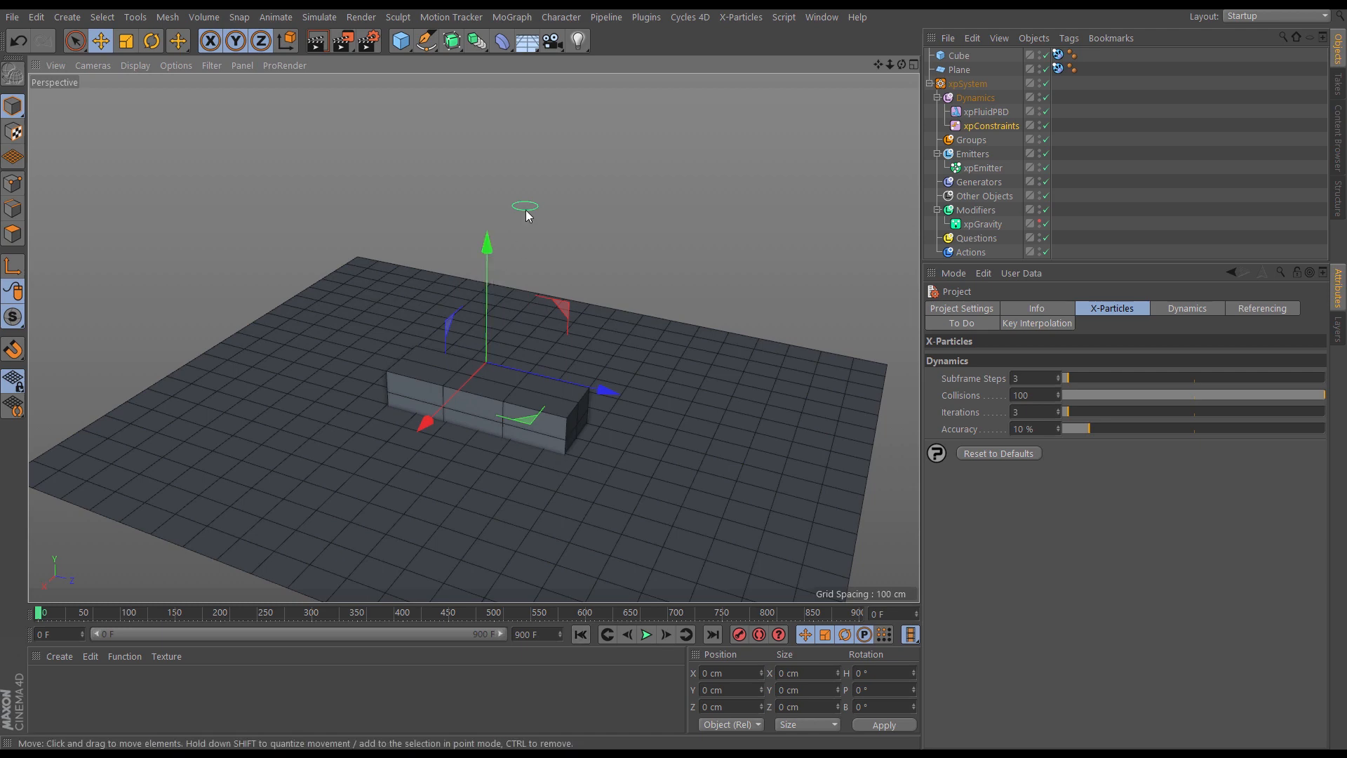
# - Set the xpEmitter's shape to Rectangle, about 66.8 cm wide by 10.6 cm high above the block
pyautogui.click(982, 168)
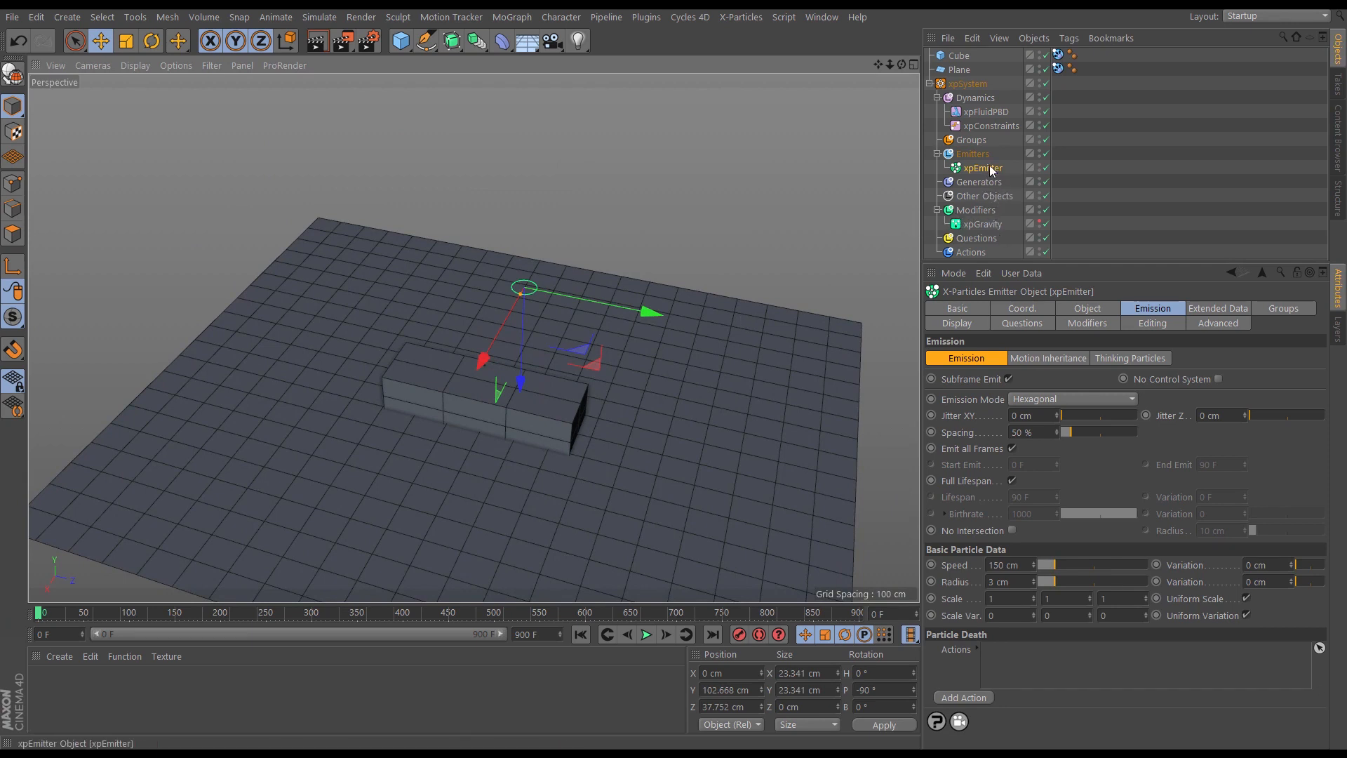
pyautogui.click(1087, 307)
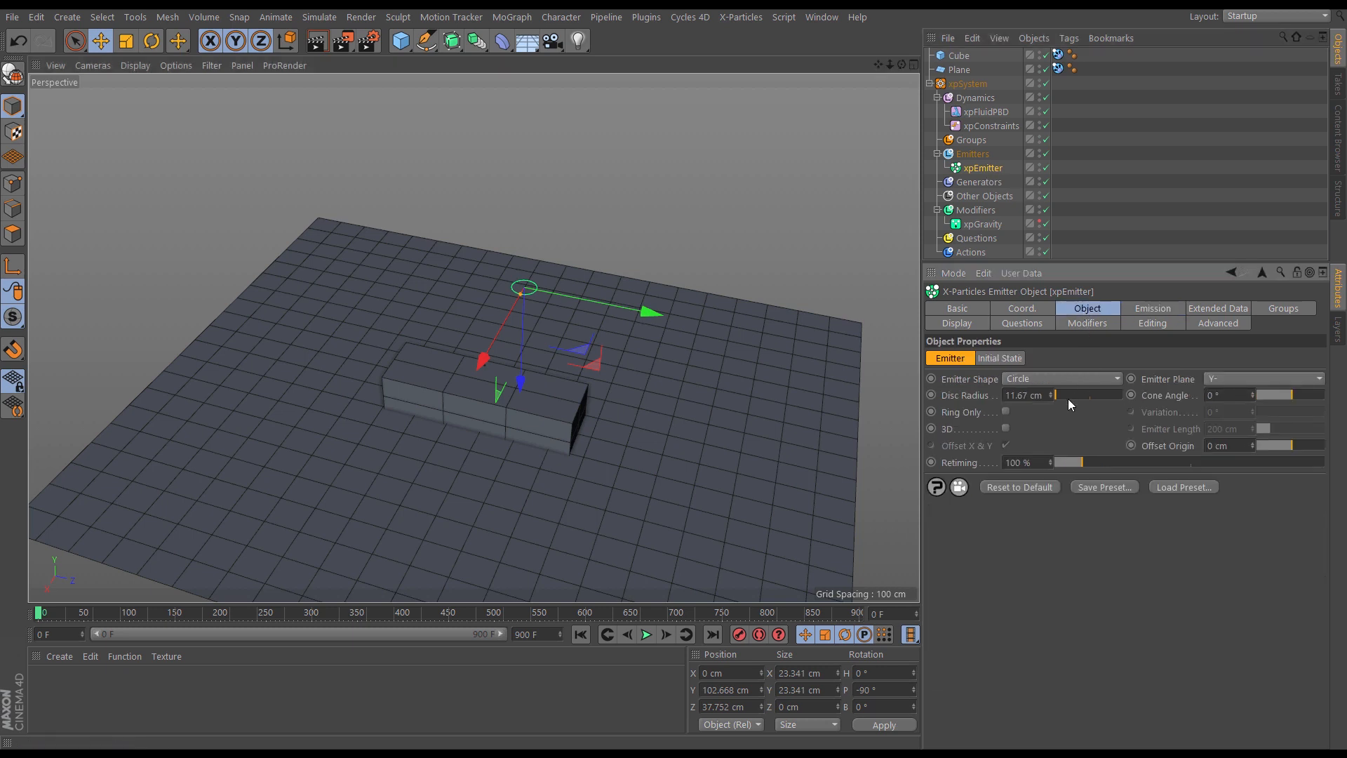
pyautogui.click(1062, 379)
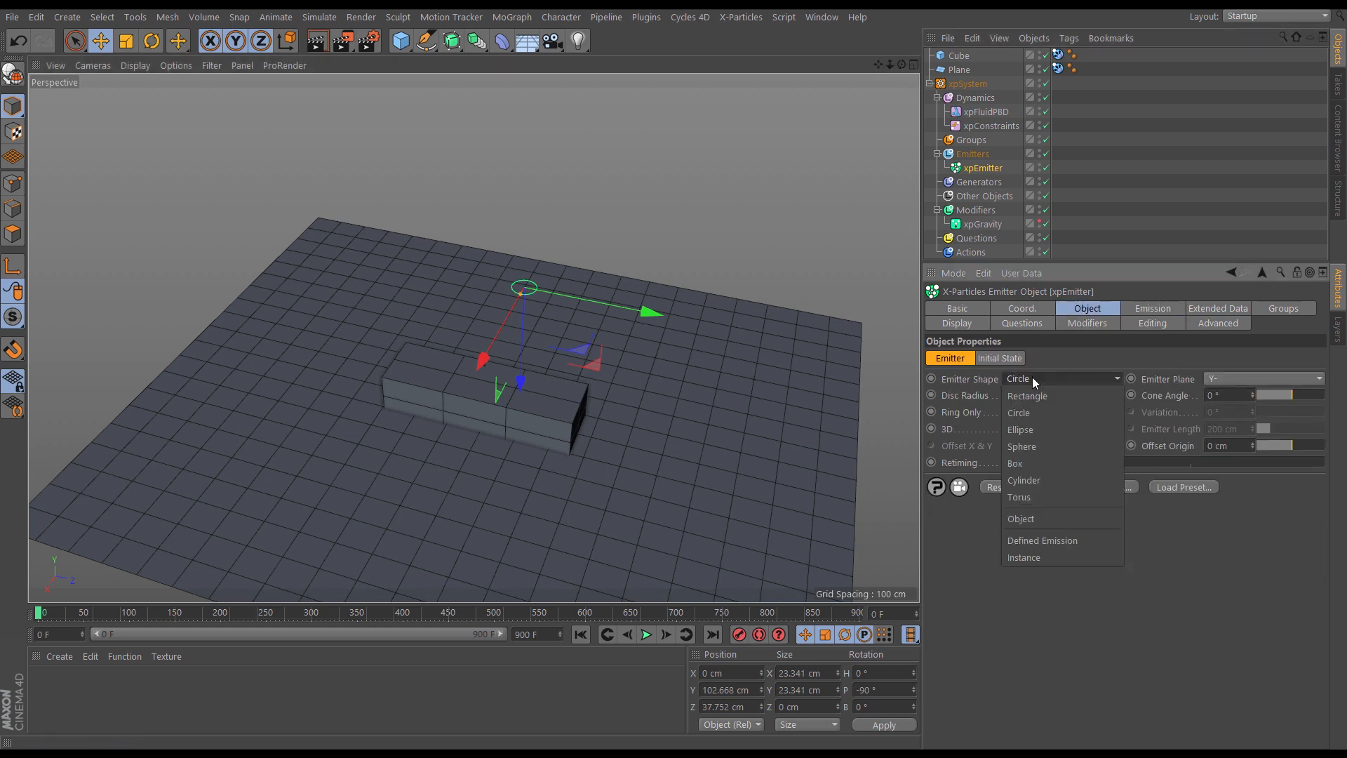
pyautogui.click(1027, 396)
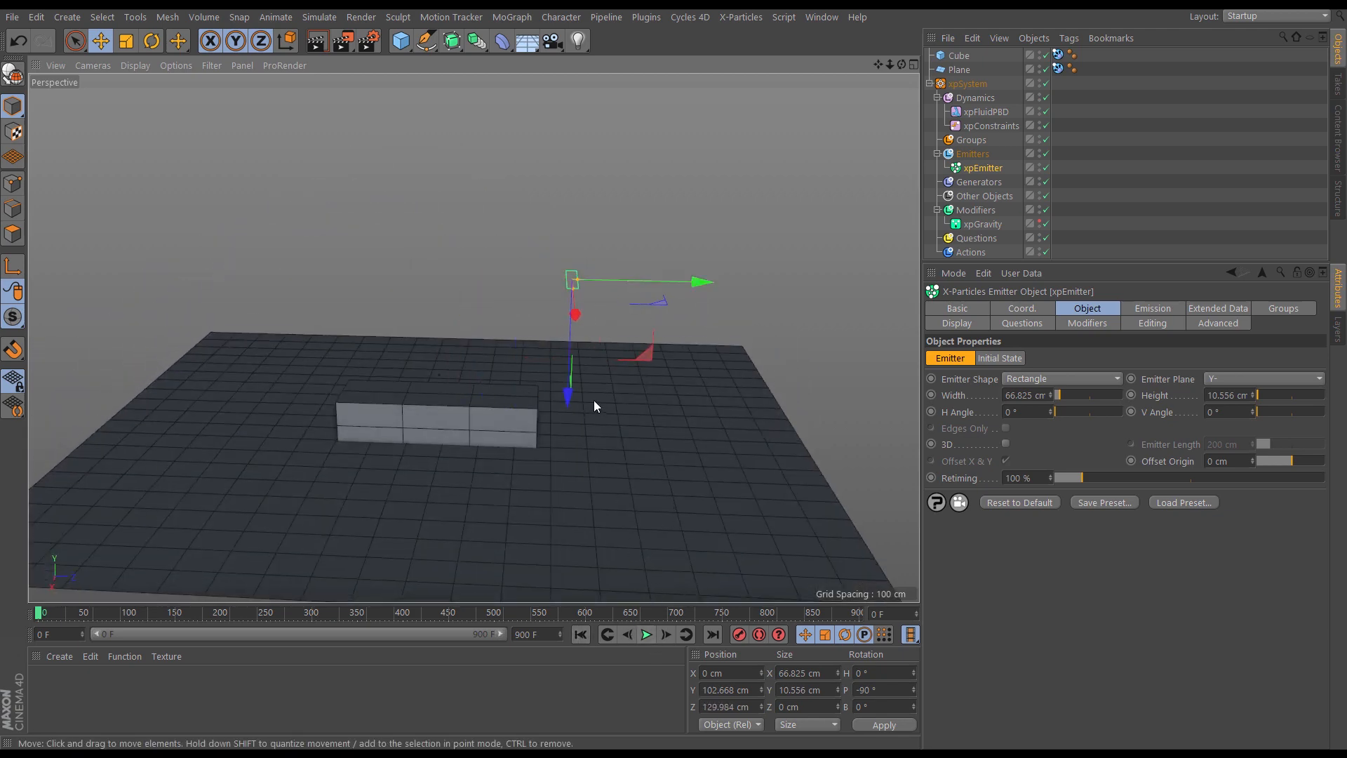
pyautogui.moveTo(578, 512)
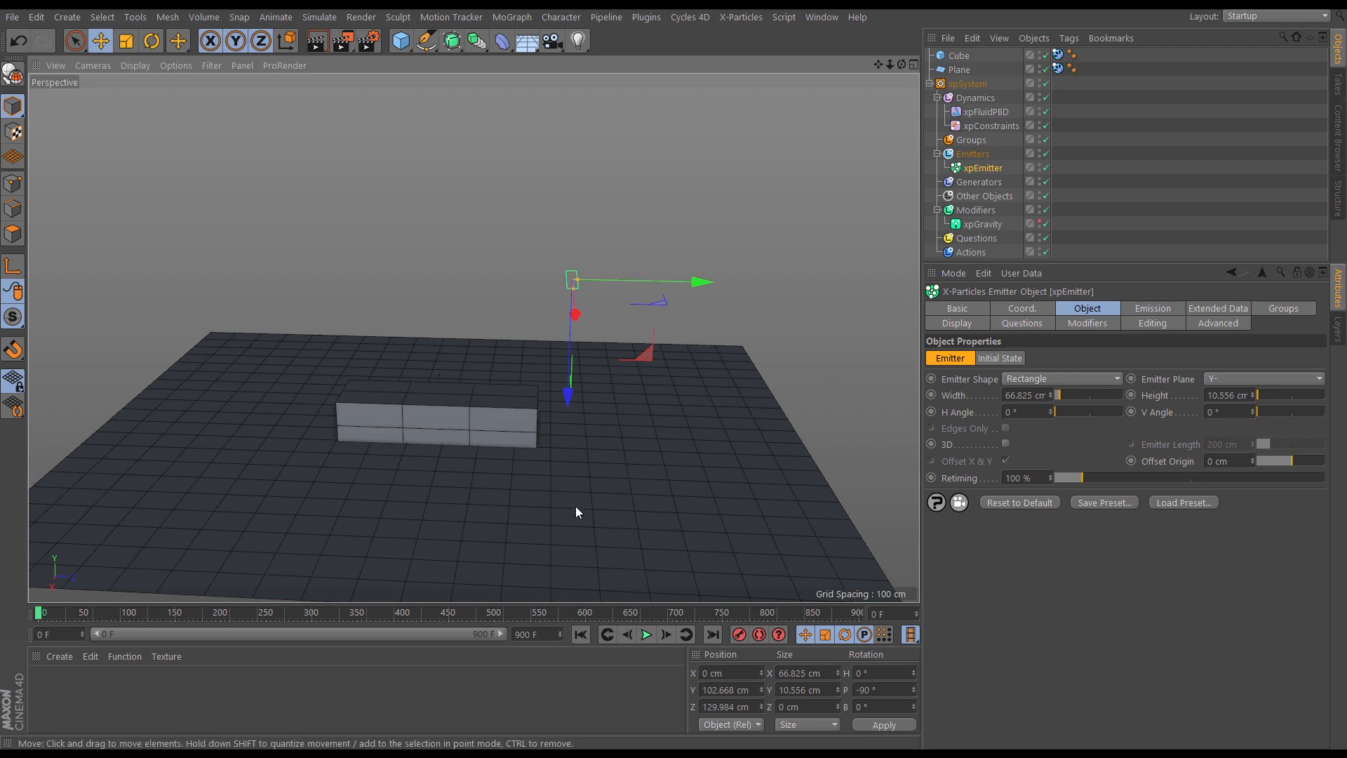
# - Test-play, then narrow the rectangular emitter to 7.27 cm high and reposition it above the bar
pyautogui.click(646, 636)
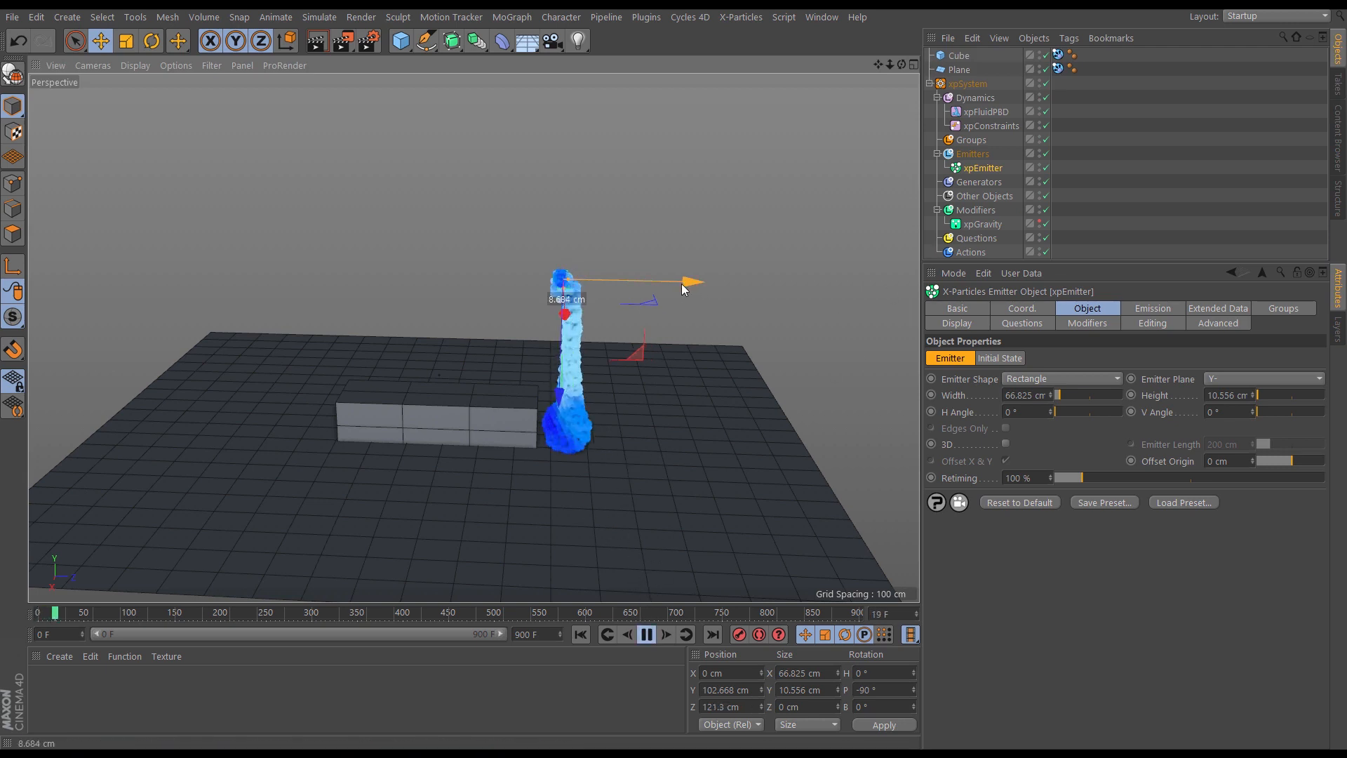
pyautogui.click(646, 635)
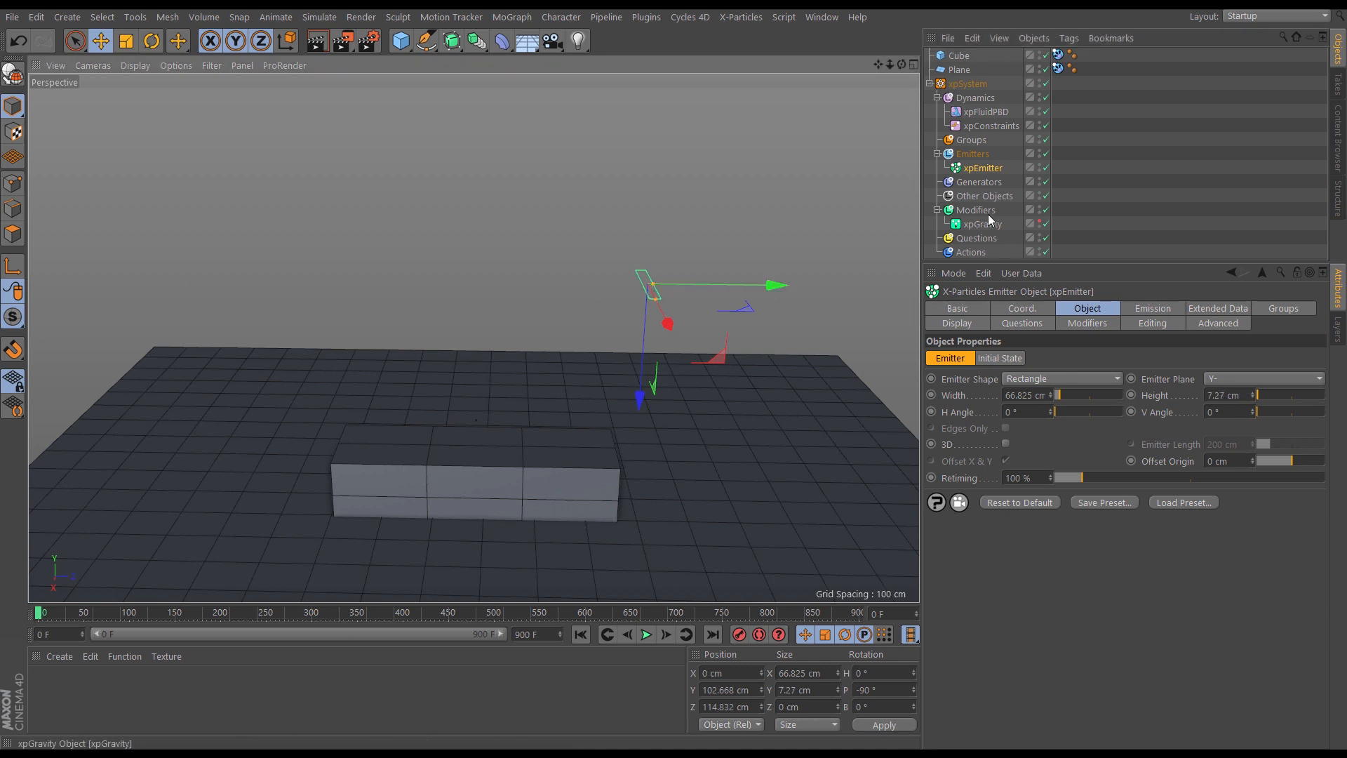
# - Set the emitter's particle radius to 2.5 cm, test-play, and raise emission spacing to 81.1 %
pyautogui.click(1152, 307)
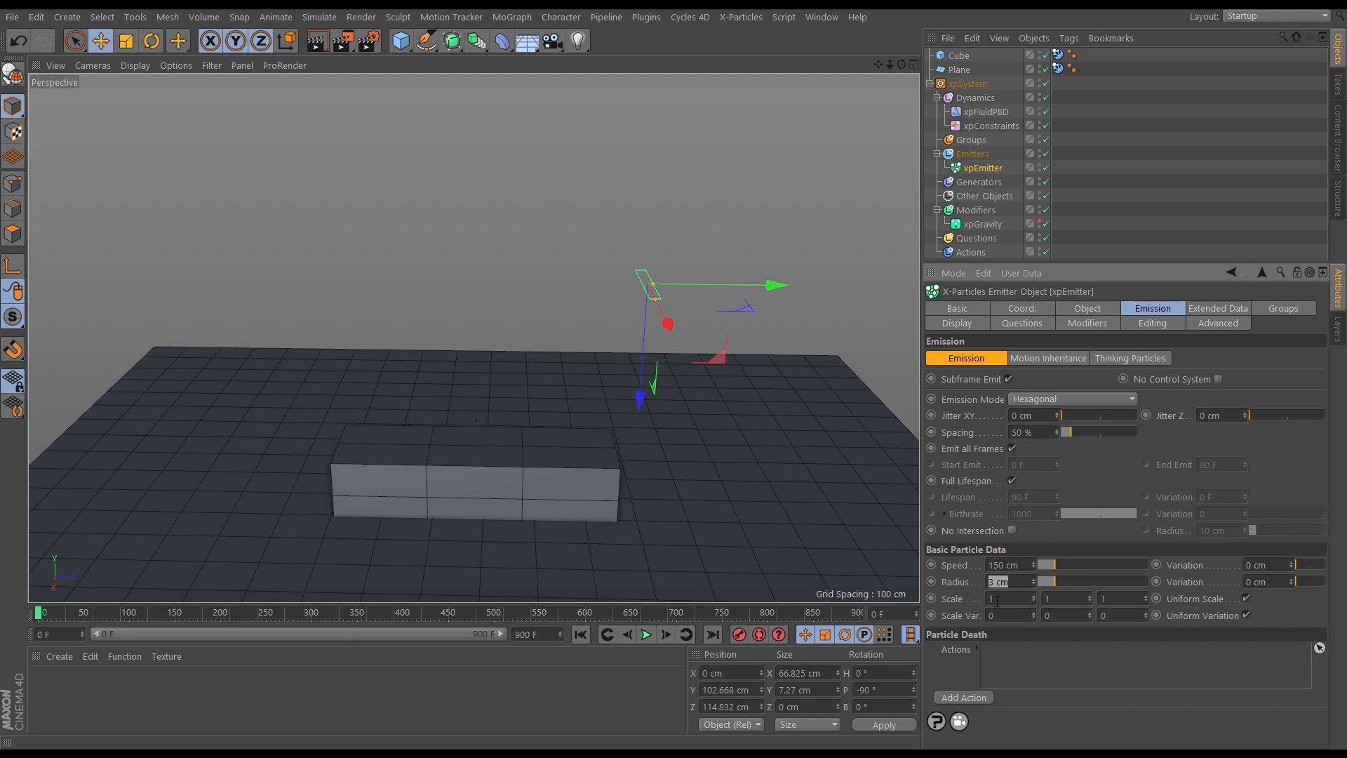
pyautogui.write('2.5 cm')
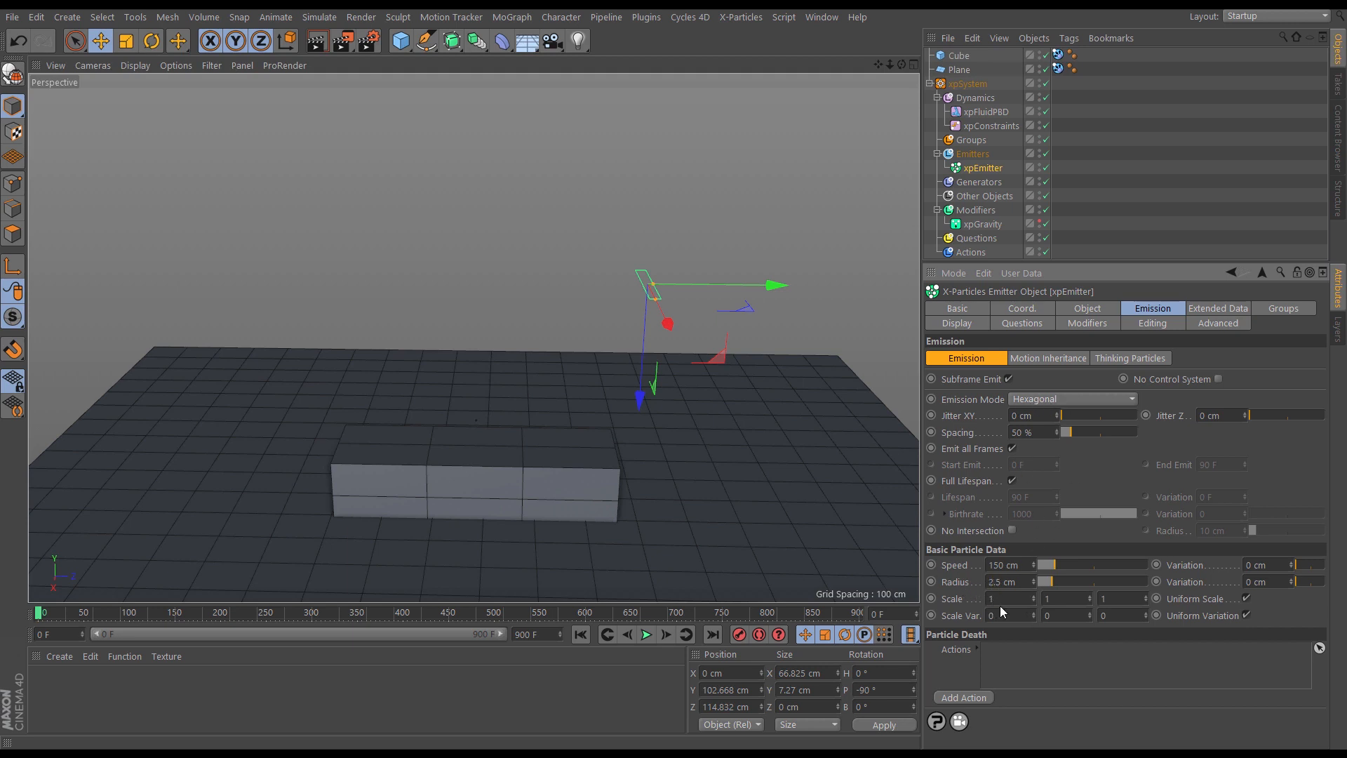
pyautogui.click(647, 635)
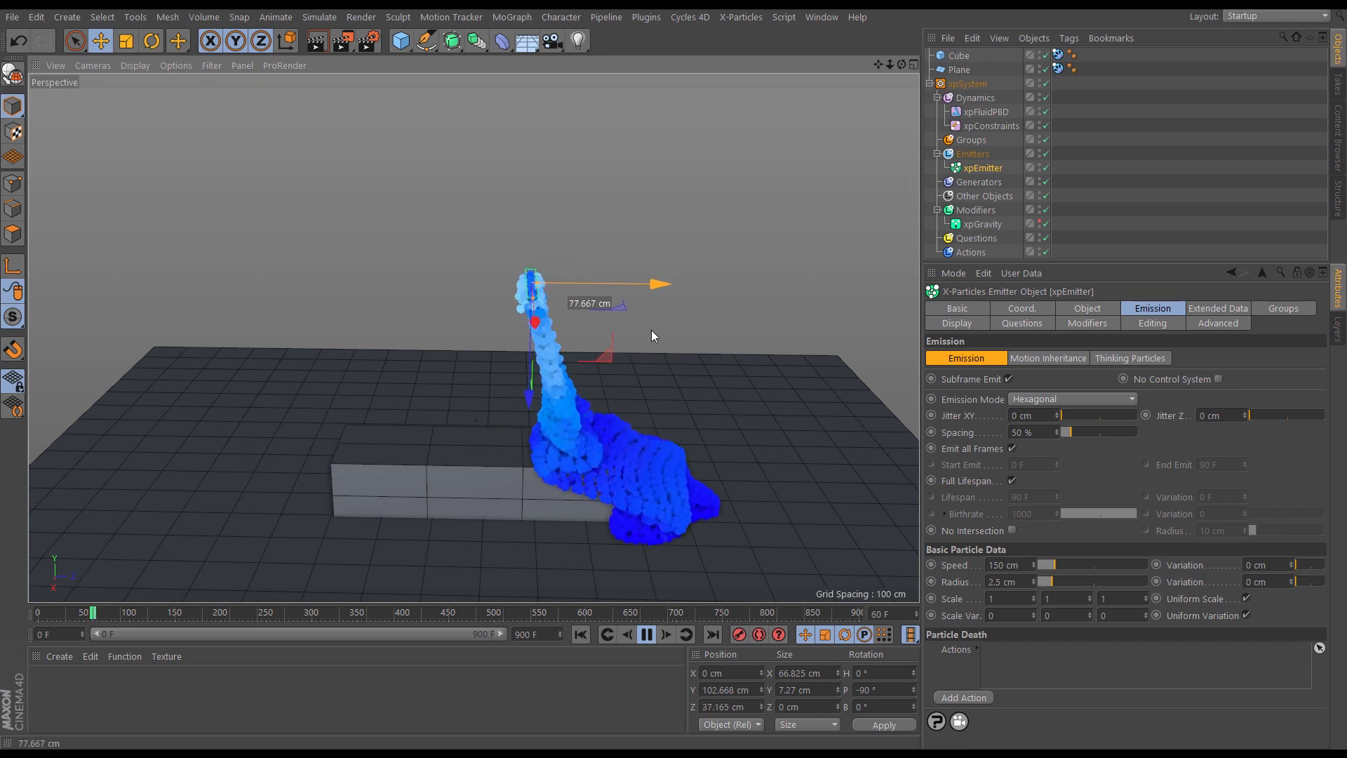
pyautogui.click(647, 635)
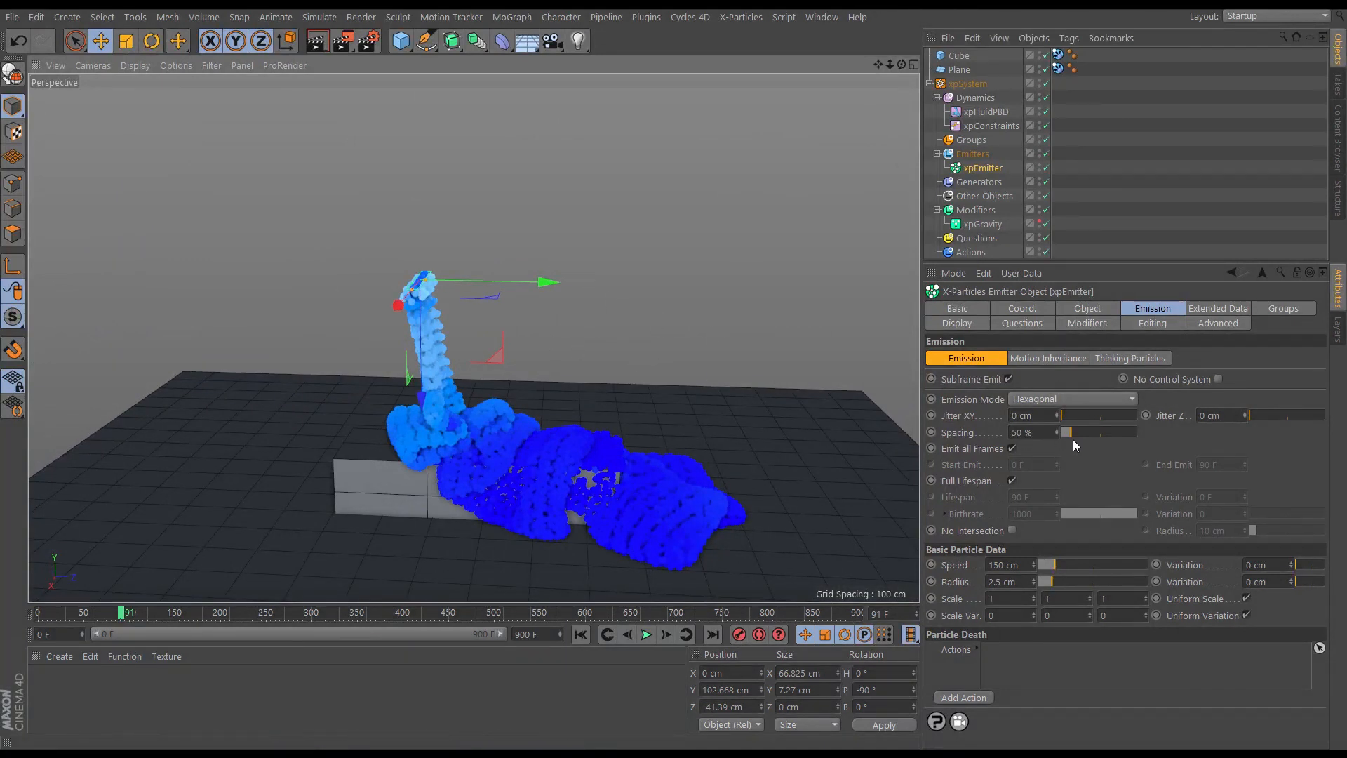
pyautogui.moveTo(1065, 433); pyautogui.dragTo(1078, 432)
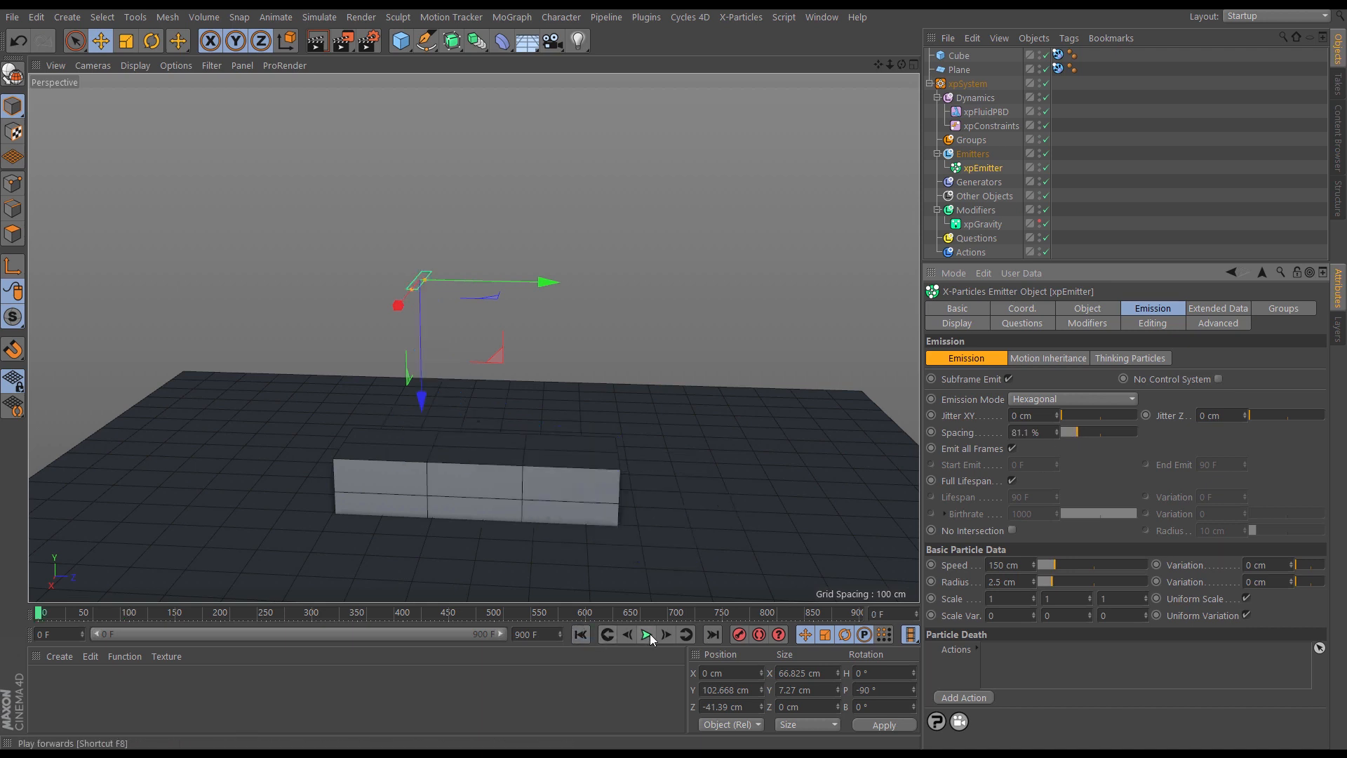
# - Set the xpConstraints viscosity connection limit to 20 and replay the stream from the first frame
pyautogui.click(646, 634)
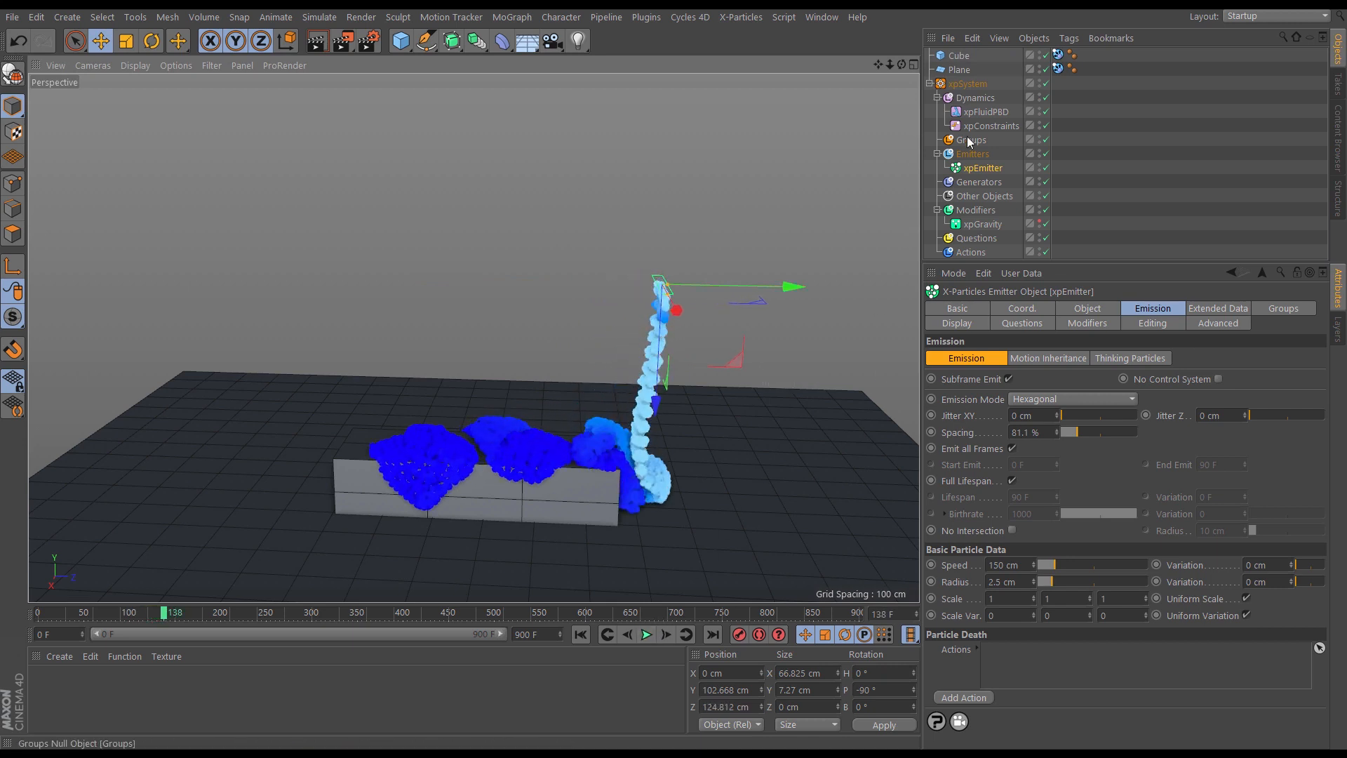
pyautogui.click(990, 126)
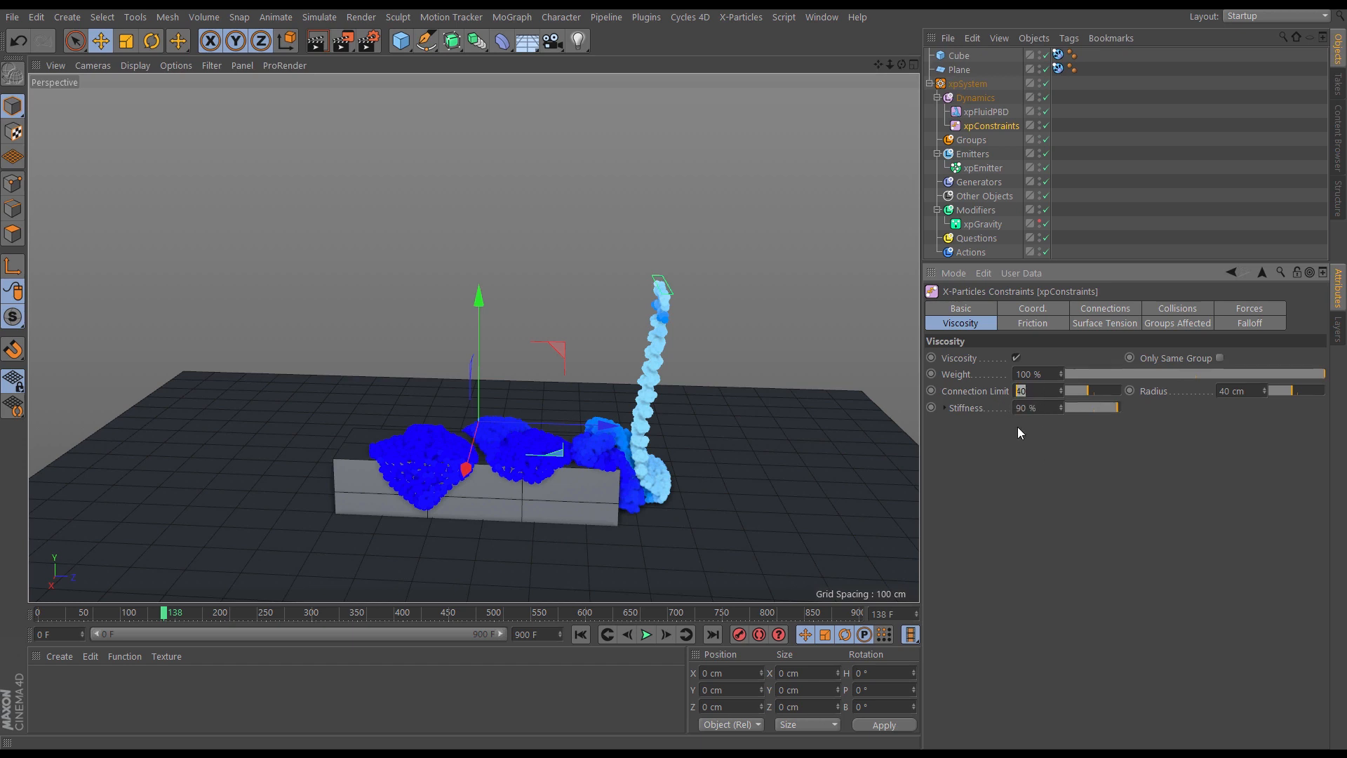
pyautogui.moveTo(1018, 474)
pyautogui.write('20')
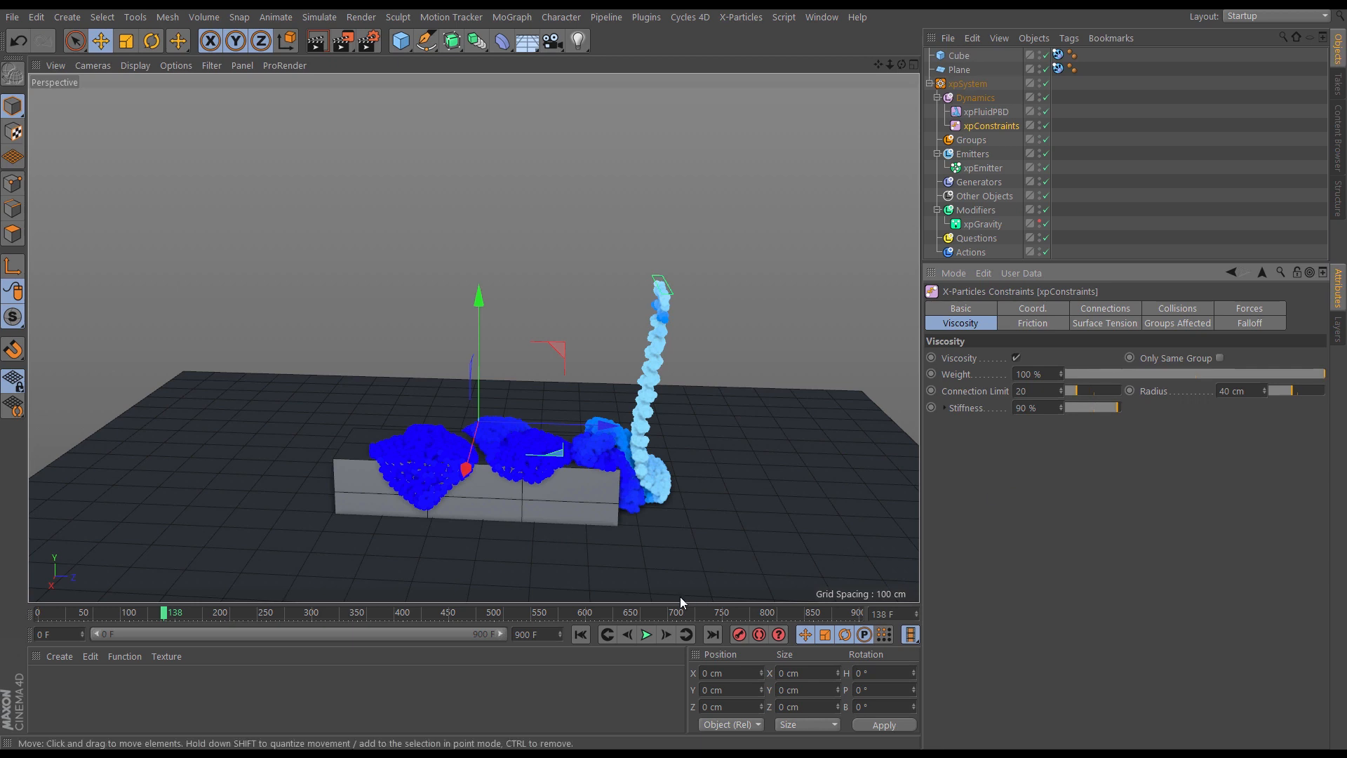
pyautogui.click(646, 634)
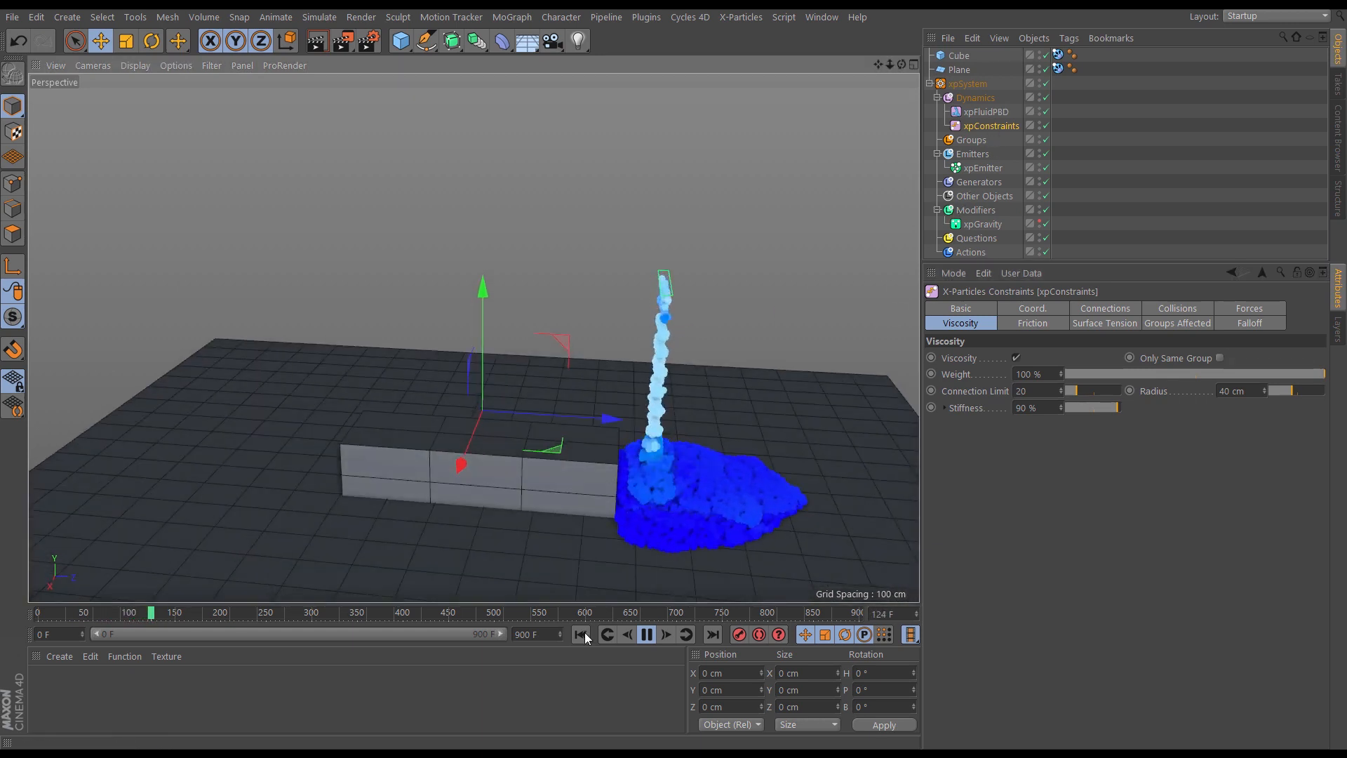
pyautogui.click(982, 168)
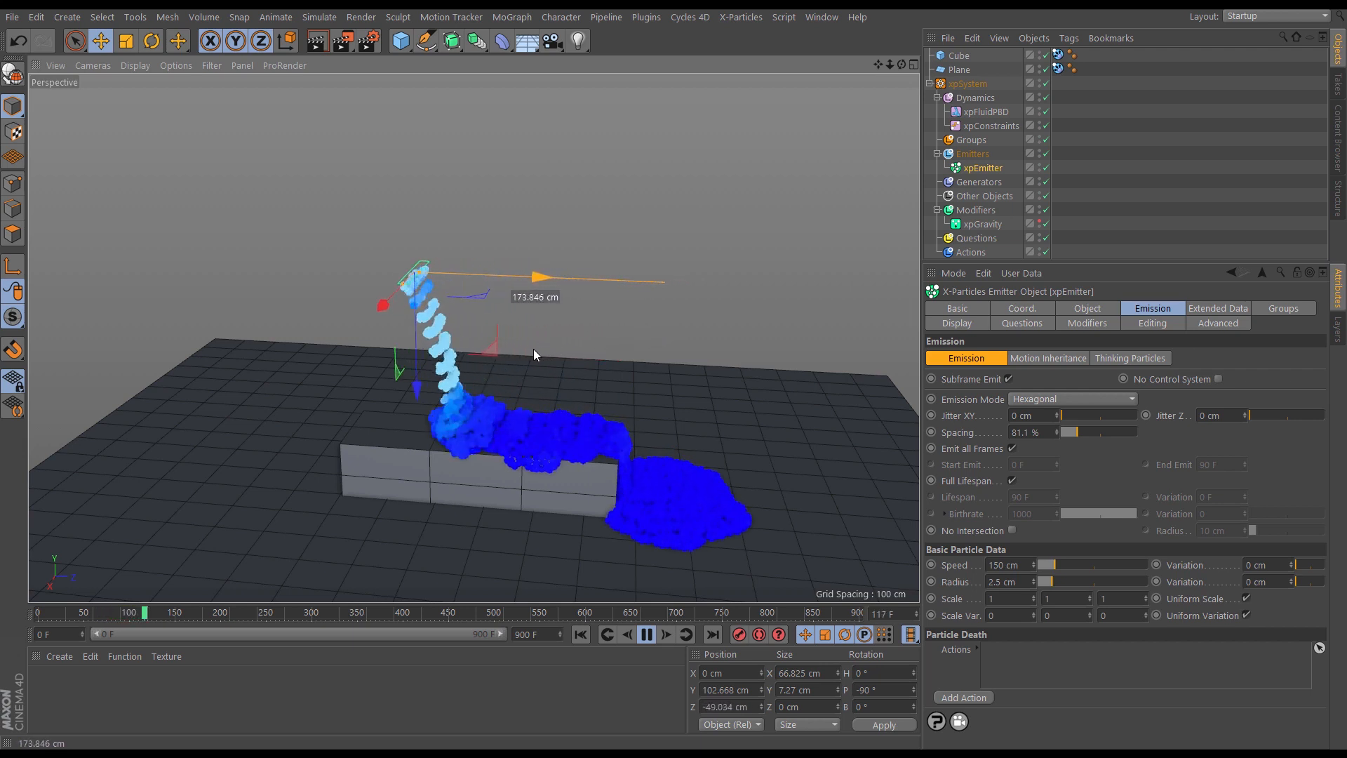
# - Tighten emitter spacing to 55.9 % and move the emitter during playback so the stream pours onto the bar
pyautogui.moveTo(1108, 432); pyautogui.dragTo(1069, 433)
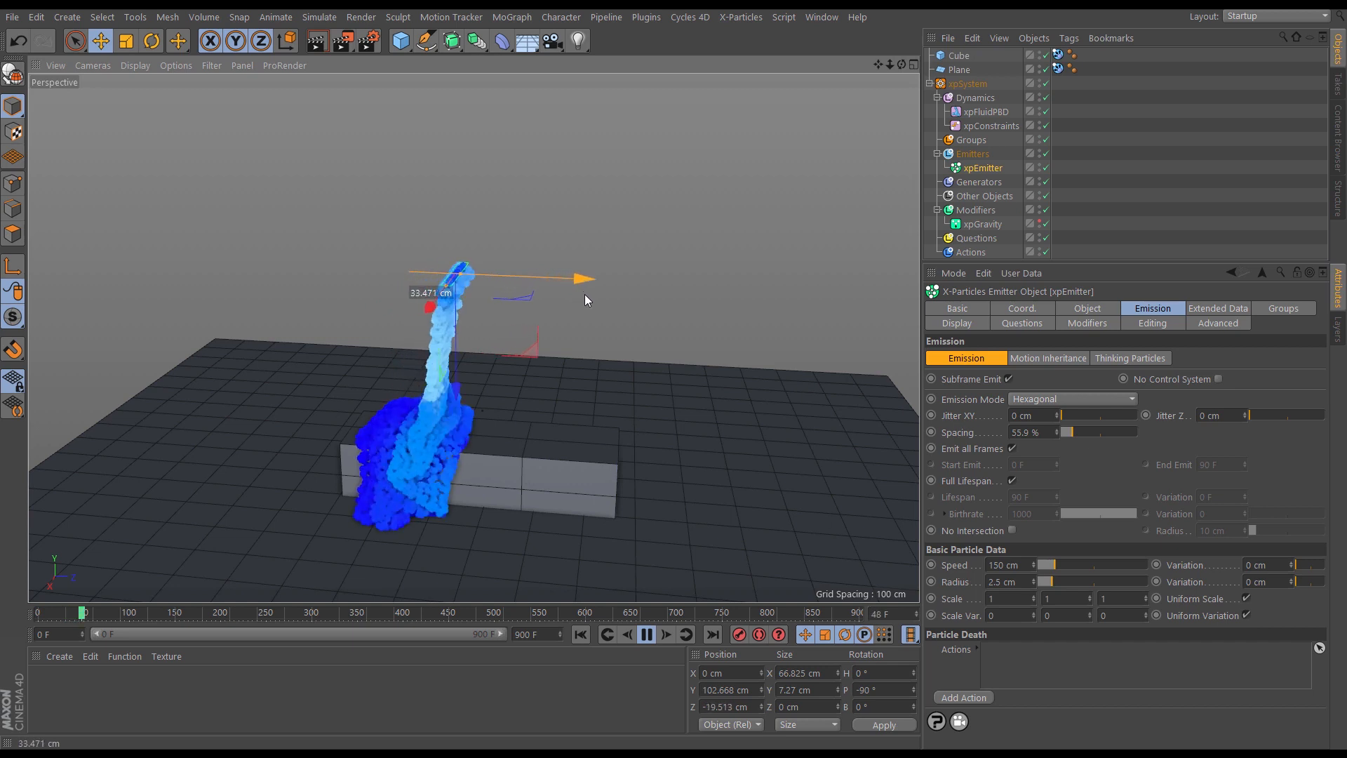
pyautogui.click(645, 634)
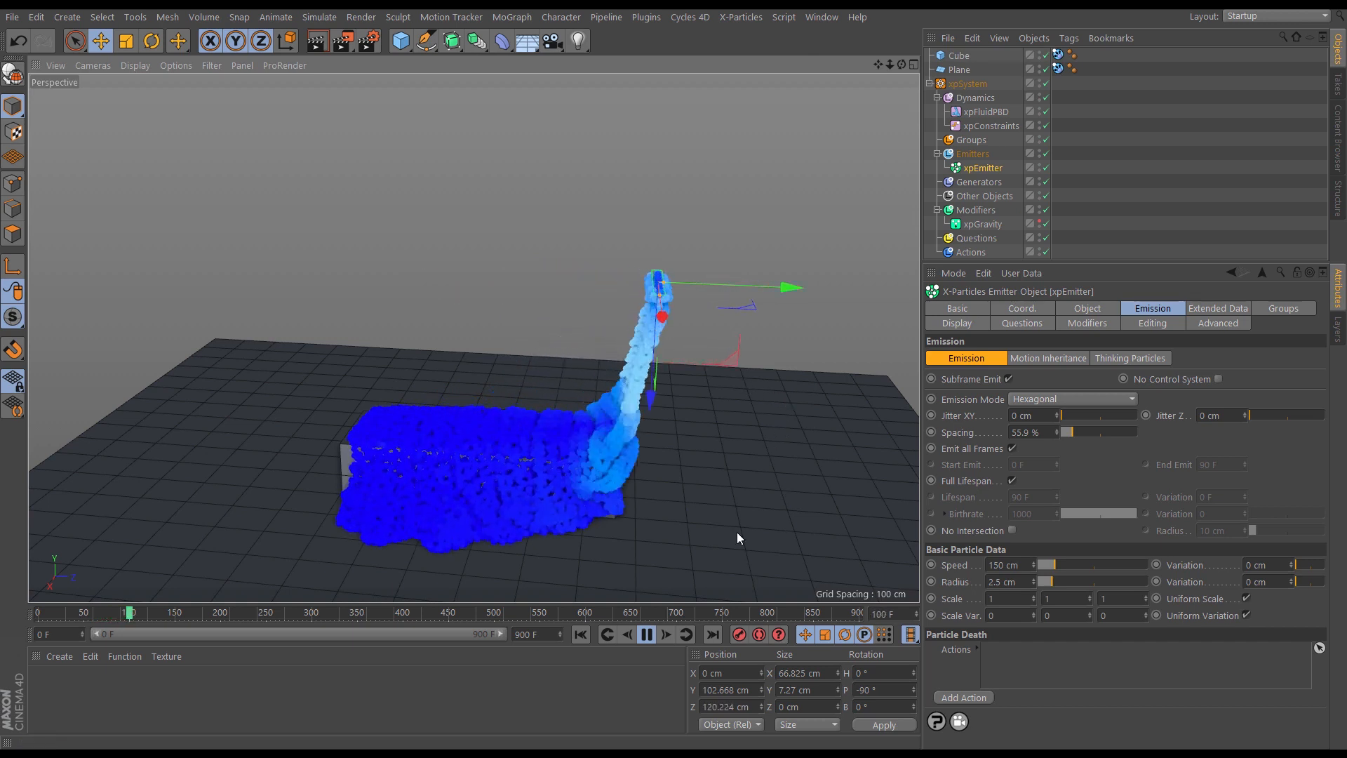
pyautogui.click(647, 634)
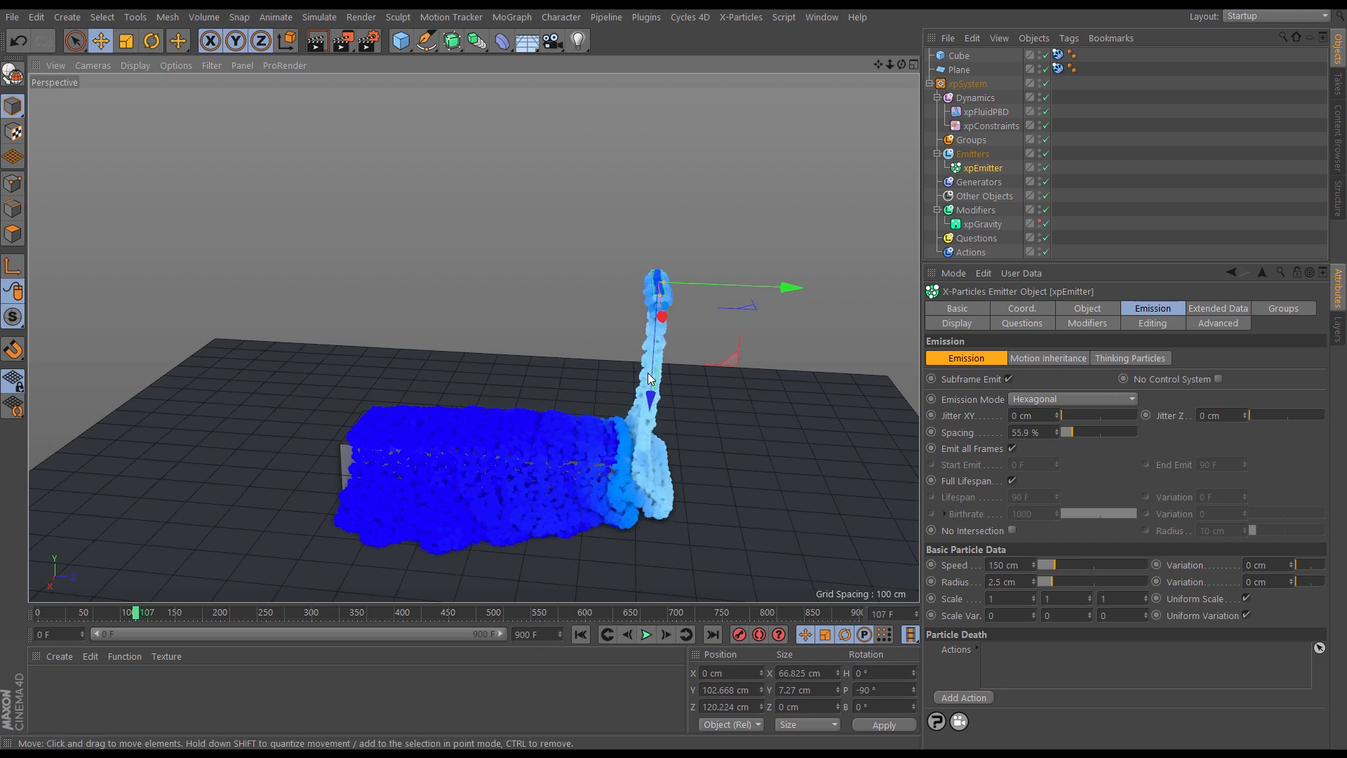
pyautogui.moveTo(648, 377); pyautogui.dragTo(660, 445)
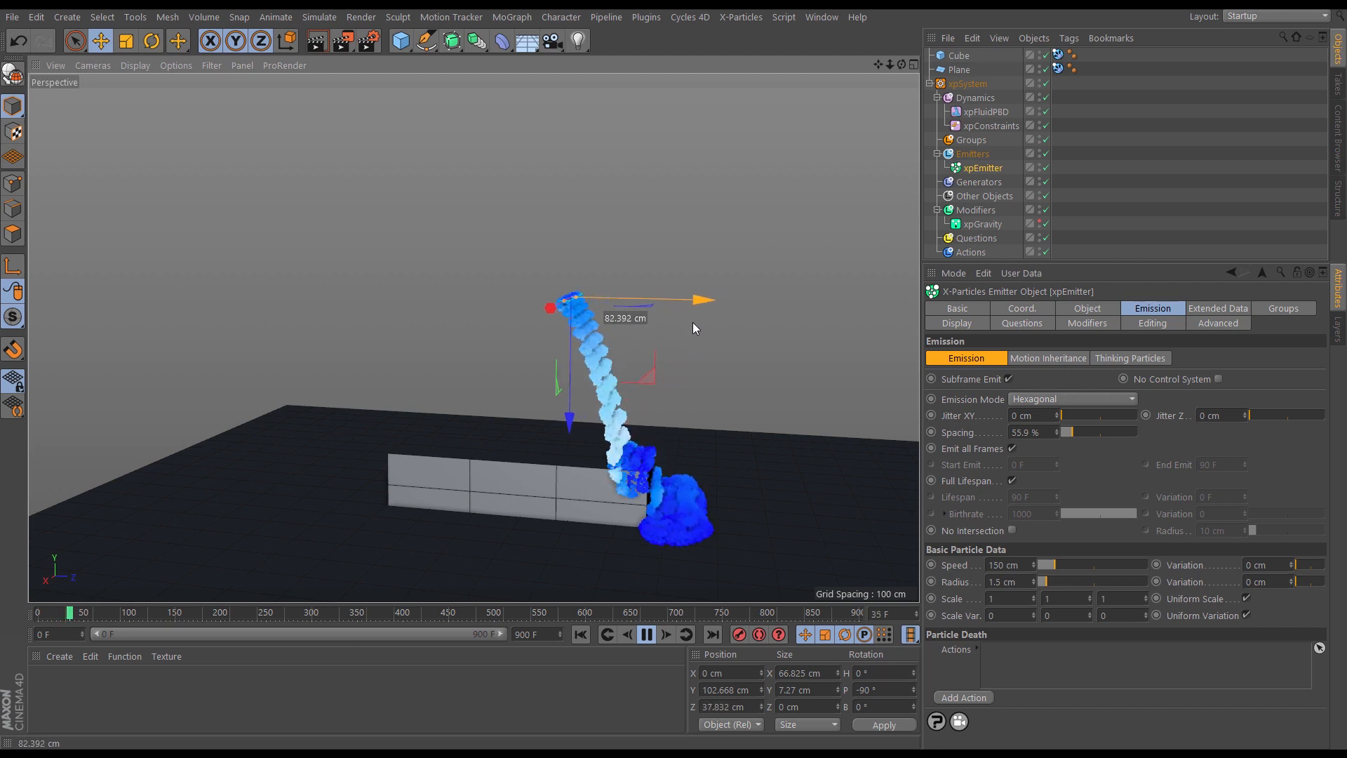
# - Raise the xpConstraints Connection Limit to 100 and replay the simulation
pyautogui.click(645, 635)
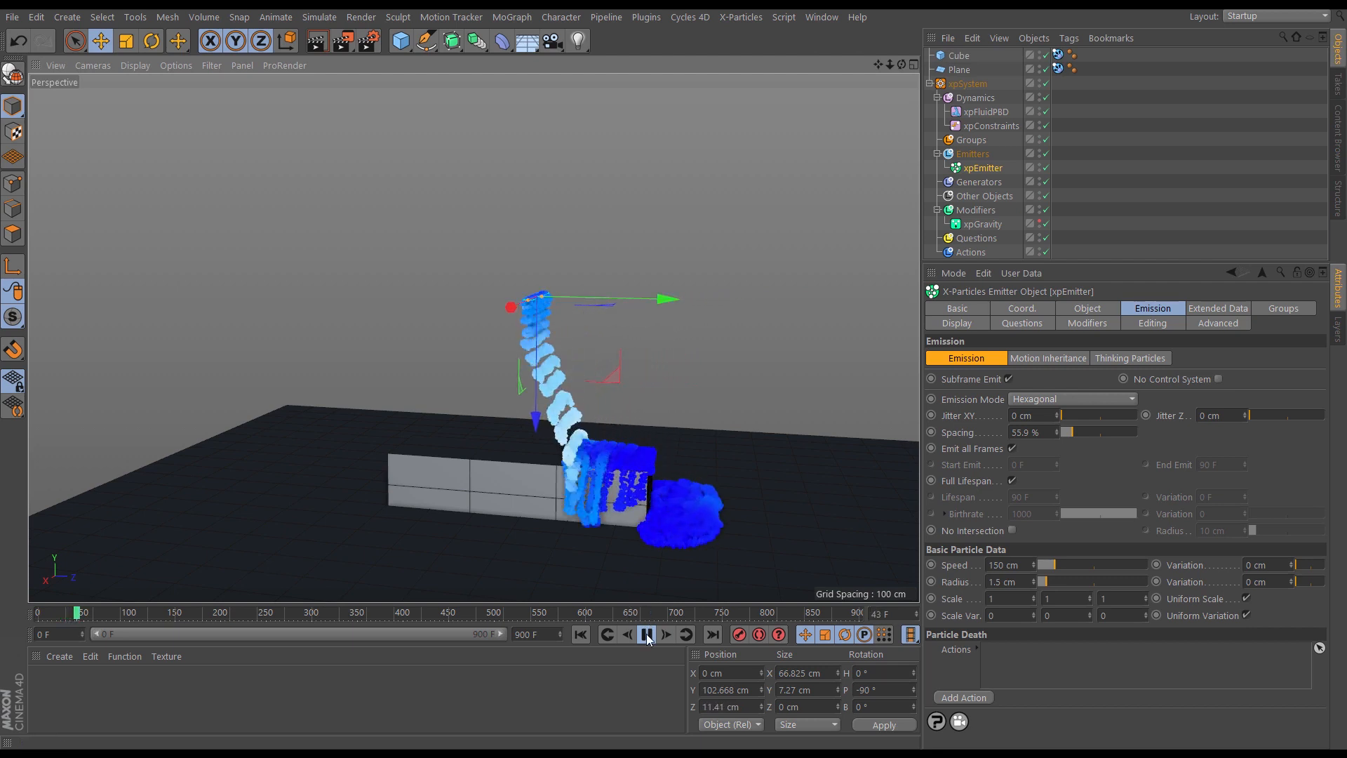
pyautogui.click(645, 634)
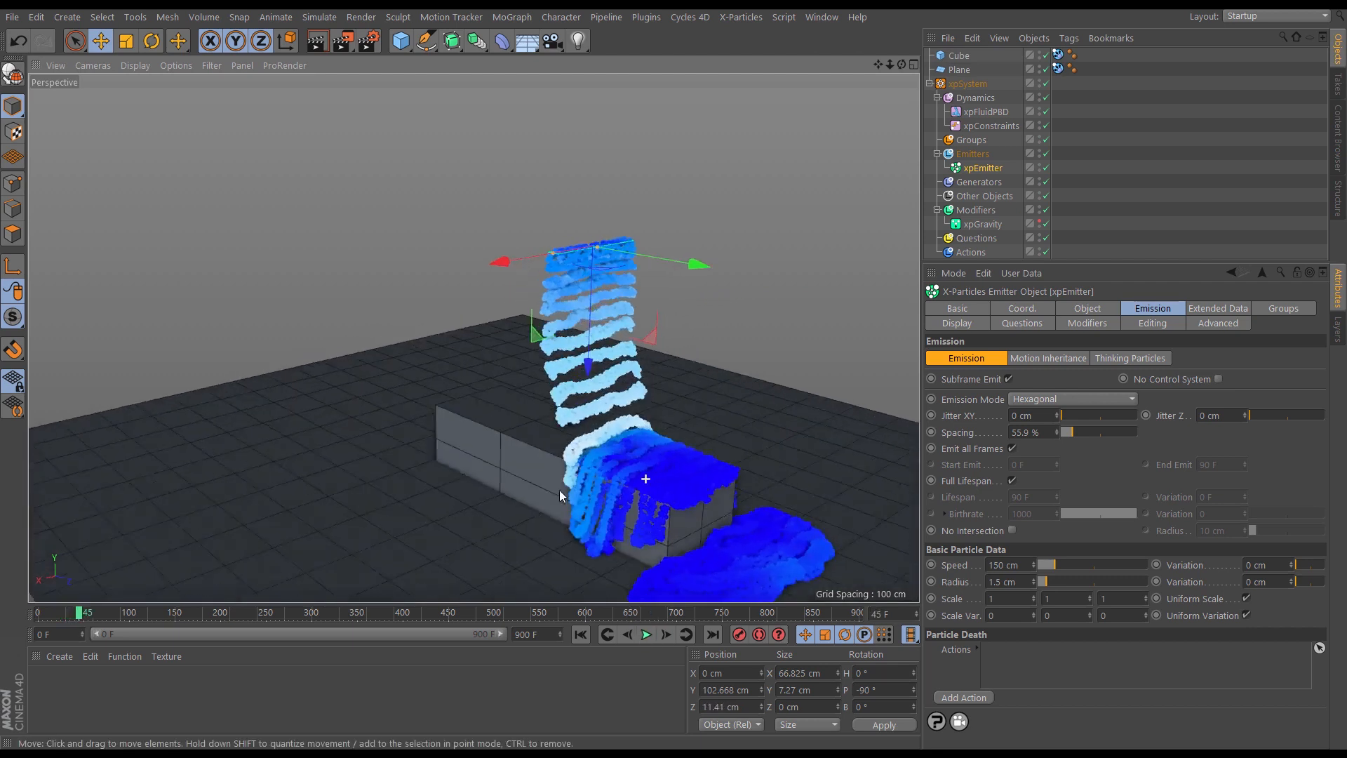
pyautogui.click(991, 126)
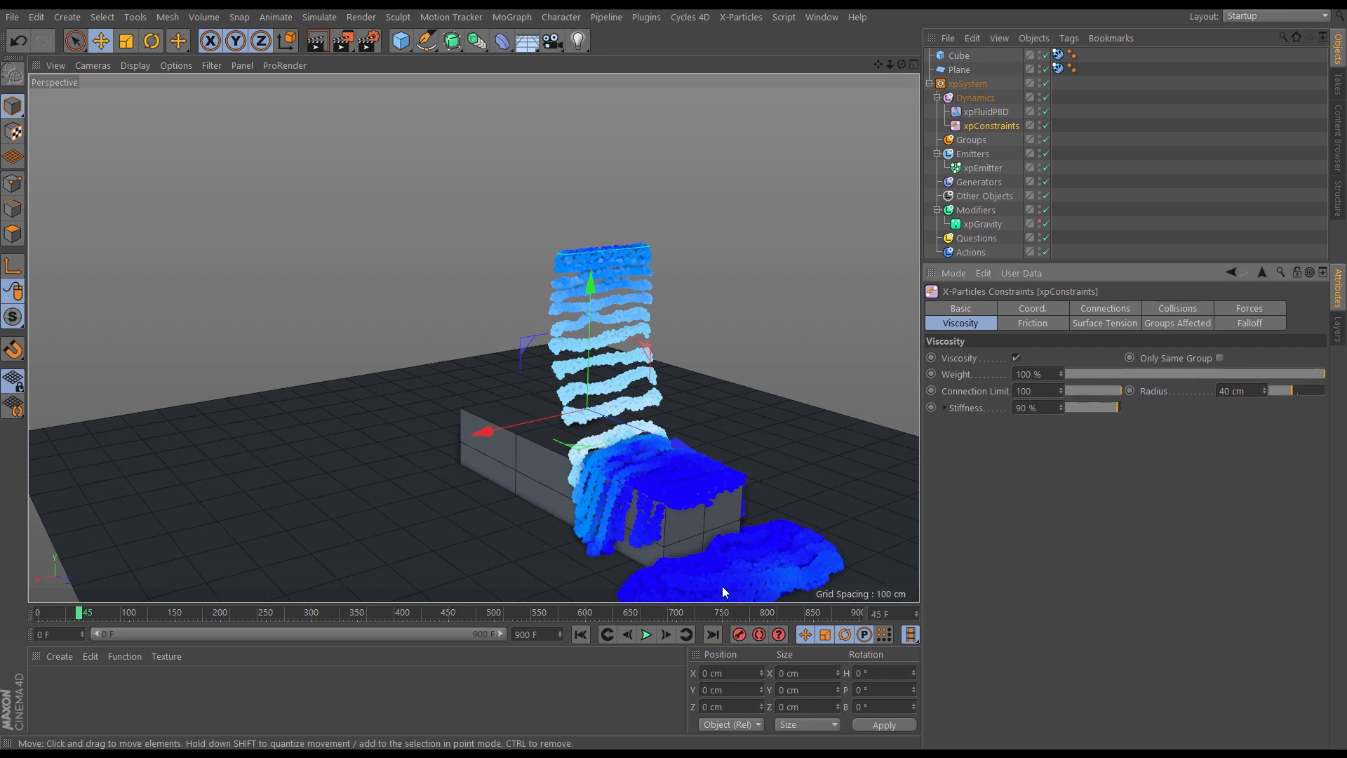
pyautogui.click(647, 635)
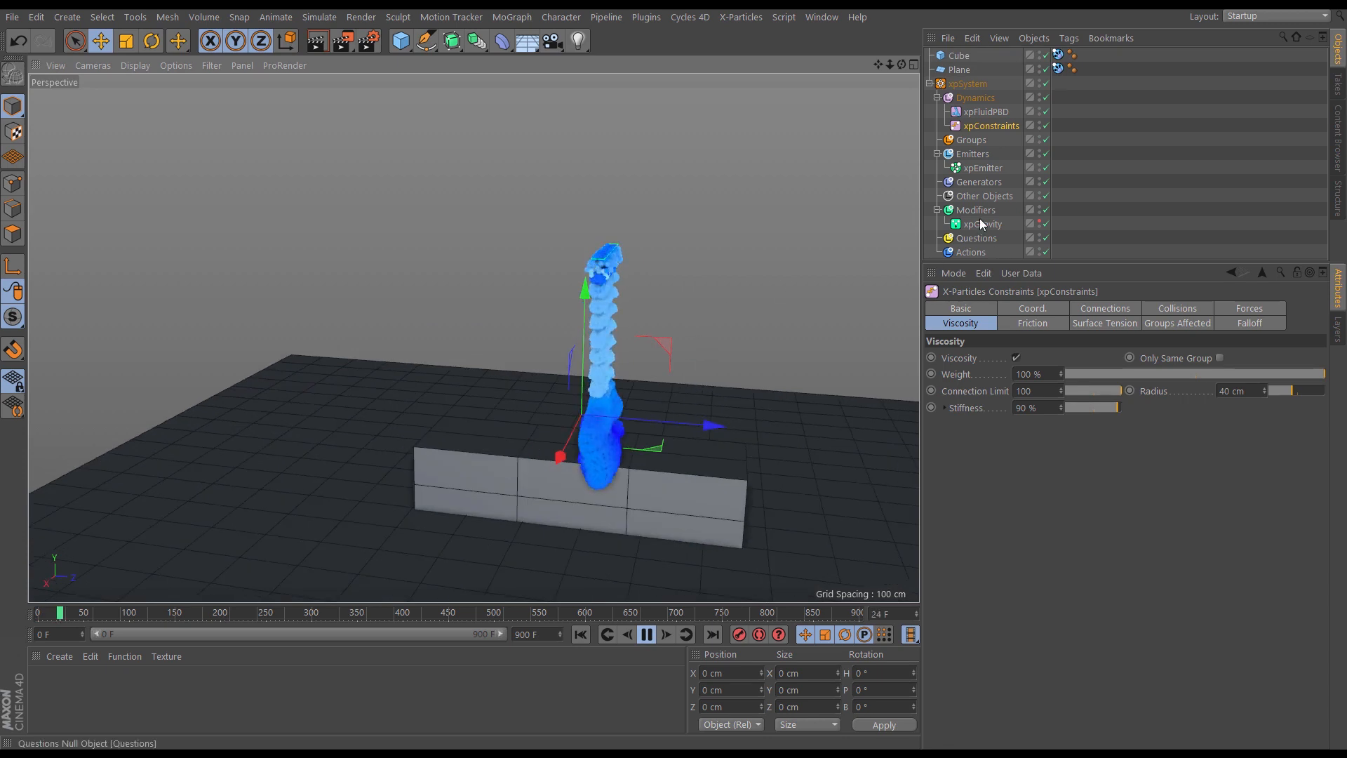
# - Reposition the xpEmitter above the bar, play the pour, then pause it
pyautogui.click(981, 168)
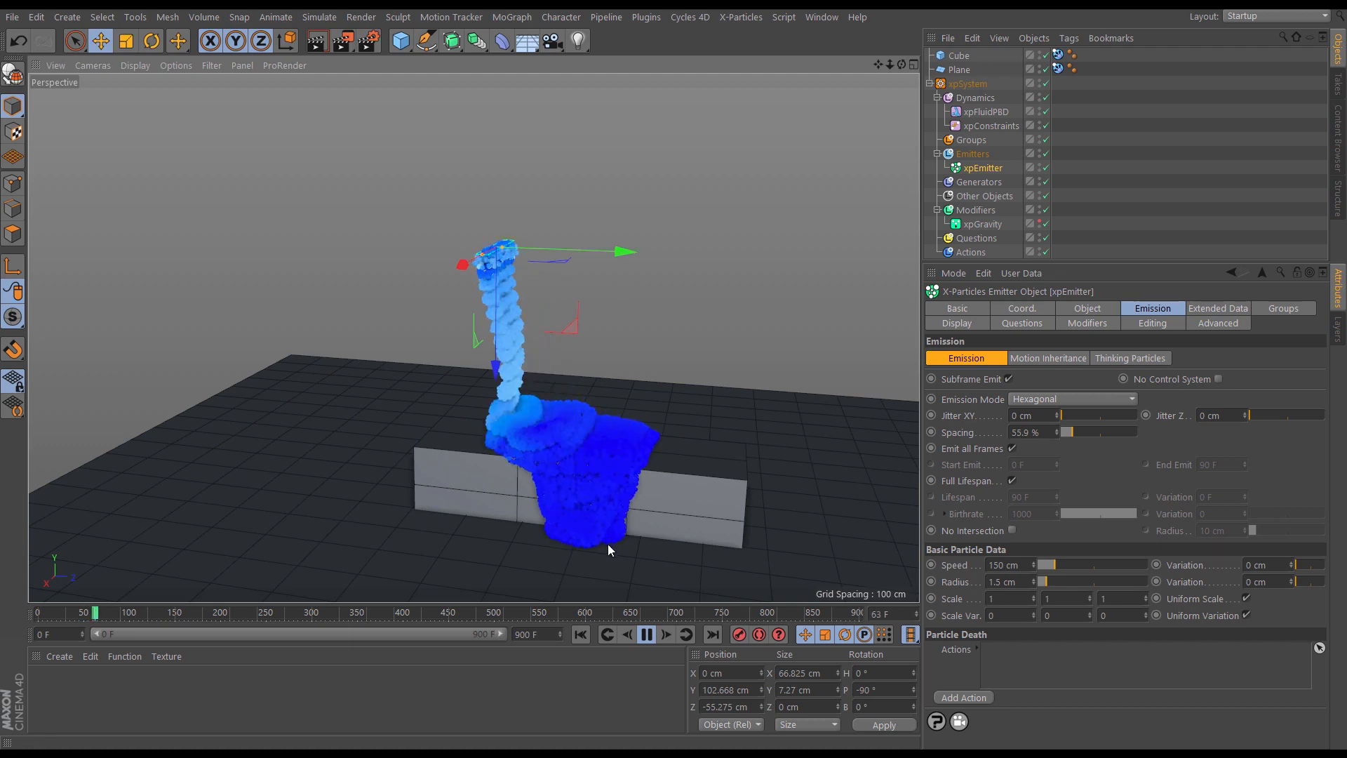
pyautogui.click(645, 634)
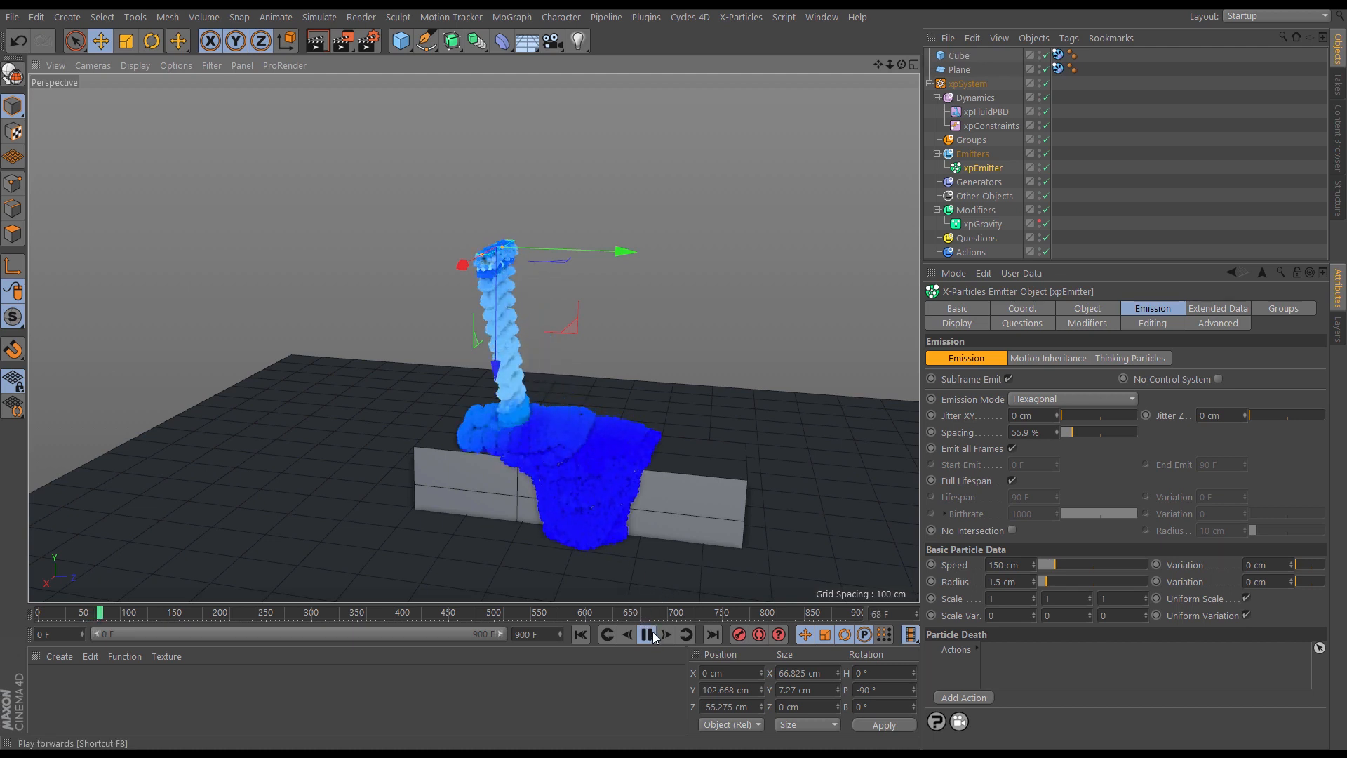
pyautogui.click(647, 634)
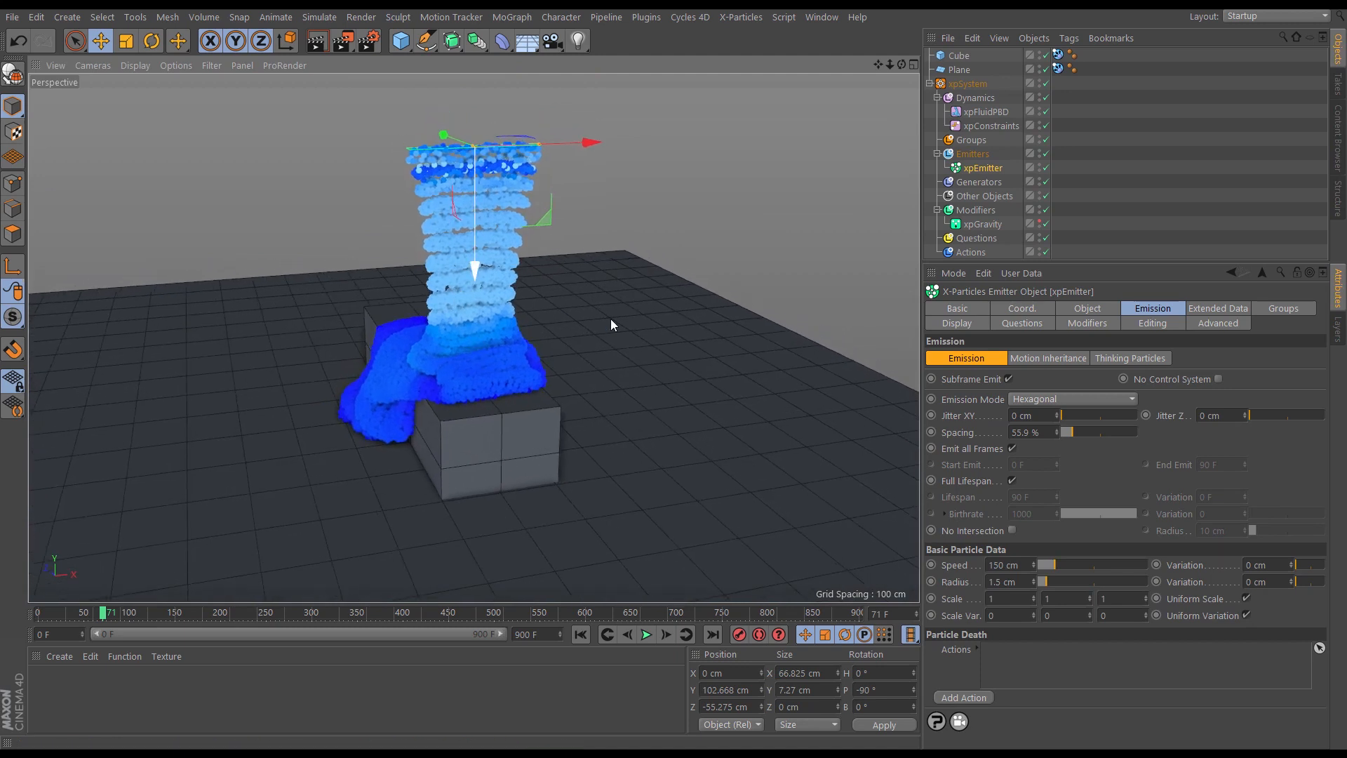
# - Lower emitter Spacing to 37.8% and raise the Connection Limit to 150
pyautogui.moveTo(1092, 431); pyautogui.dragTo(1068, 431)
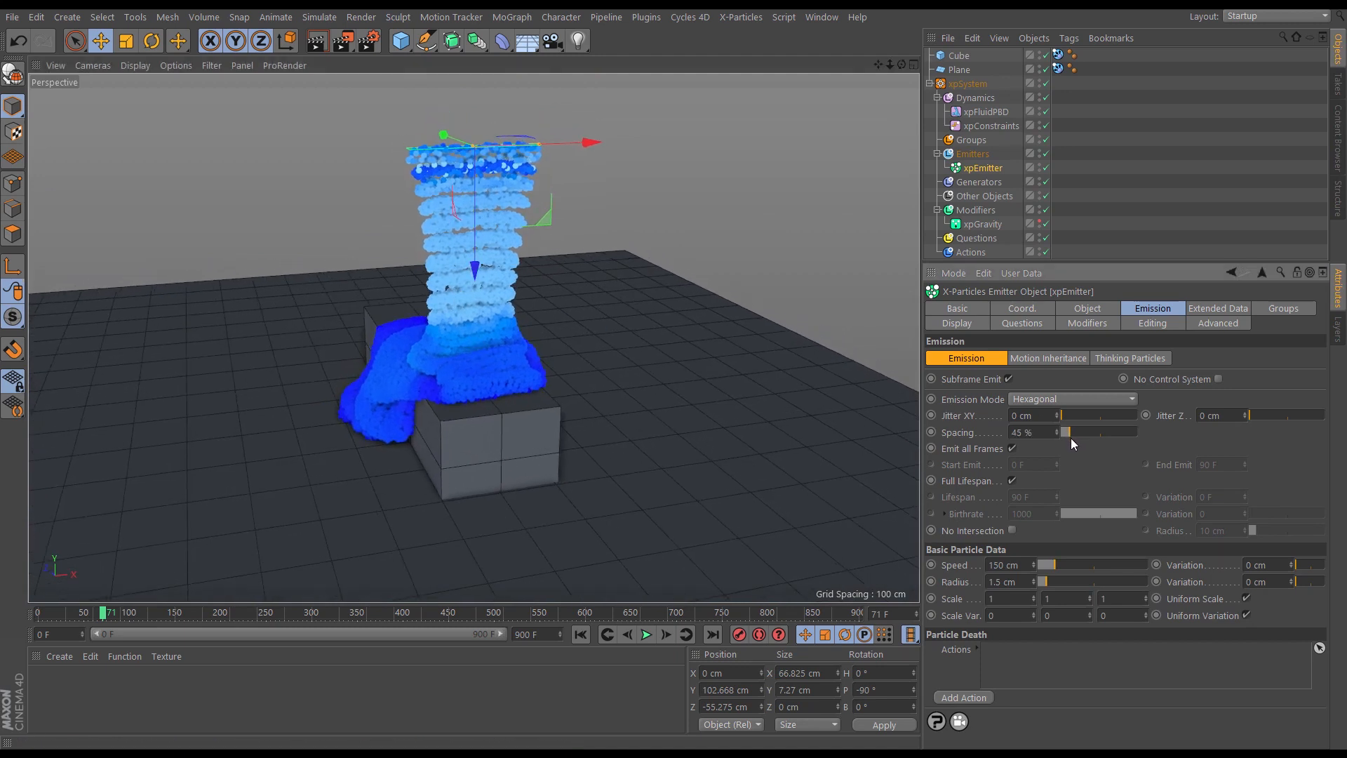
pyautogui.moveTo(1070, 432); pyautogui.dragTo(1039, 432)
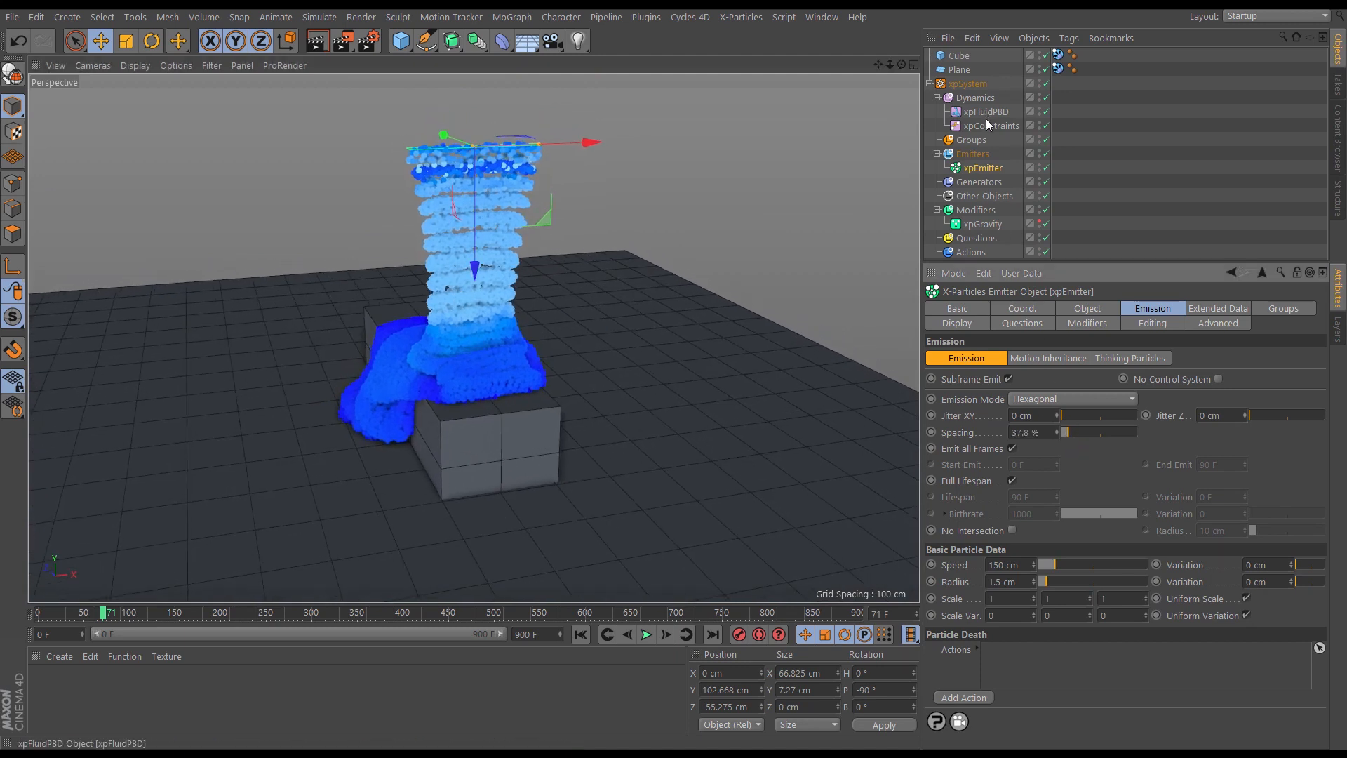
pyautogui.click(990, 126)
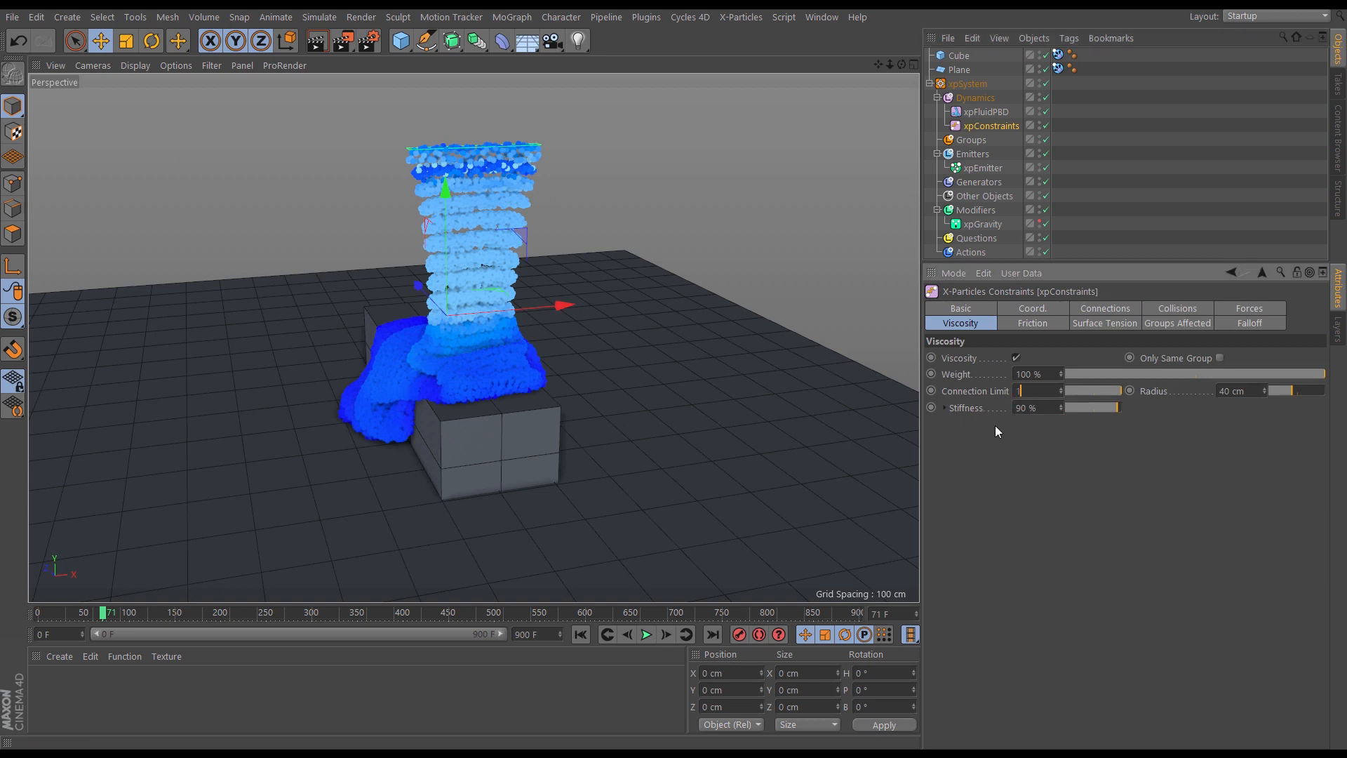
# - Rewind and replay the simulation, then return to the emitter settings
pyautogui.click(647, 636)
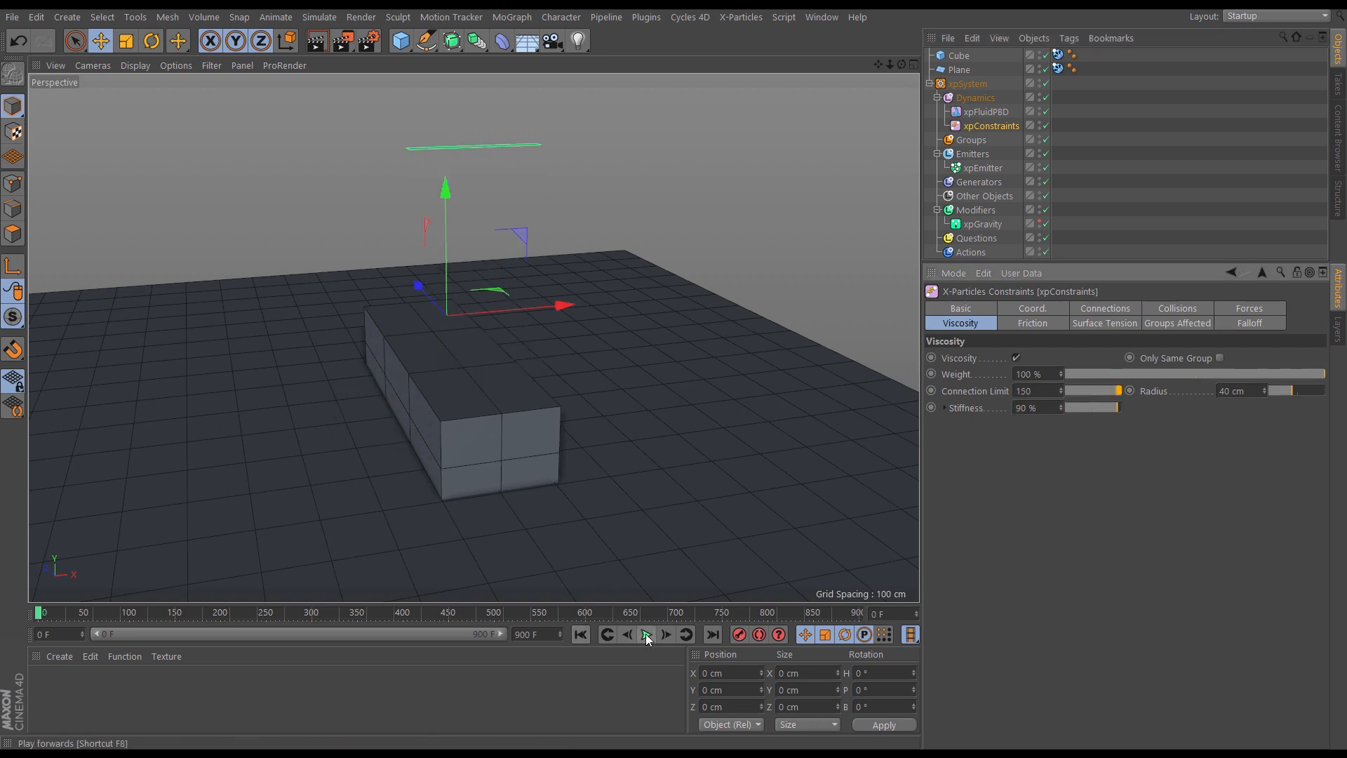
pyautogui.click(646, 634)
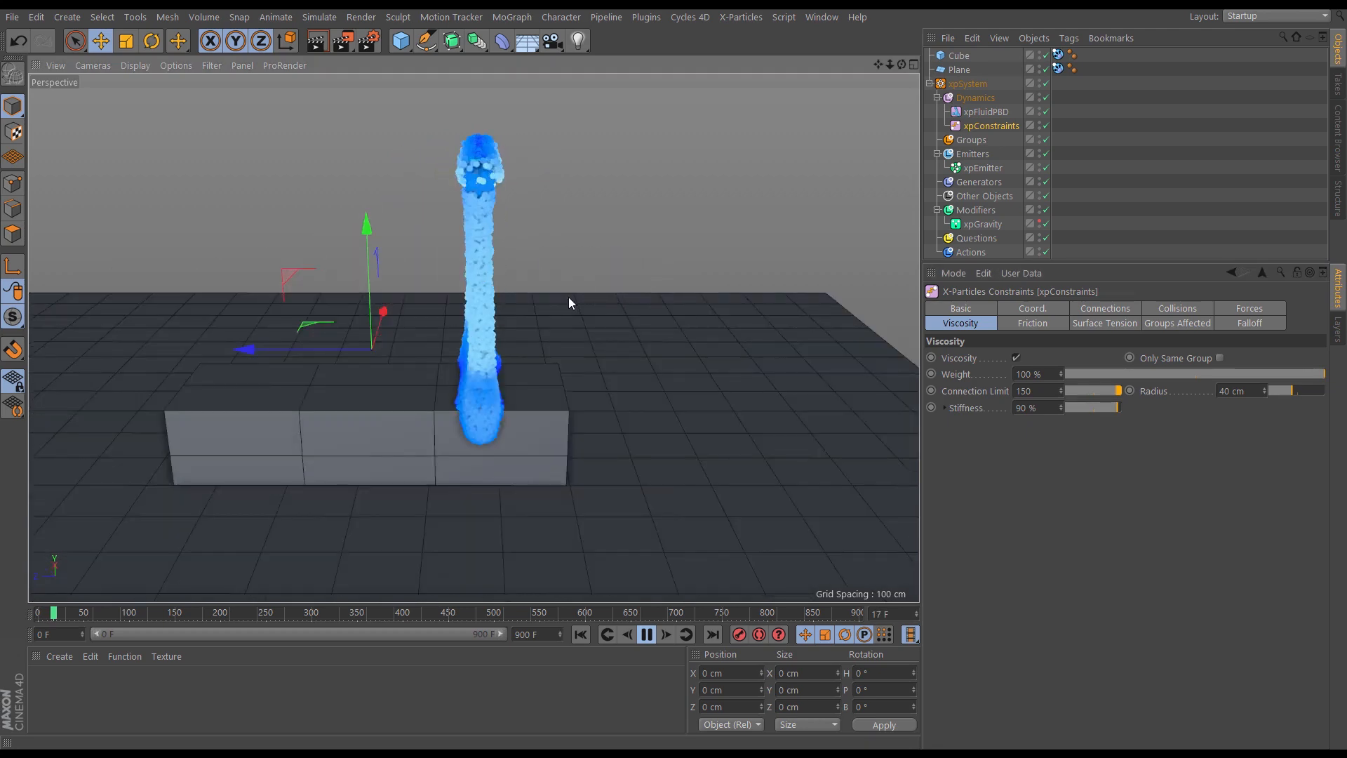
pyautogui.click(982, 169)
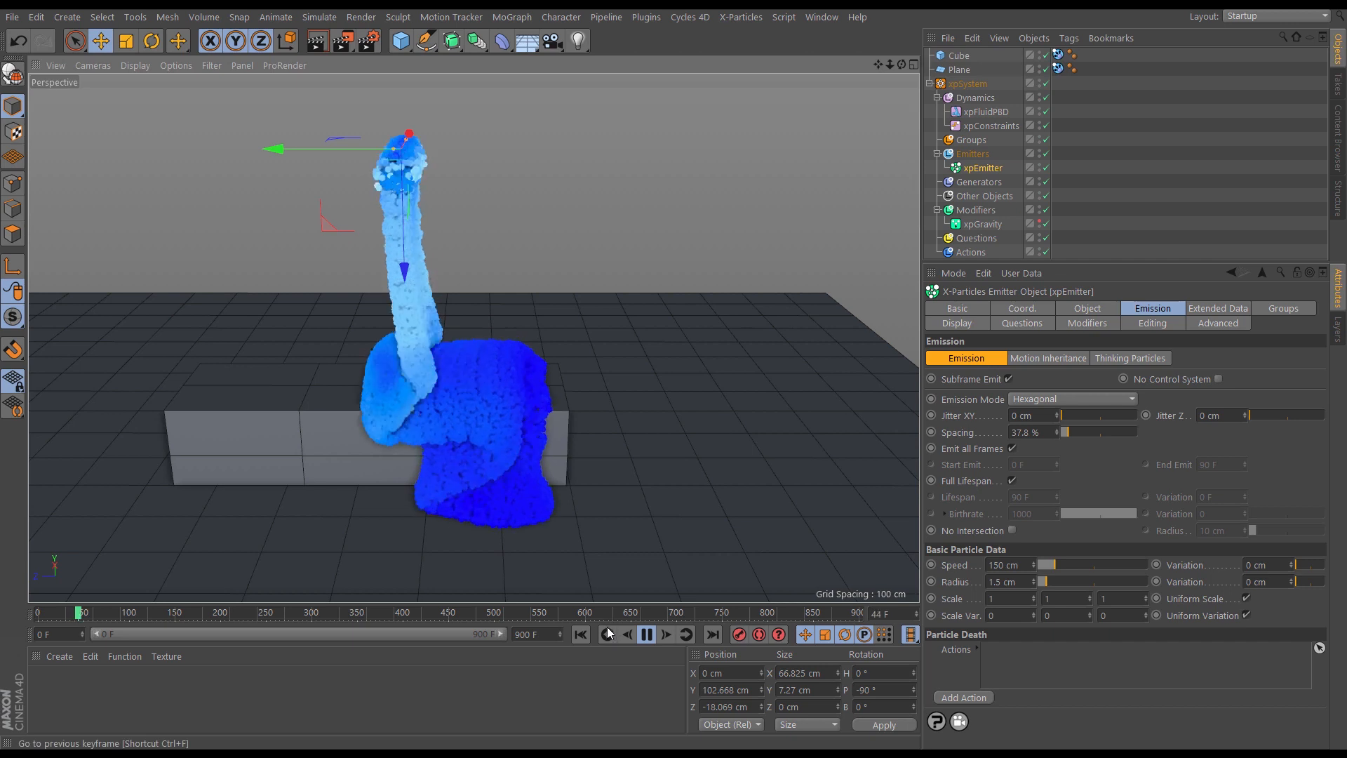
pyautogui.click(609, 634)
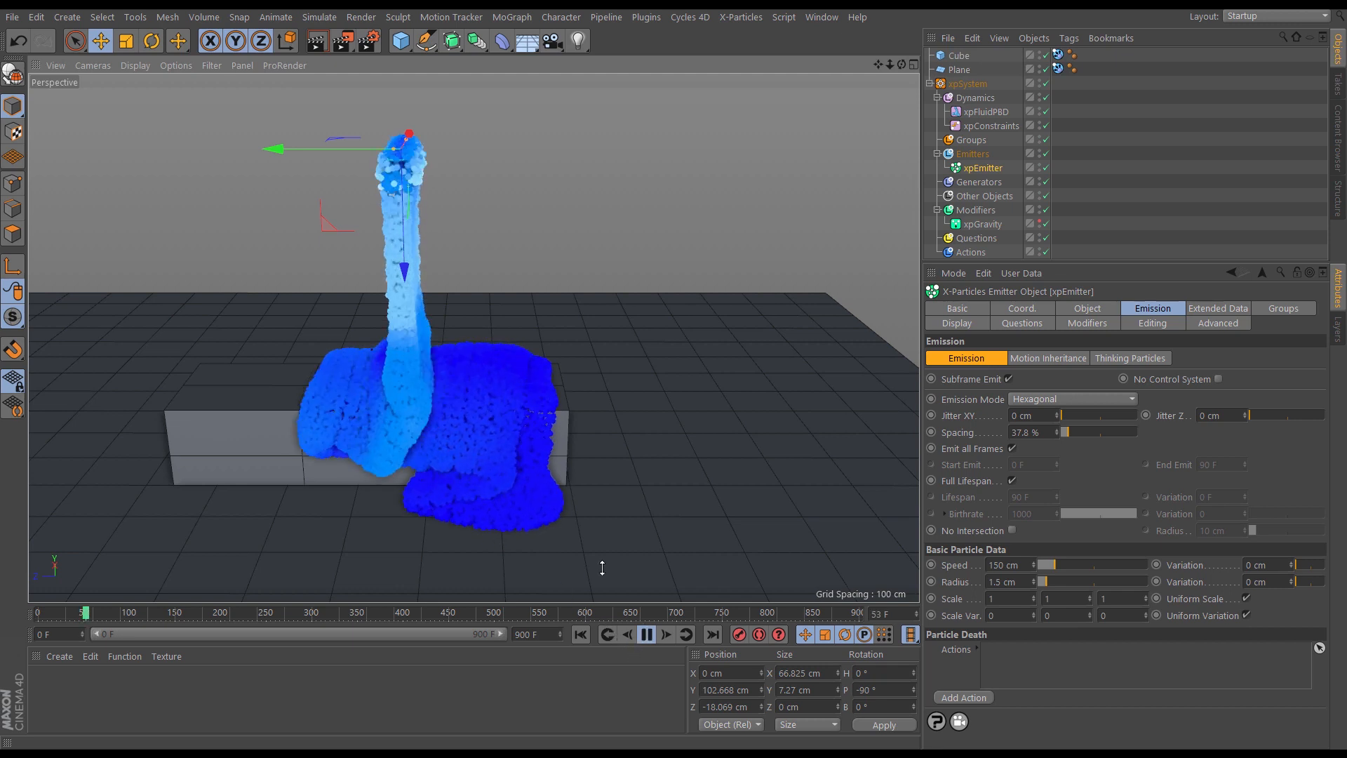
pyautogui.click(646, 634)
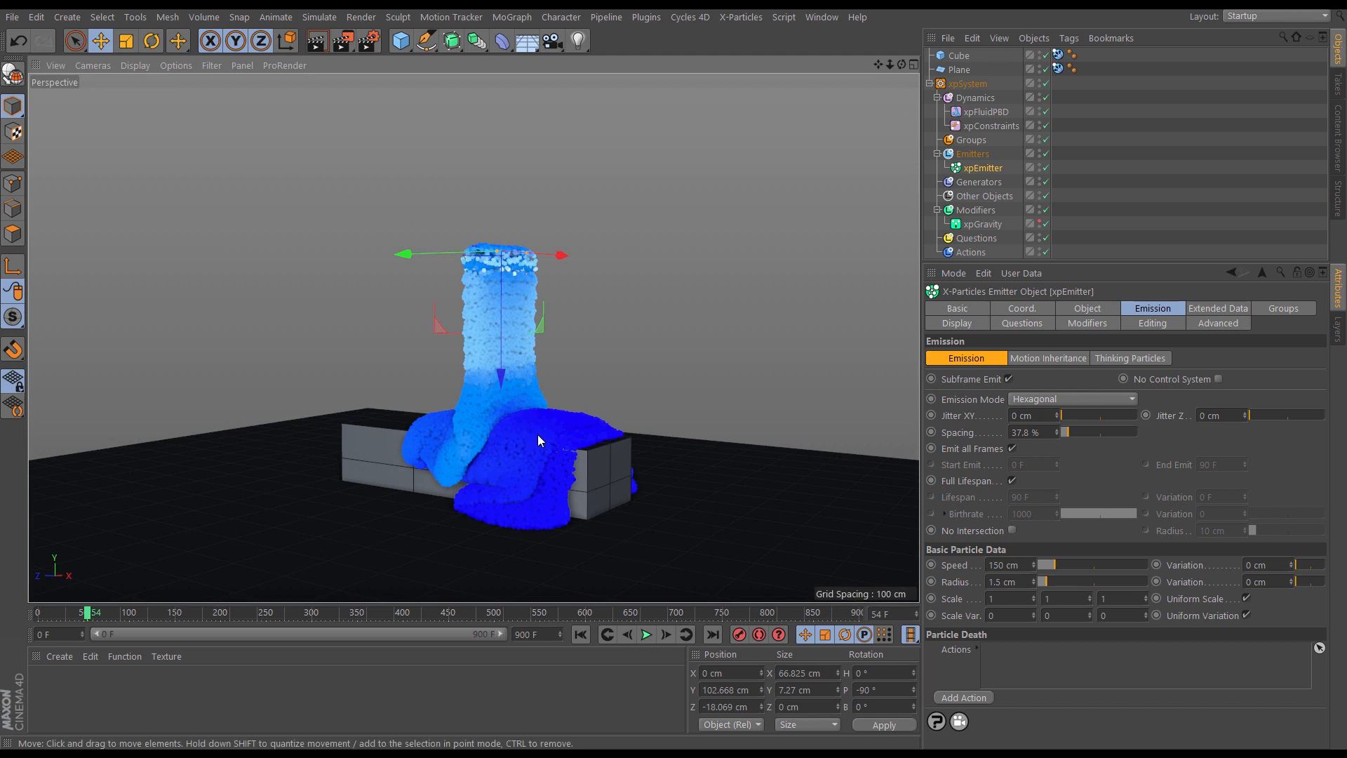
pyautogui.moveTo(527, 432)
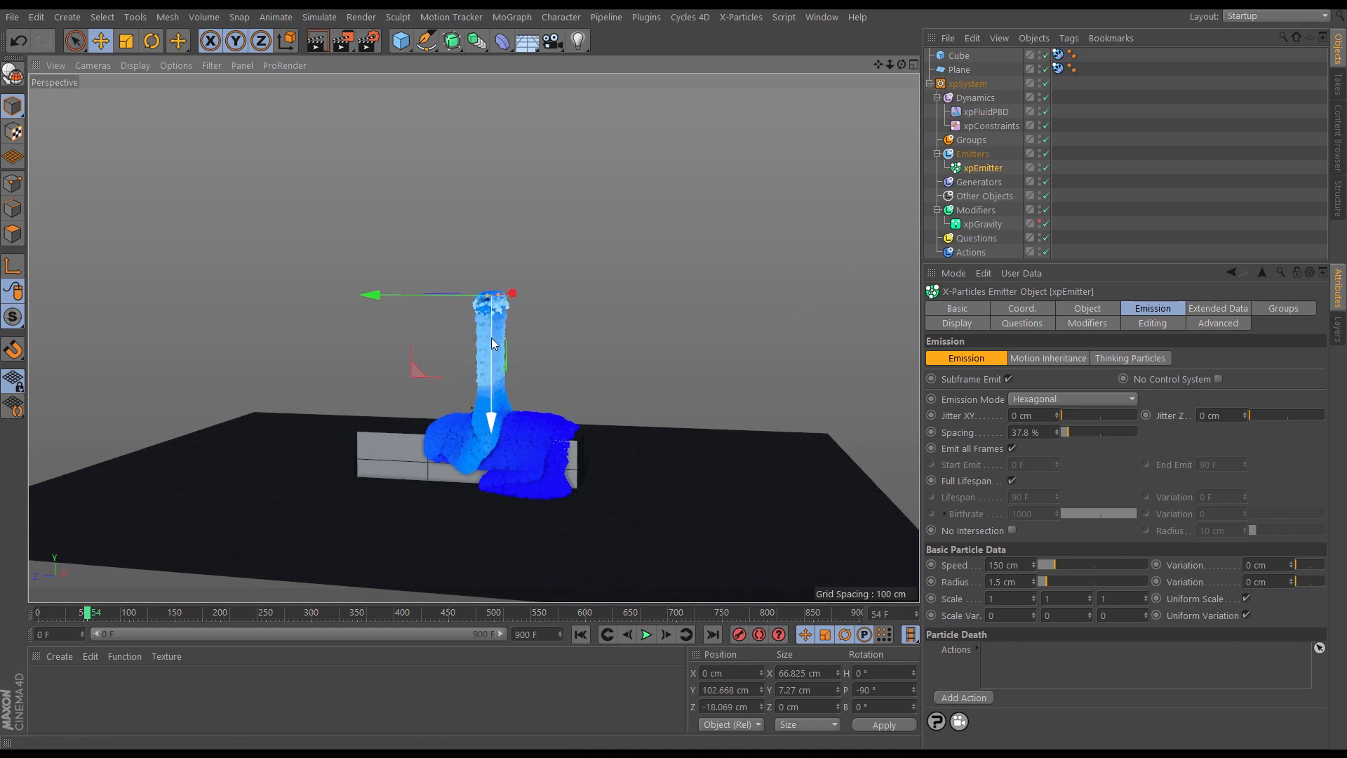
pyautogui.click(991, 126)
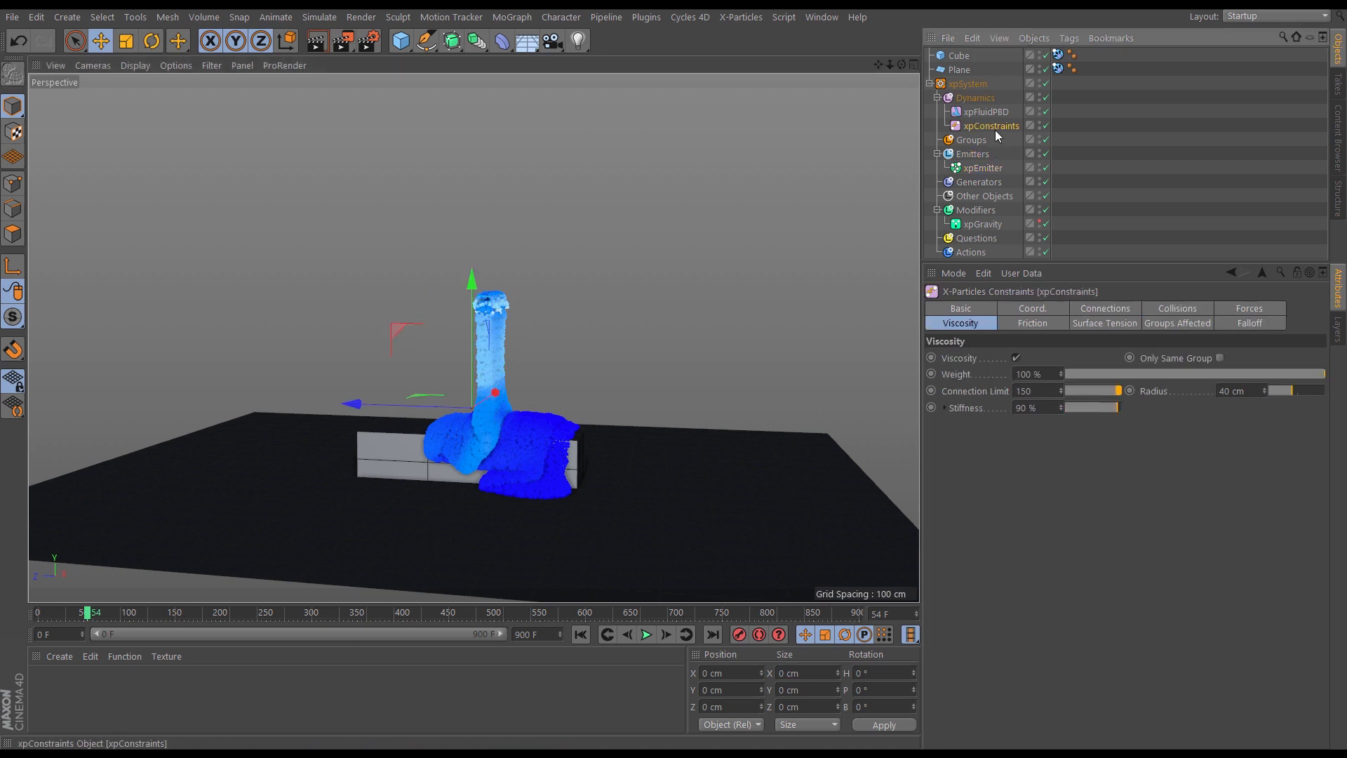